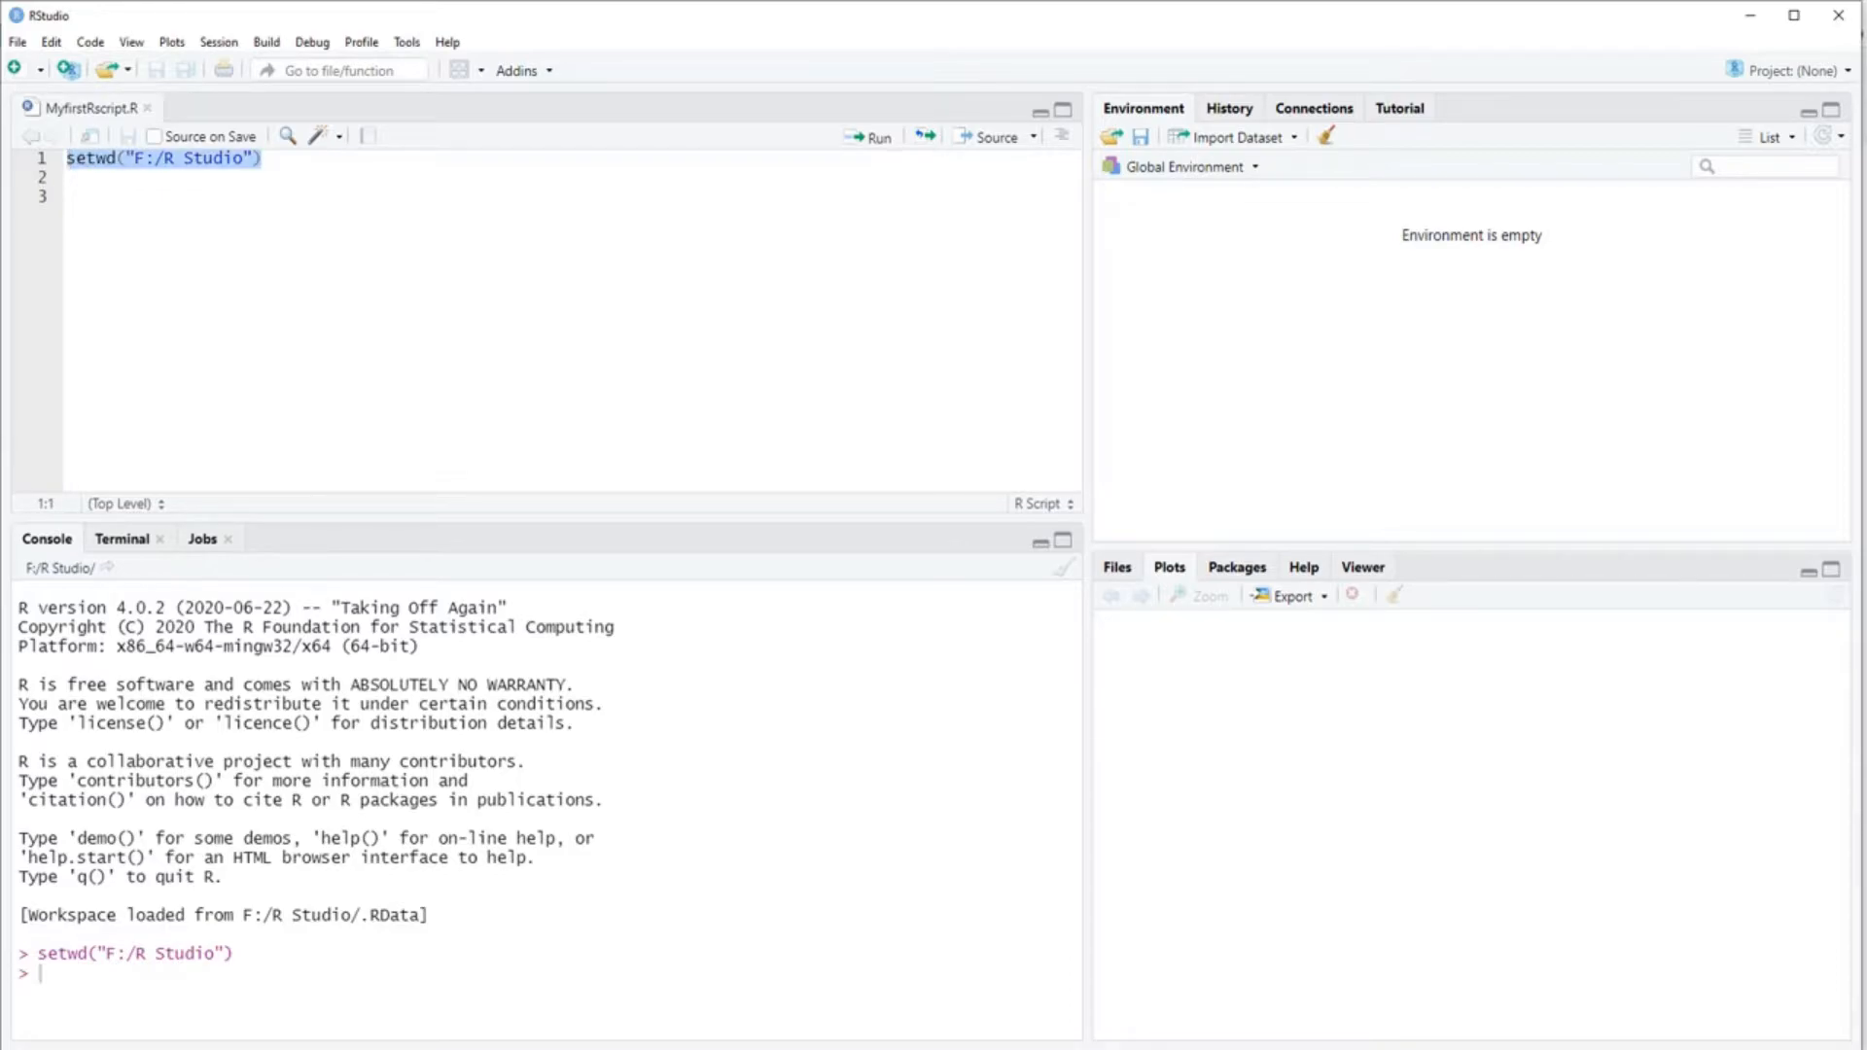
Set the working directory to F:/R Studio and open mydatafile in Excel.
click(875, 136)
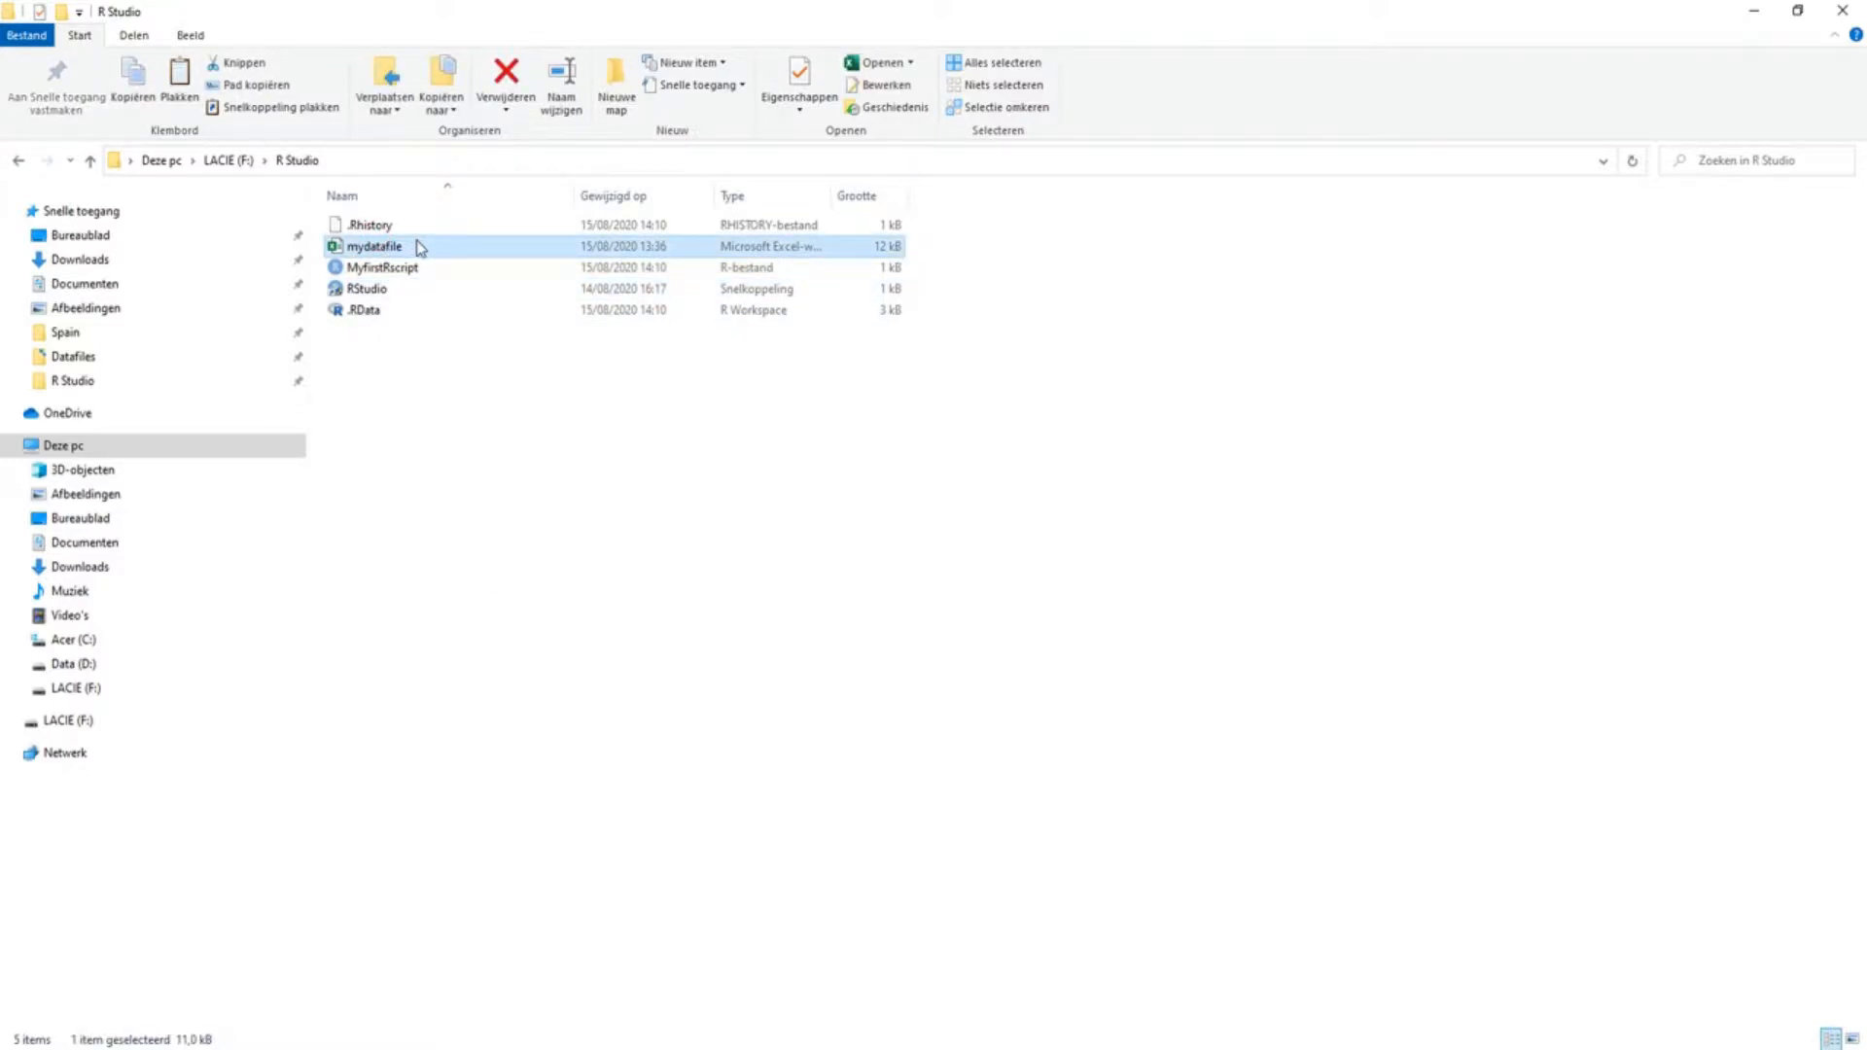
double_click(376, 247)
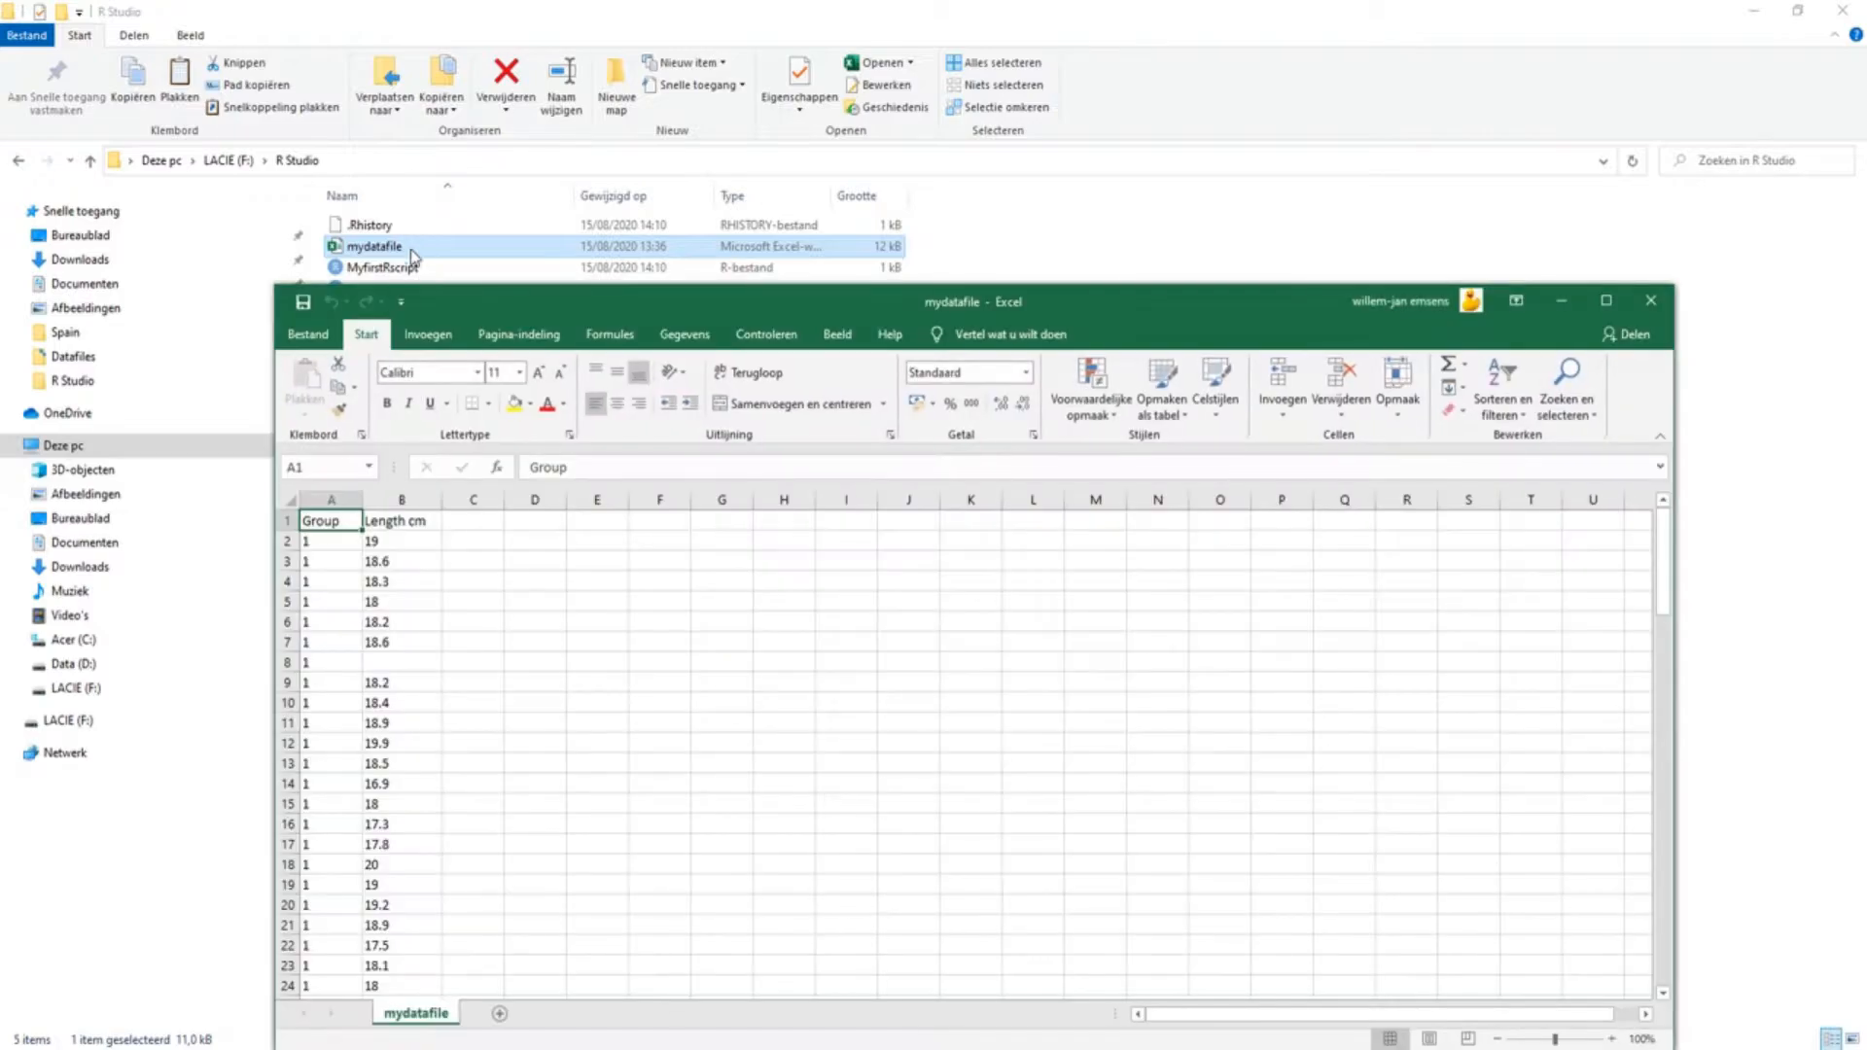
Maximize the Excel window and scroll through the Group and Length cm columns.
click(1606, 299)
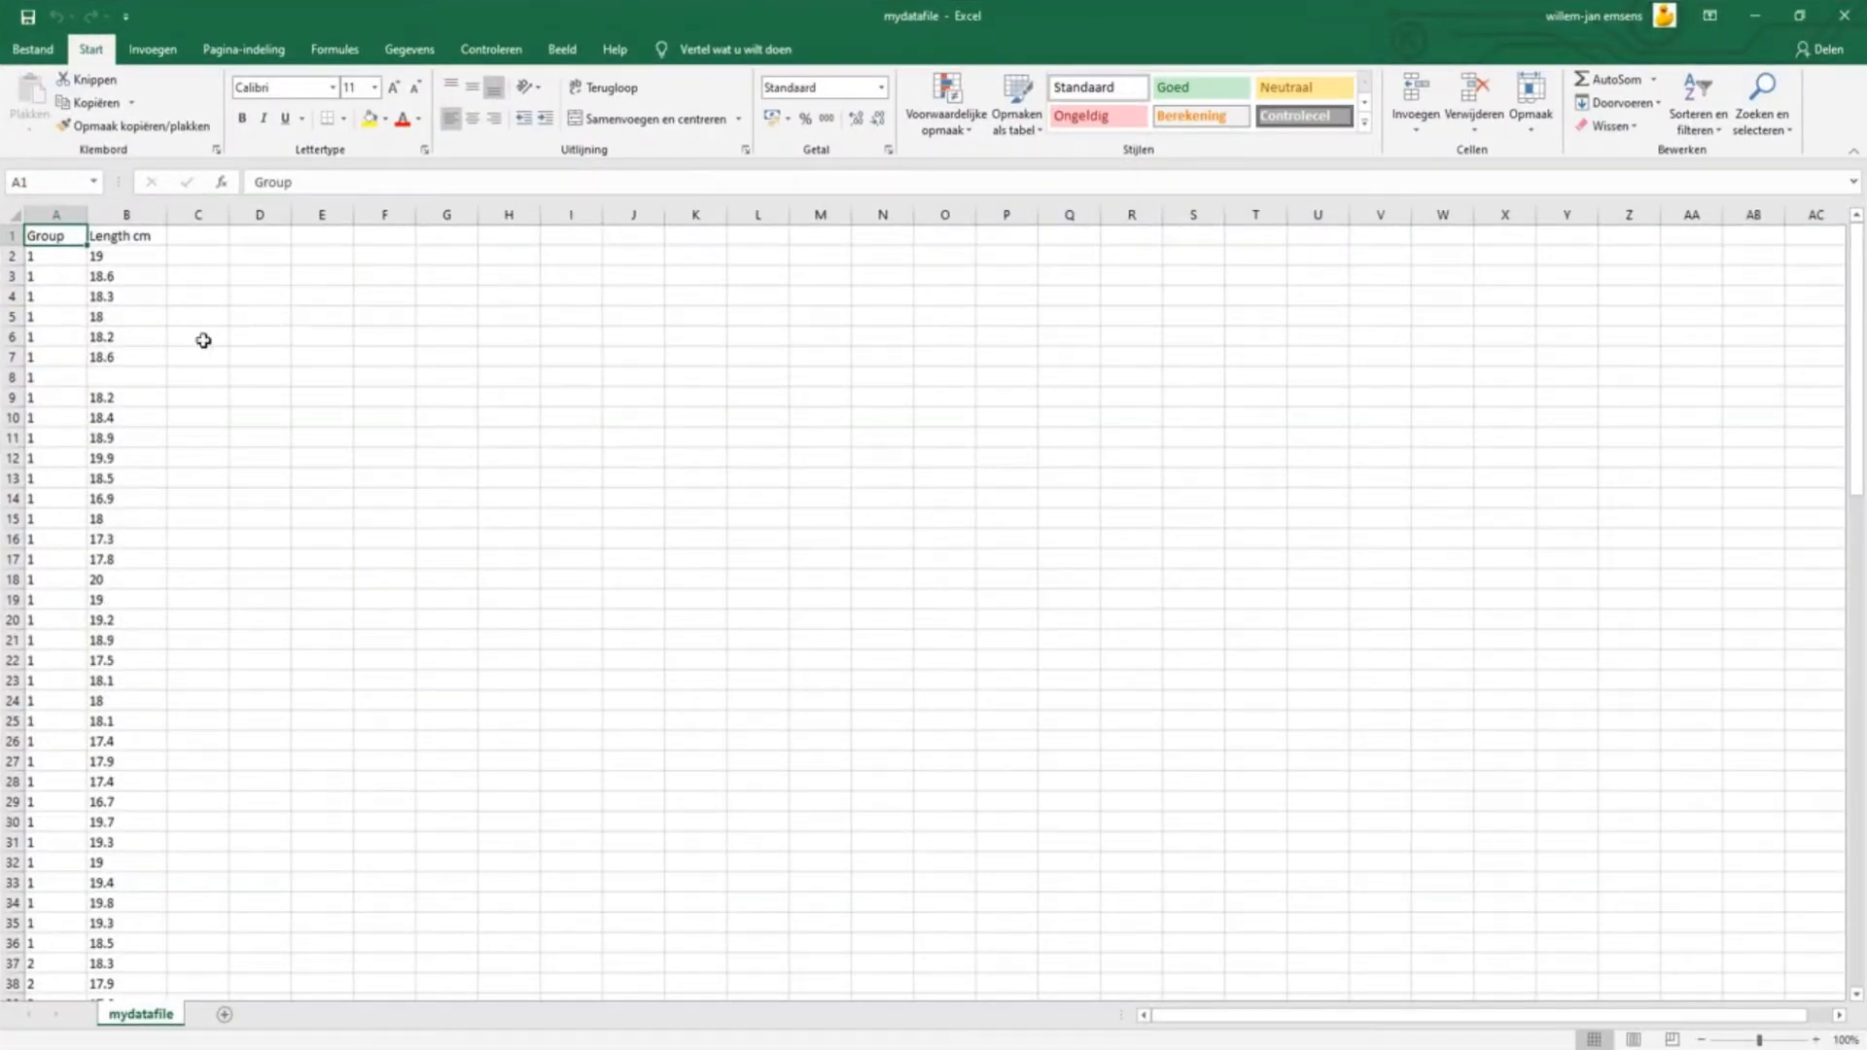
scroll(down, 3)
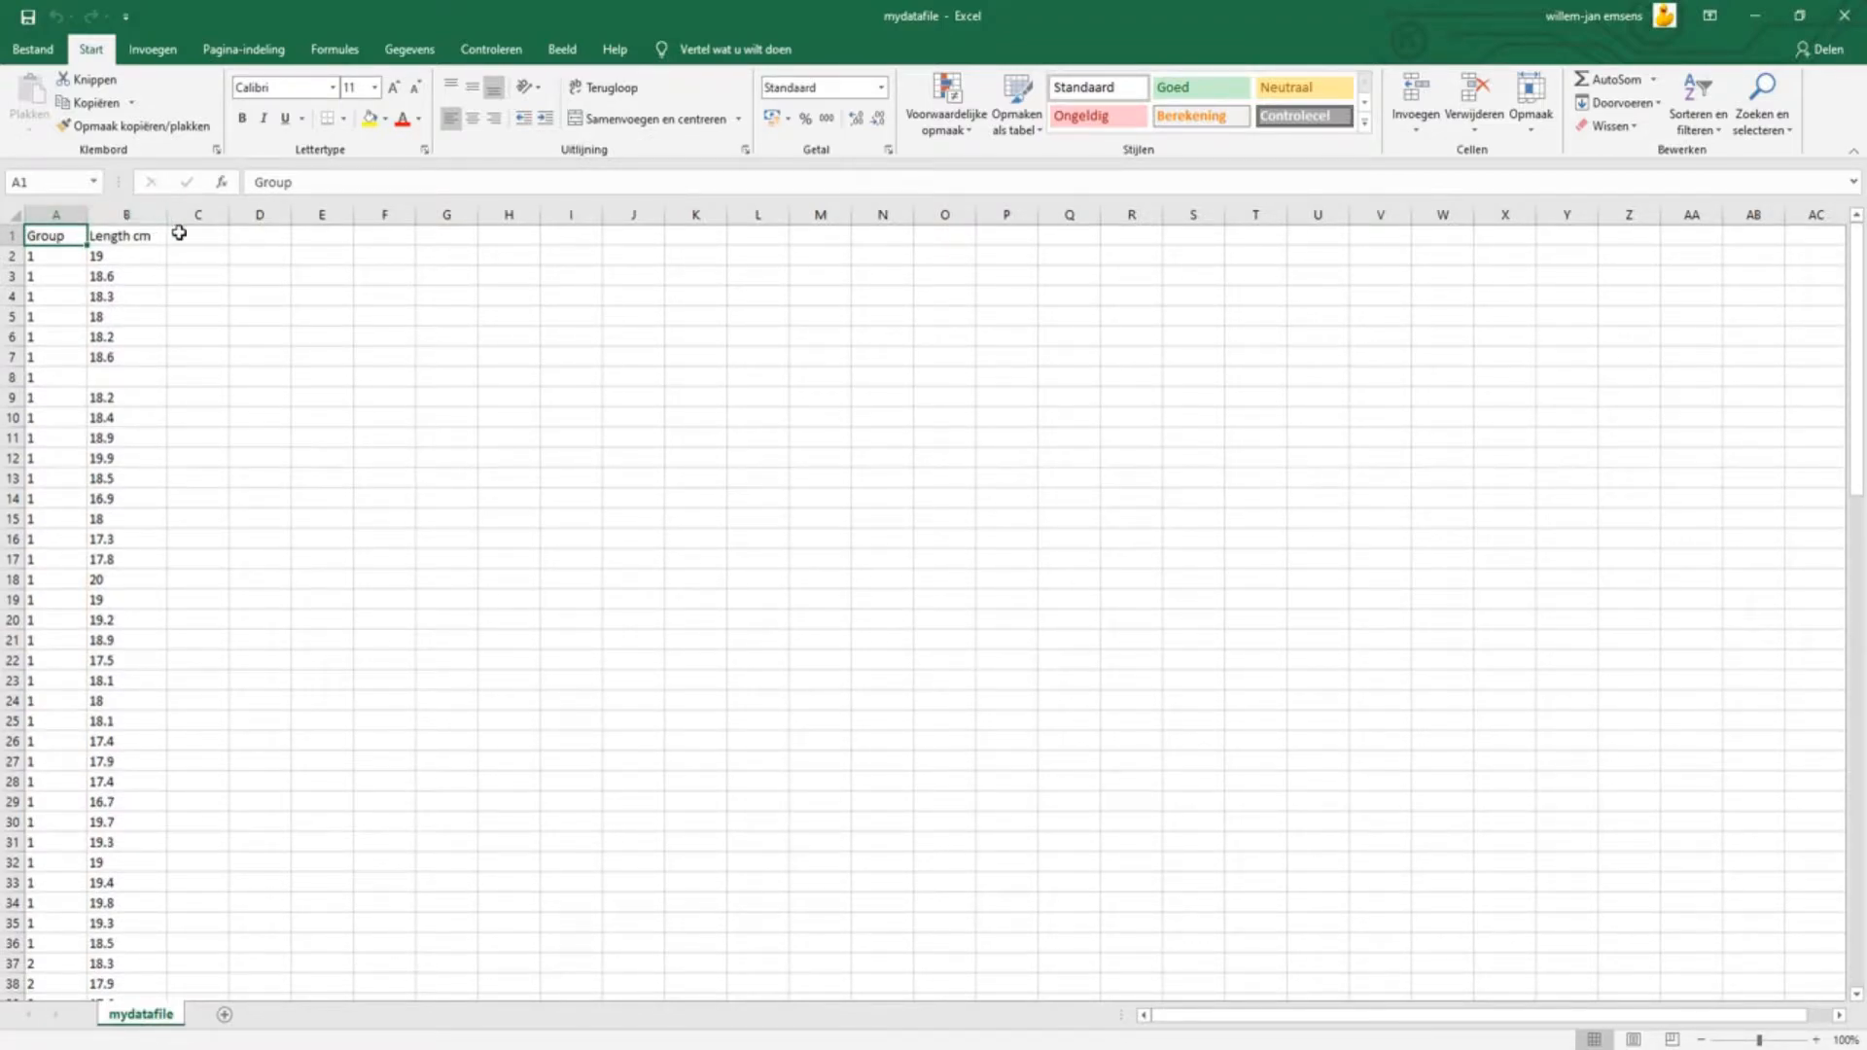
mouse_move(183, 233)
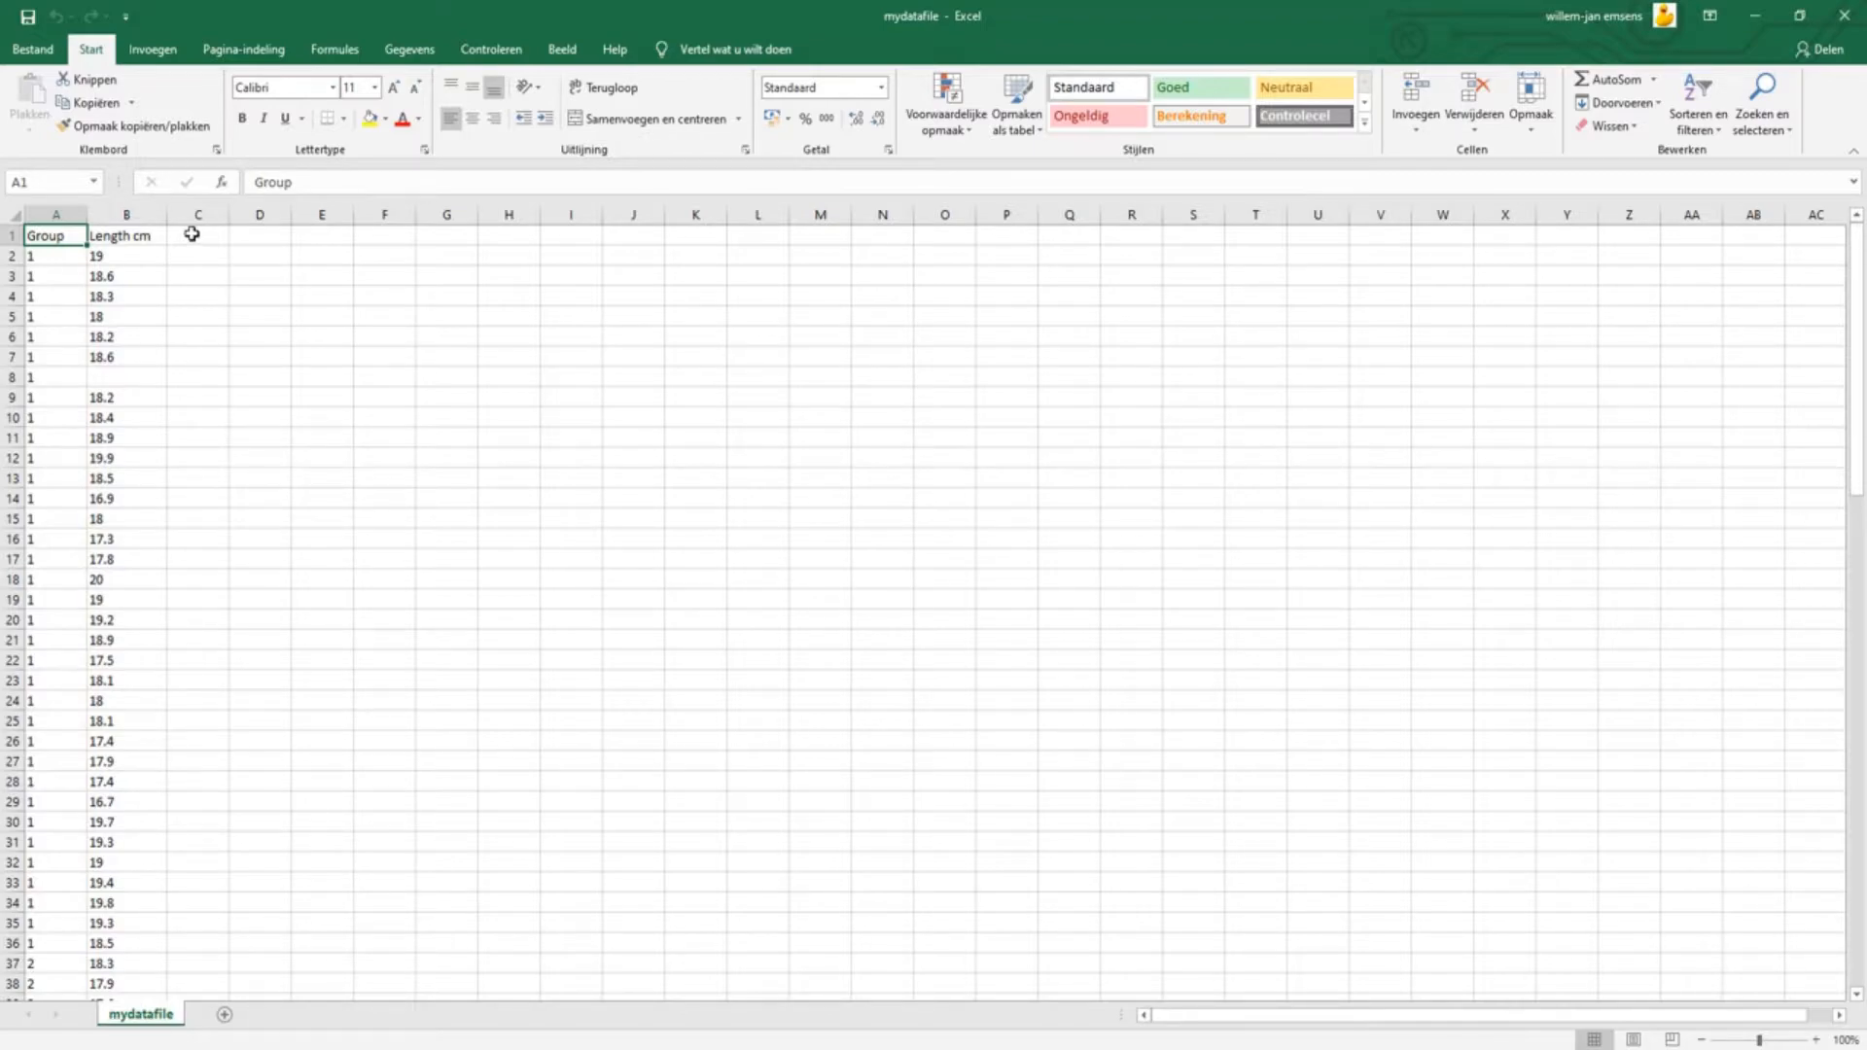
mouse_move(154, 288)
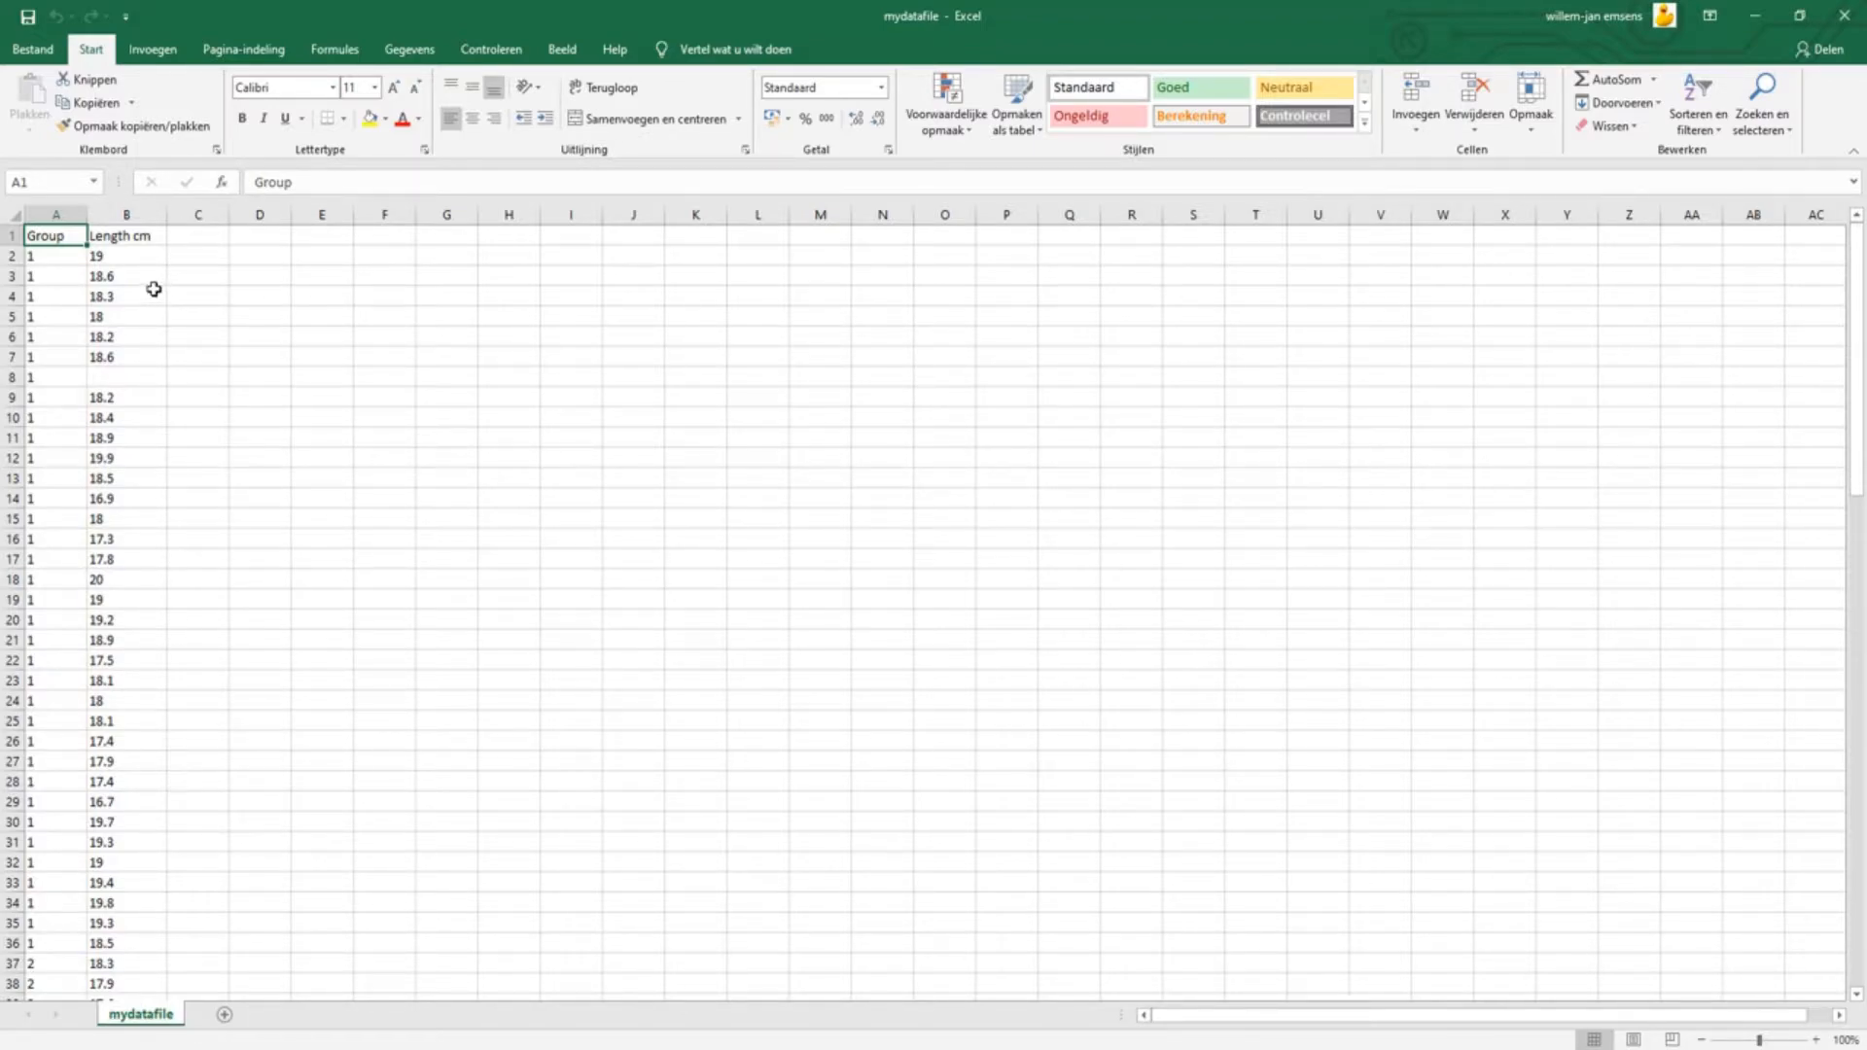
mouse_move(192, 288)
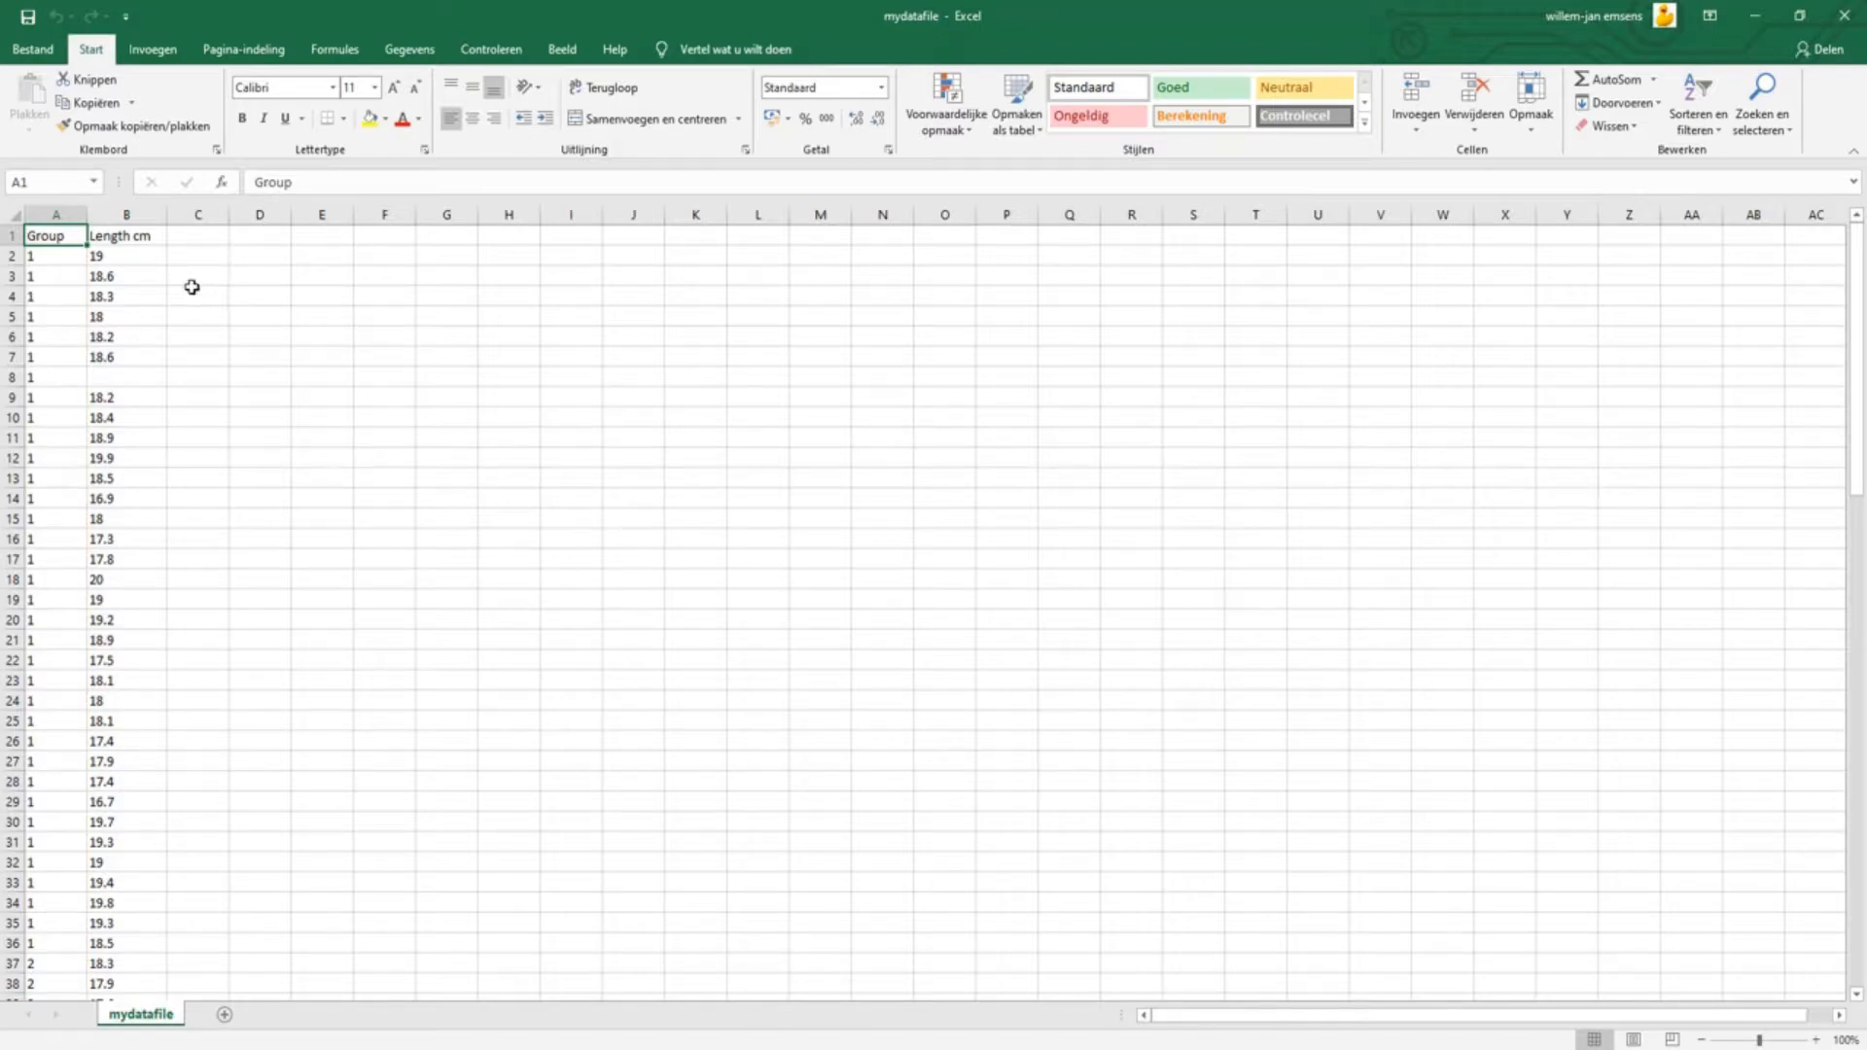
mouse_move(189, 364)
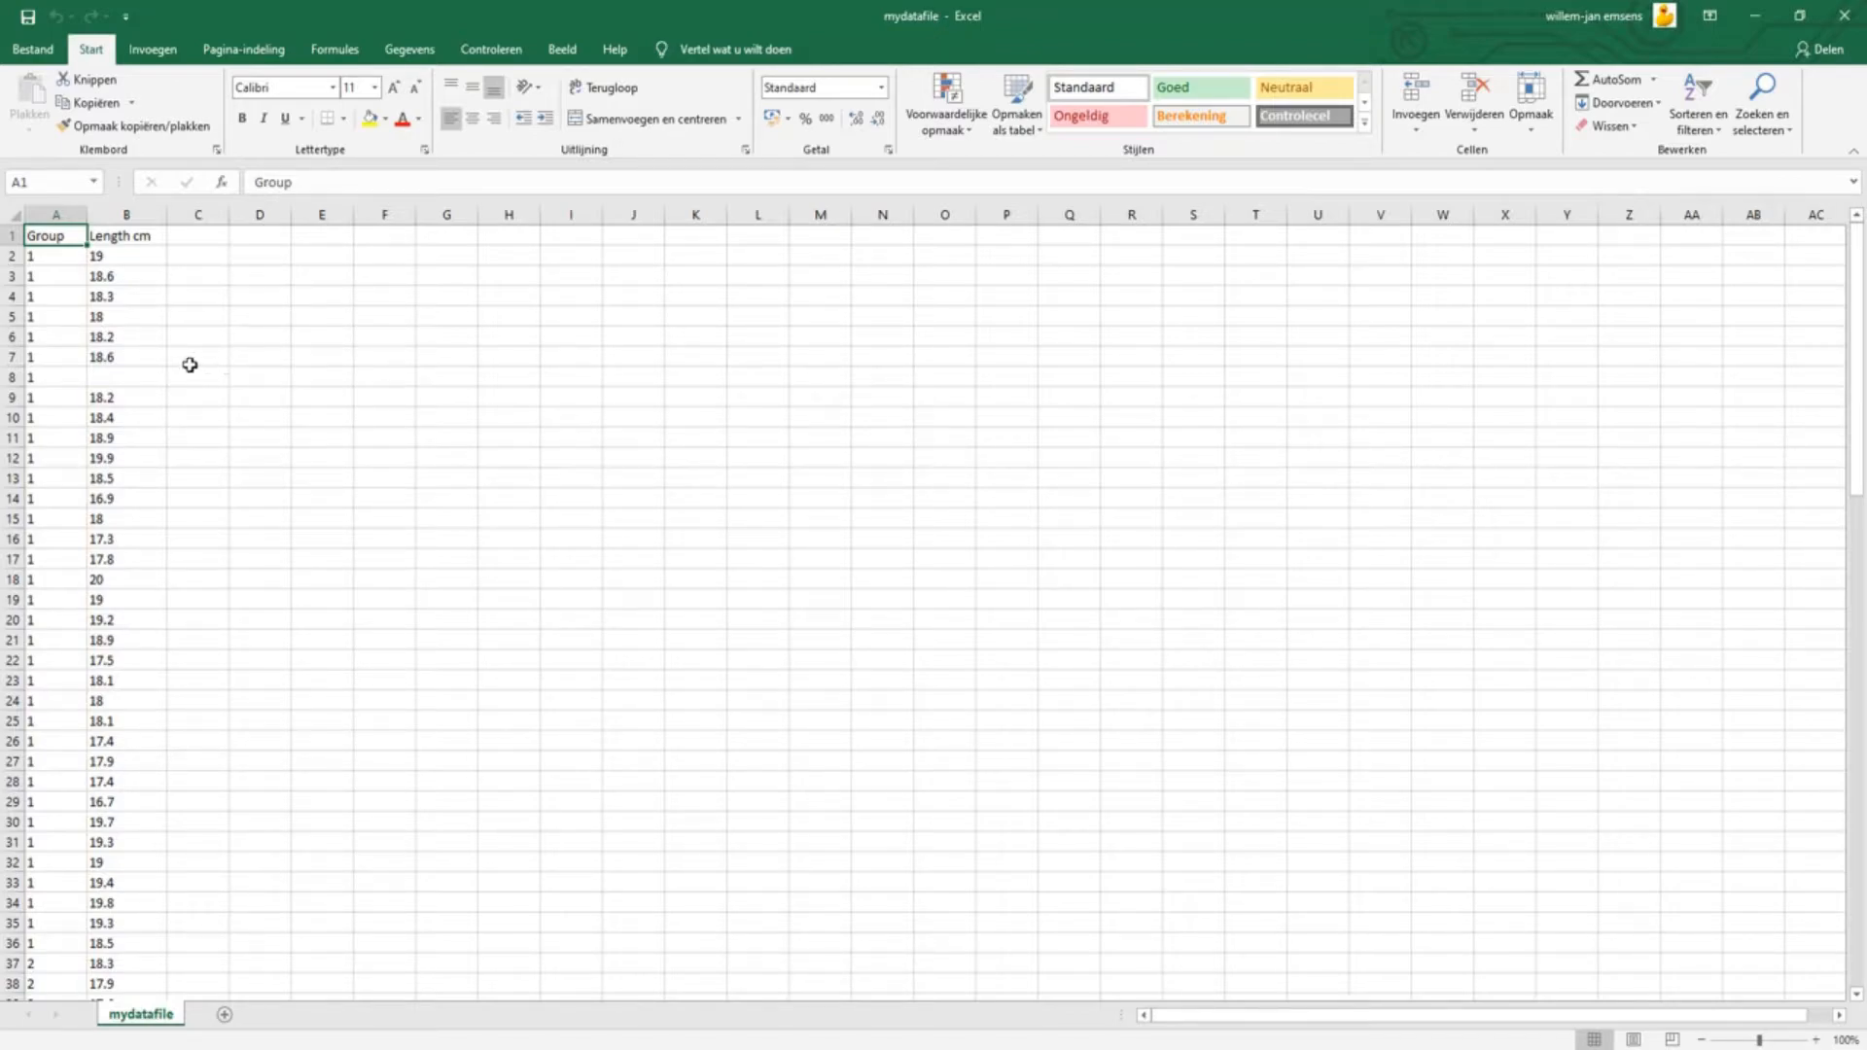
mouse_move(150, 383)
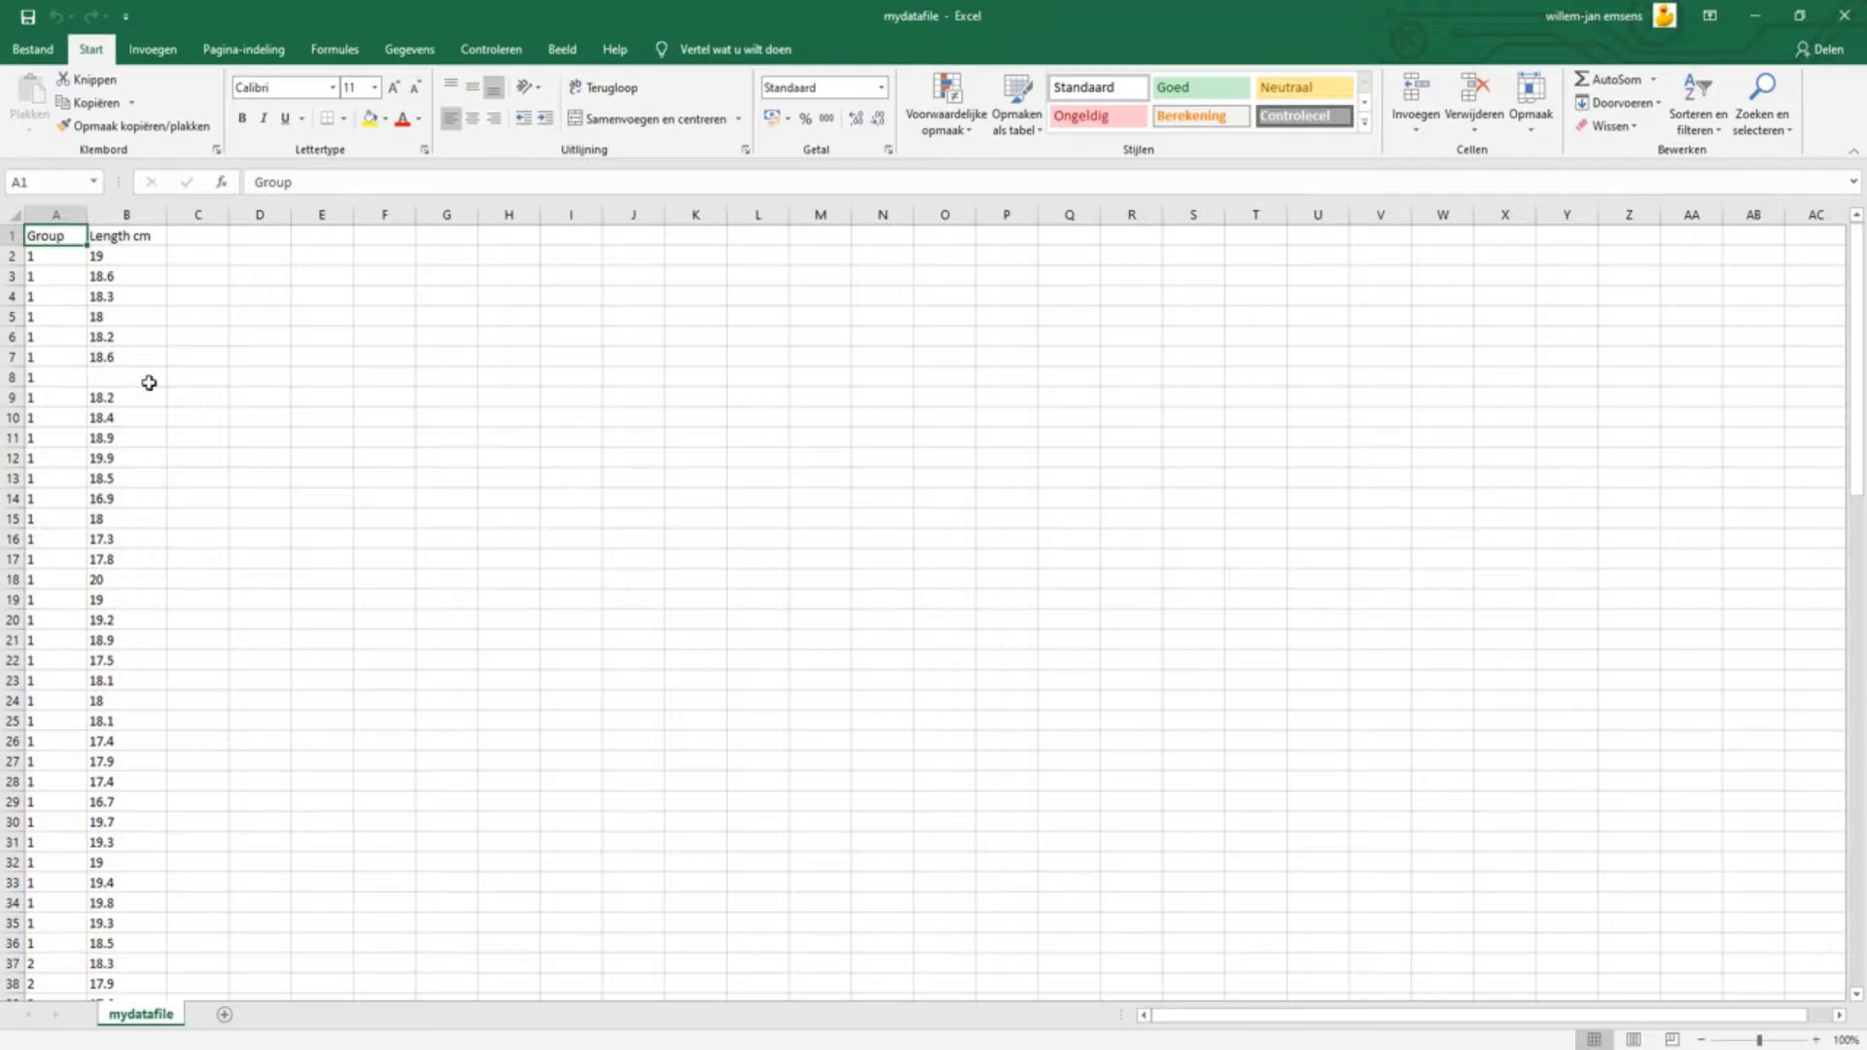
Fill the empty length in row 8 with NA.
click(124, 375)
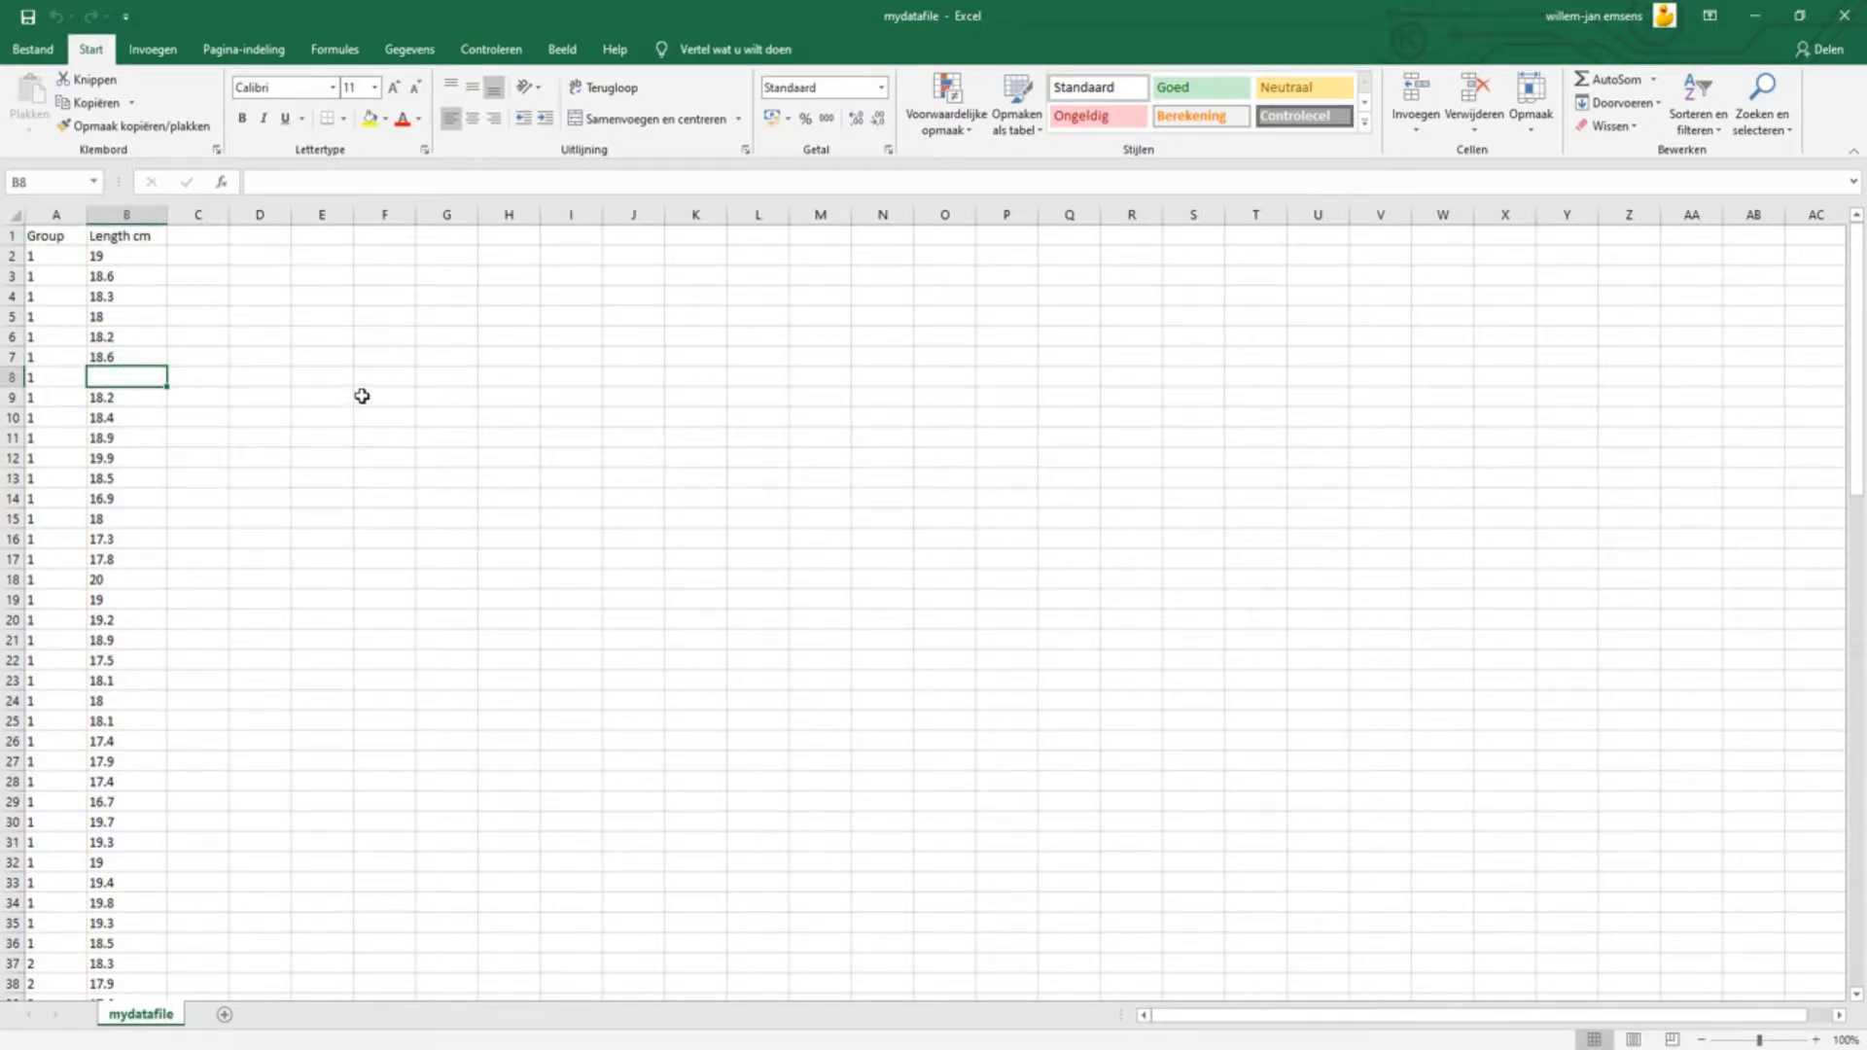
text(NA)
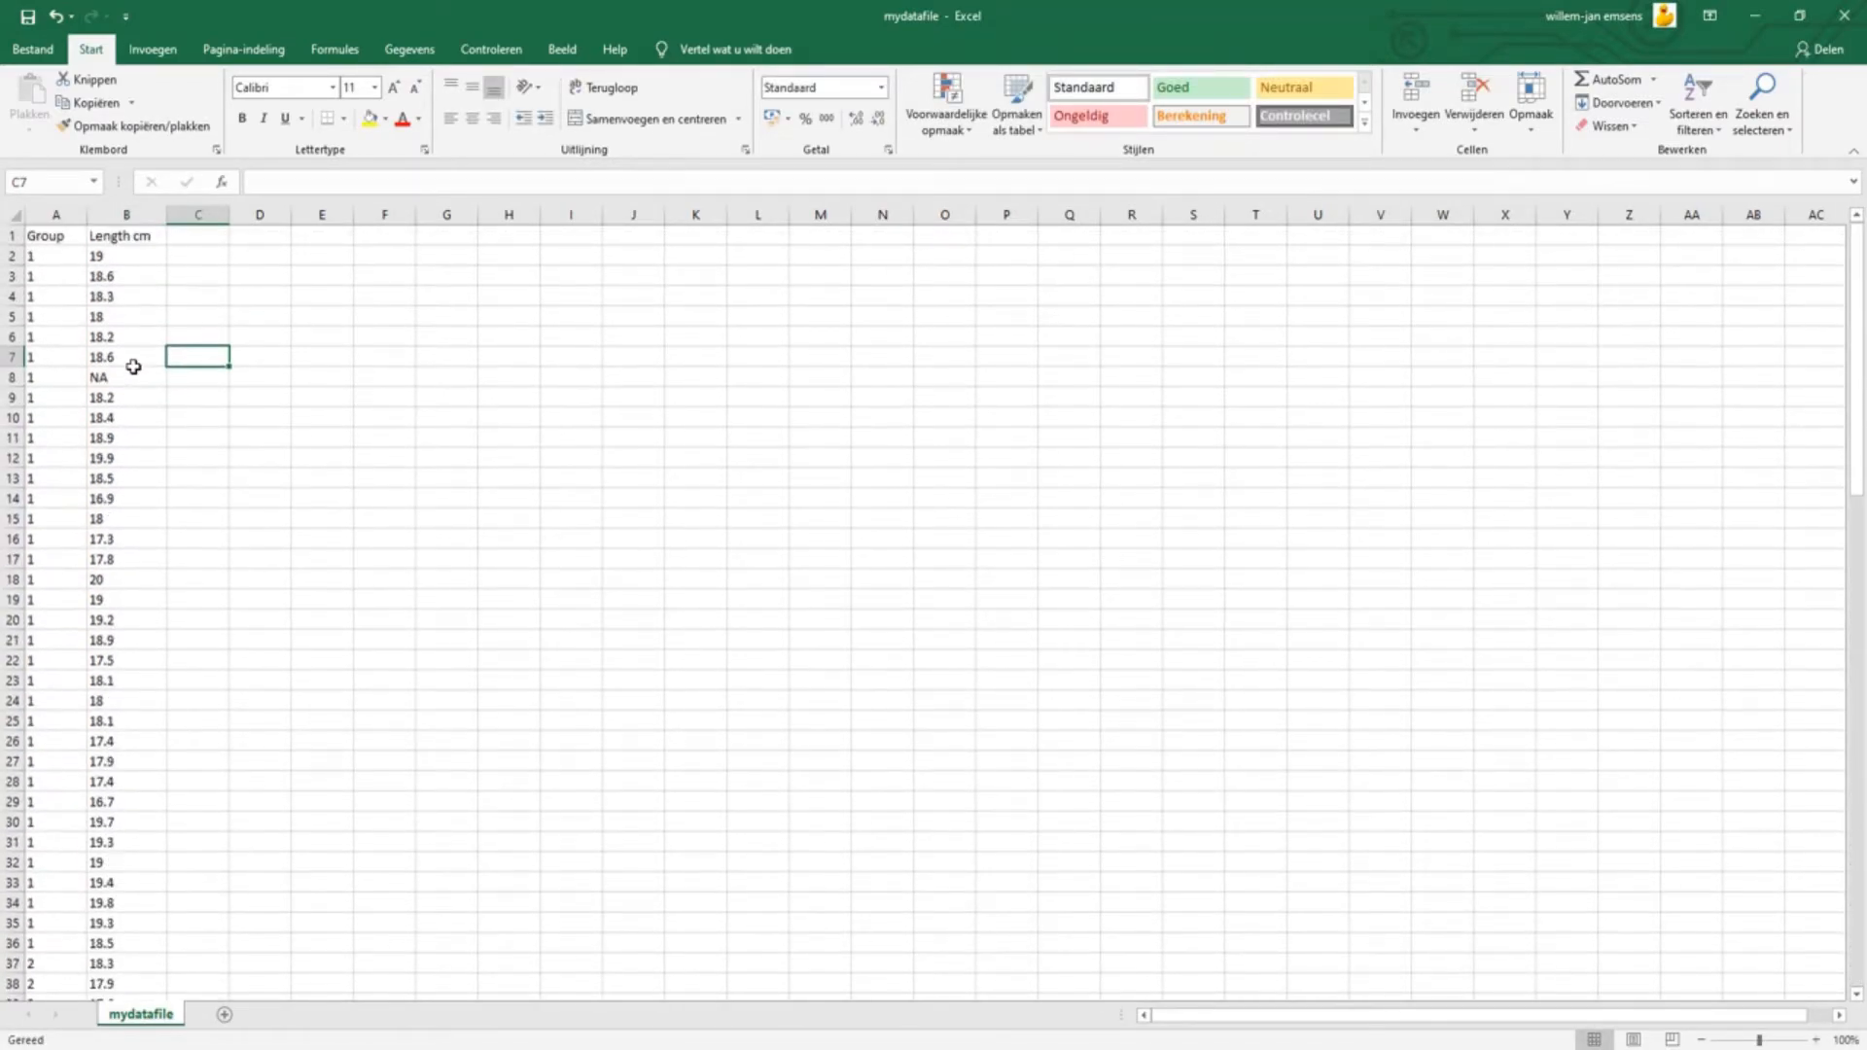
mouse_move(156, 251)
text(_)
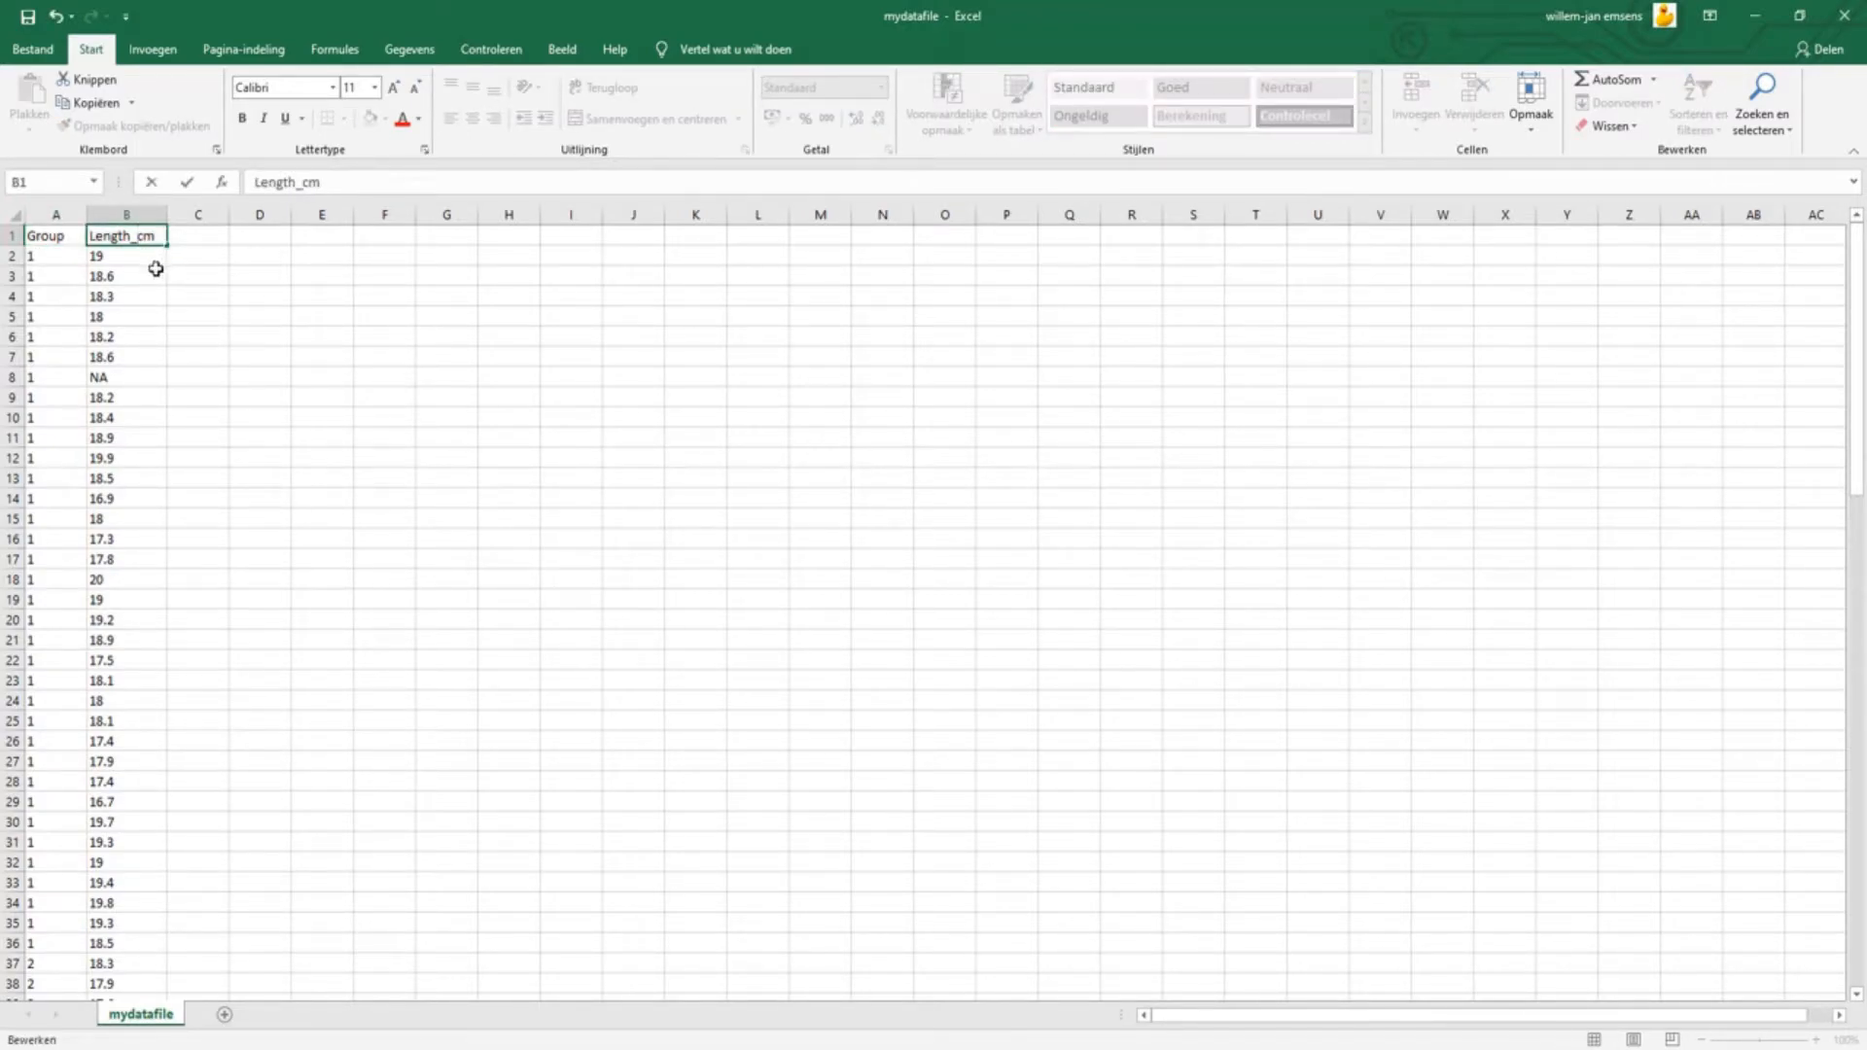
Save the sheet as tab-delimited text named mydatafile in the R Studio folder.
click(125, 255)
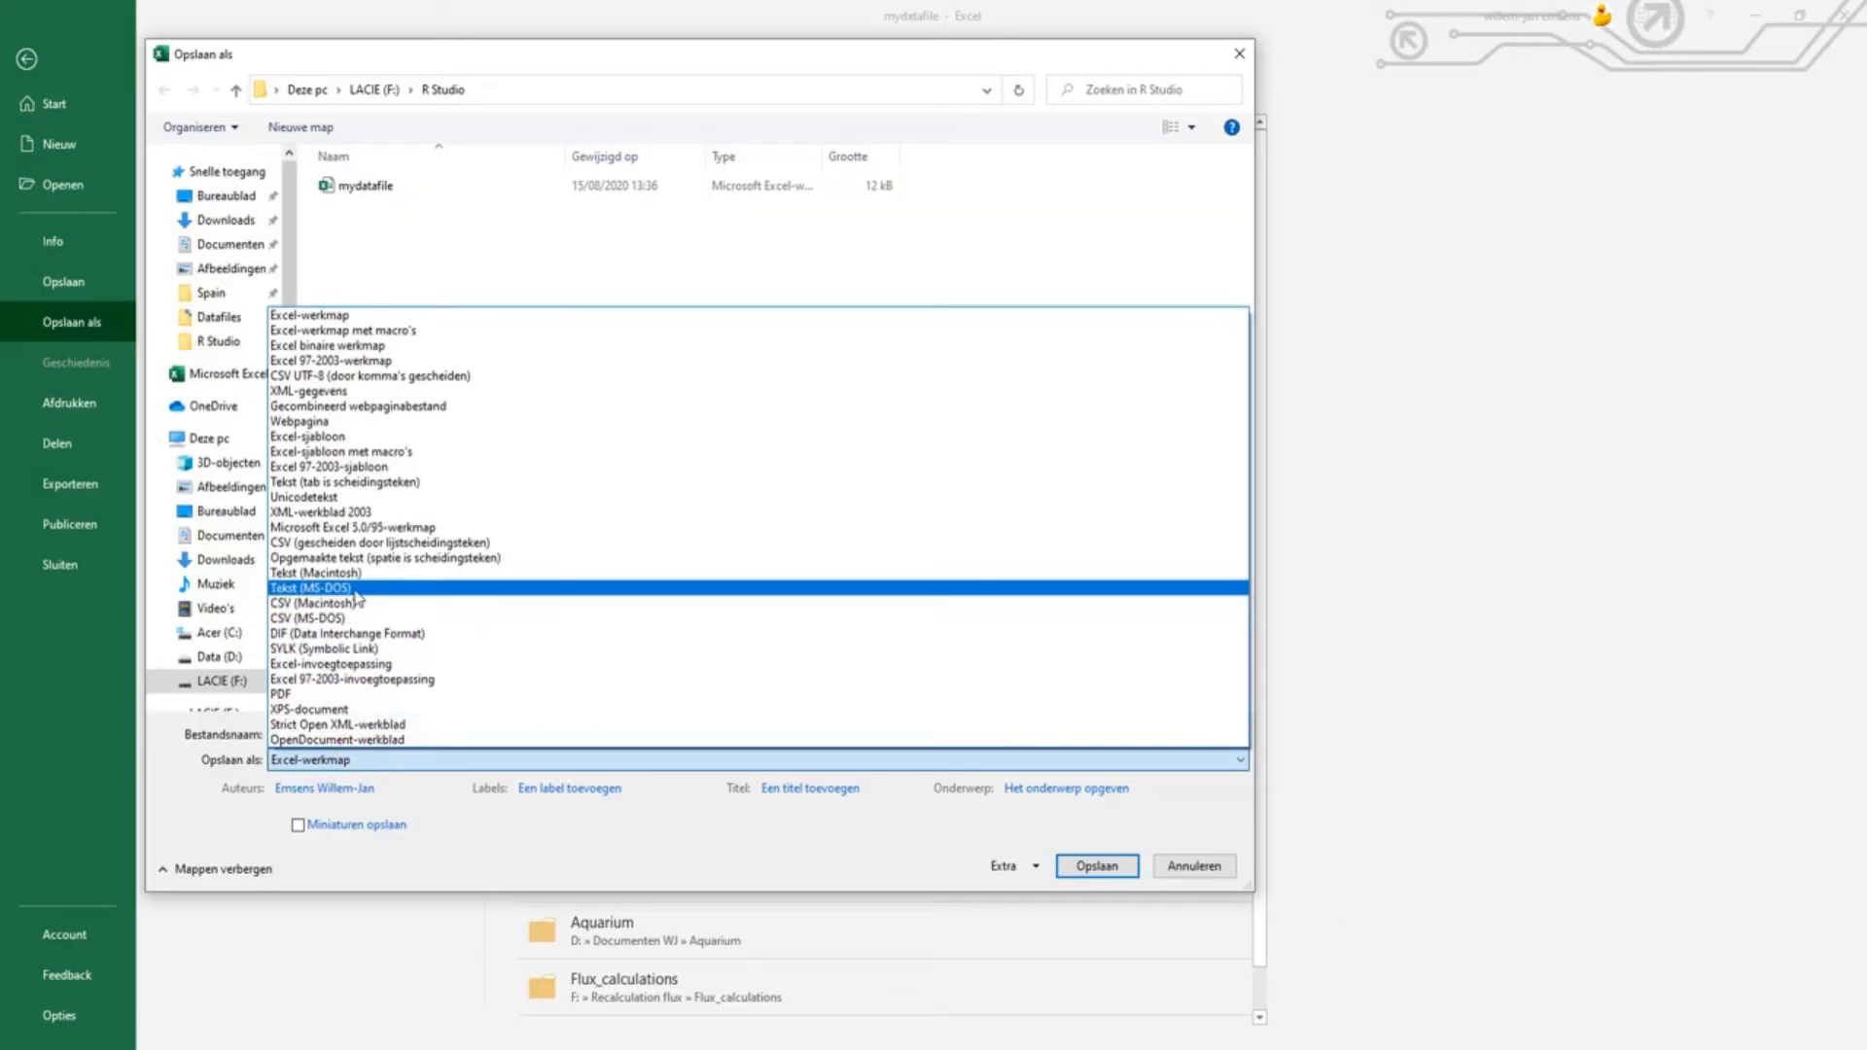
click(344, 480)
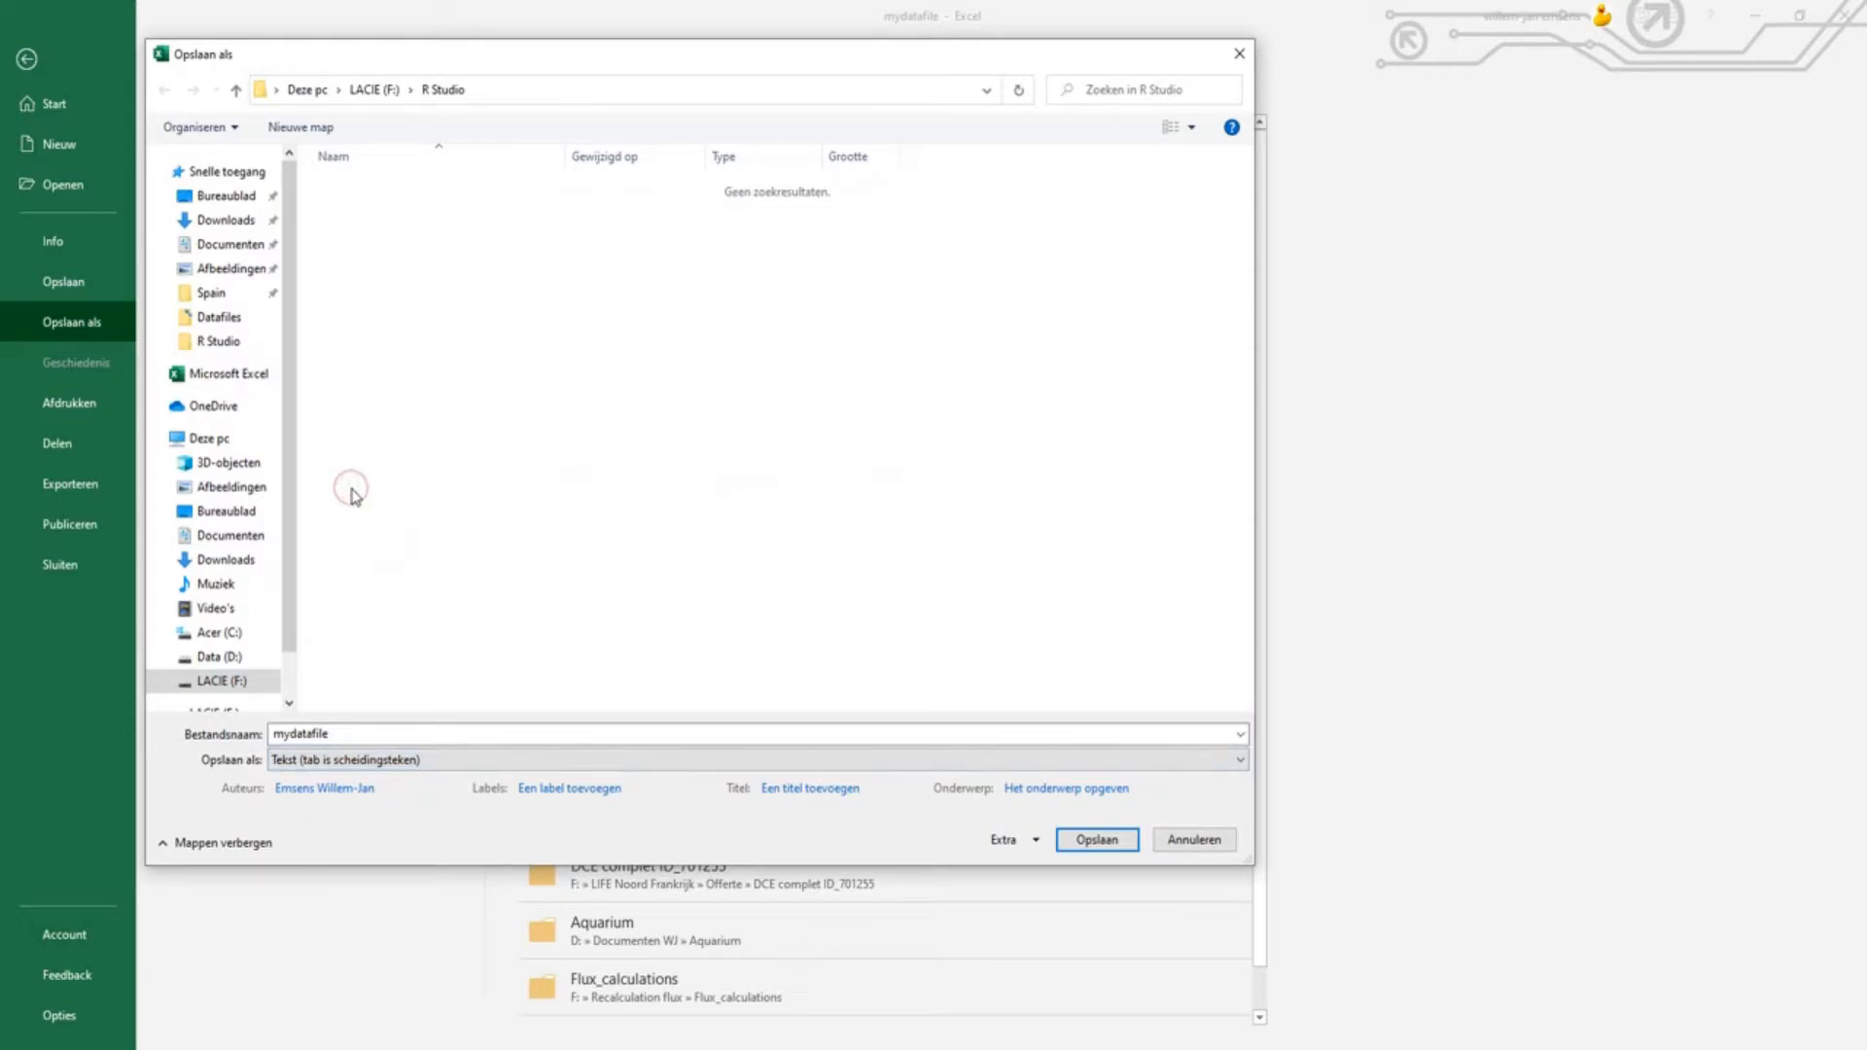
click(1095, 841)
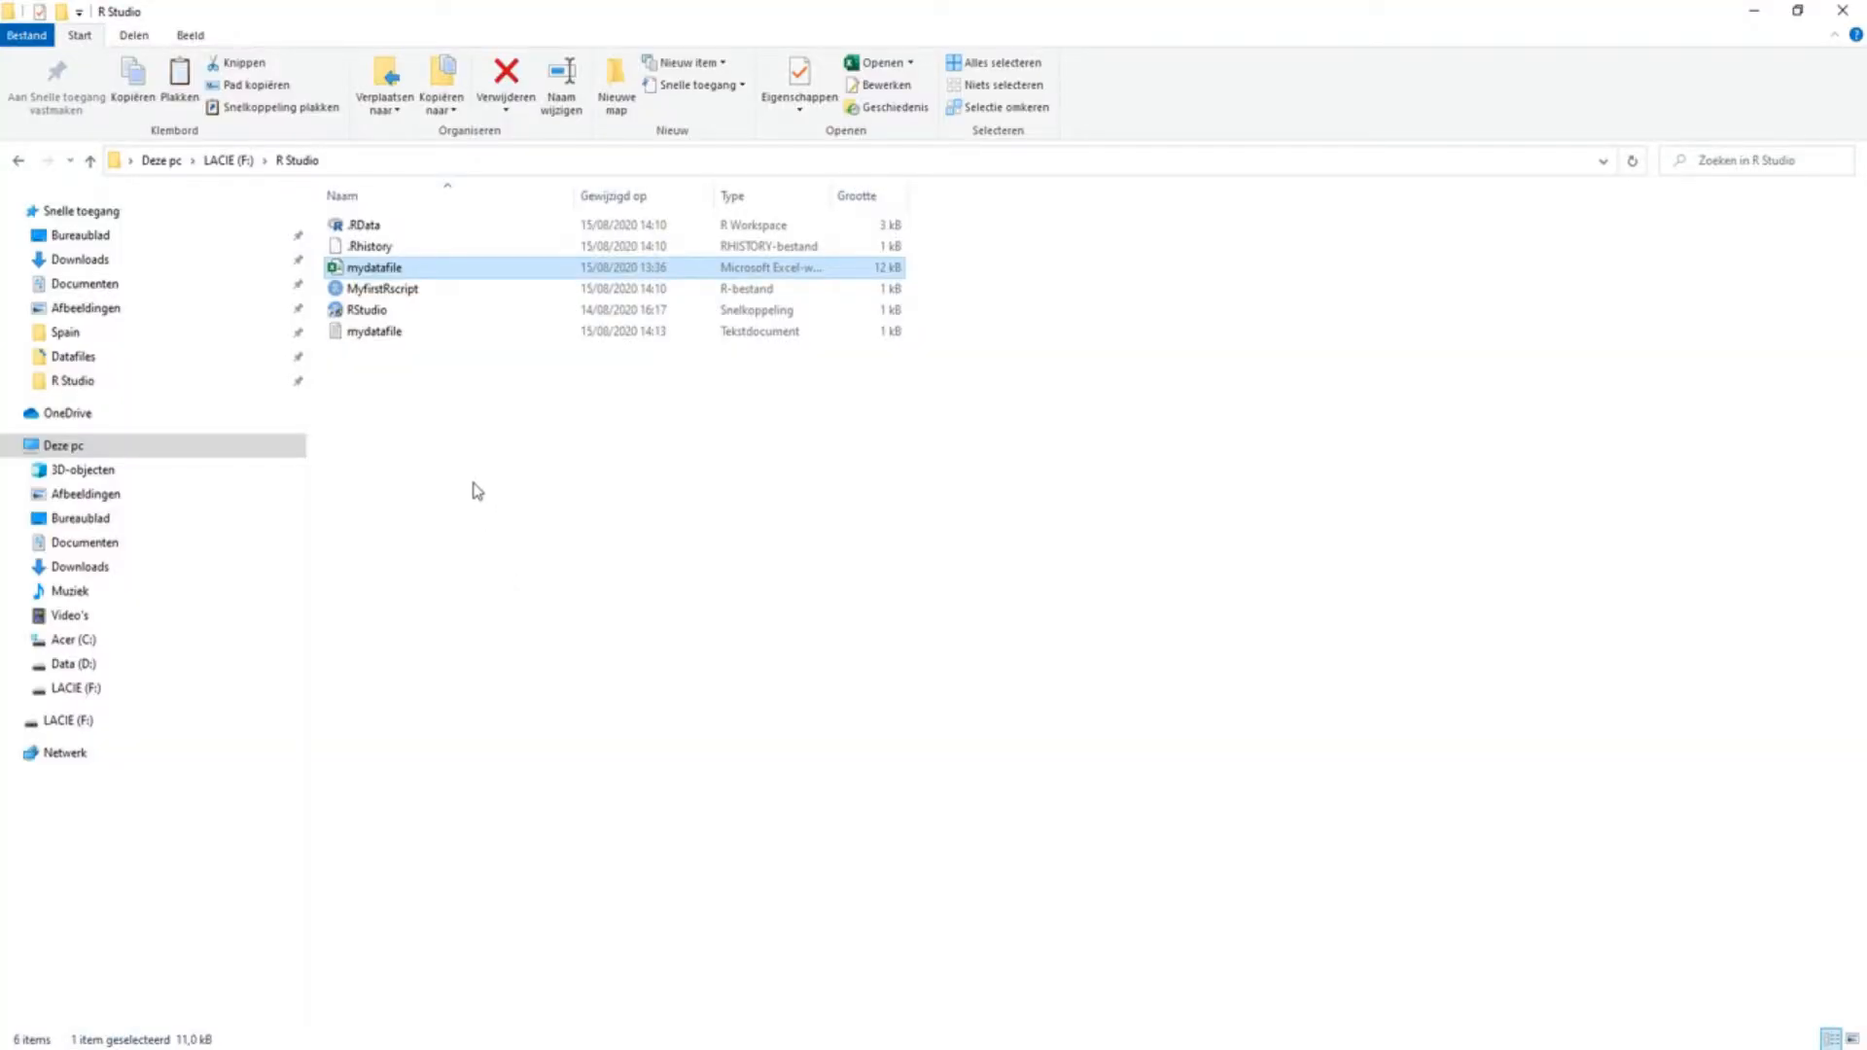
Check the new mydatafile text document in the R Studio folder.
click(376, 331)
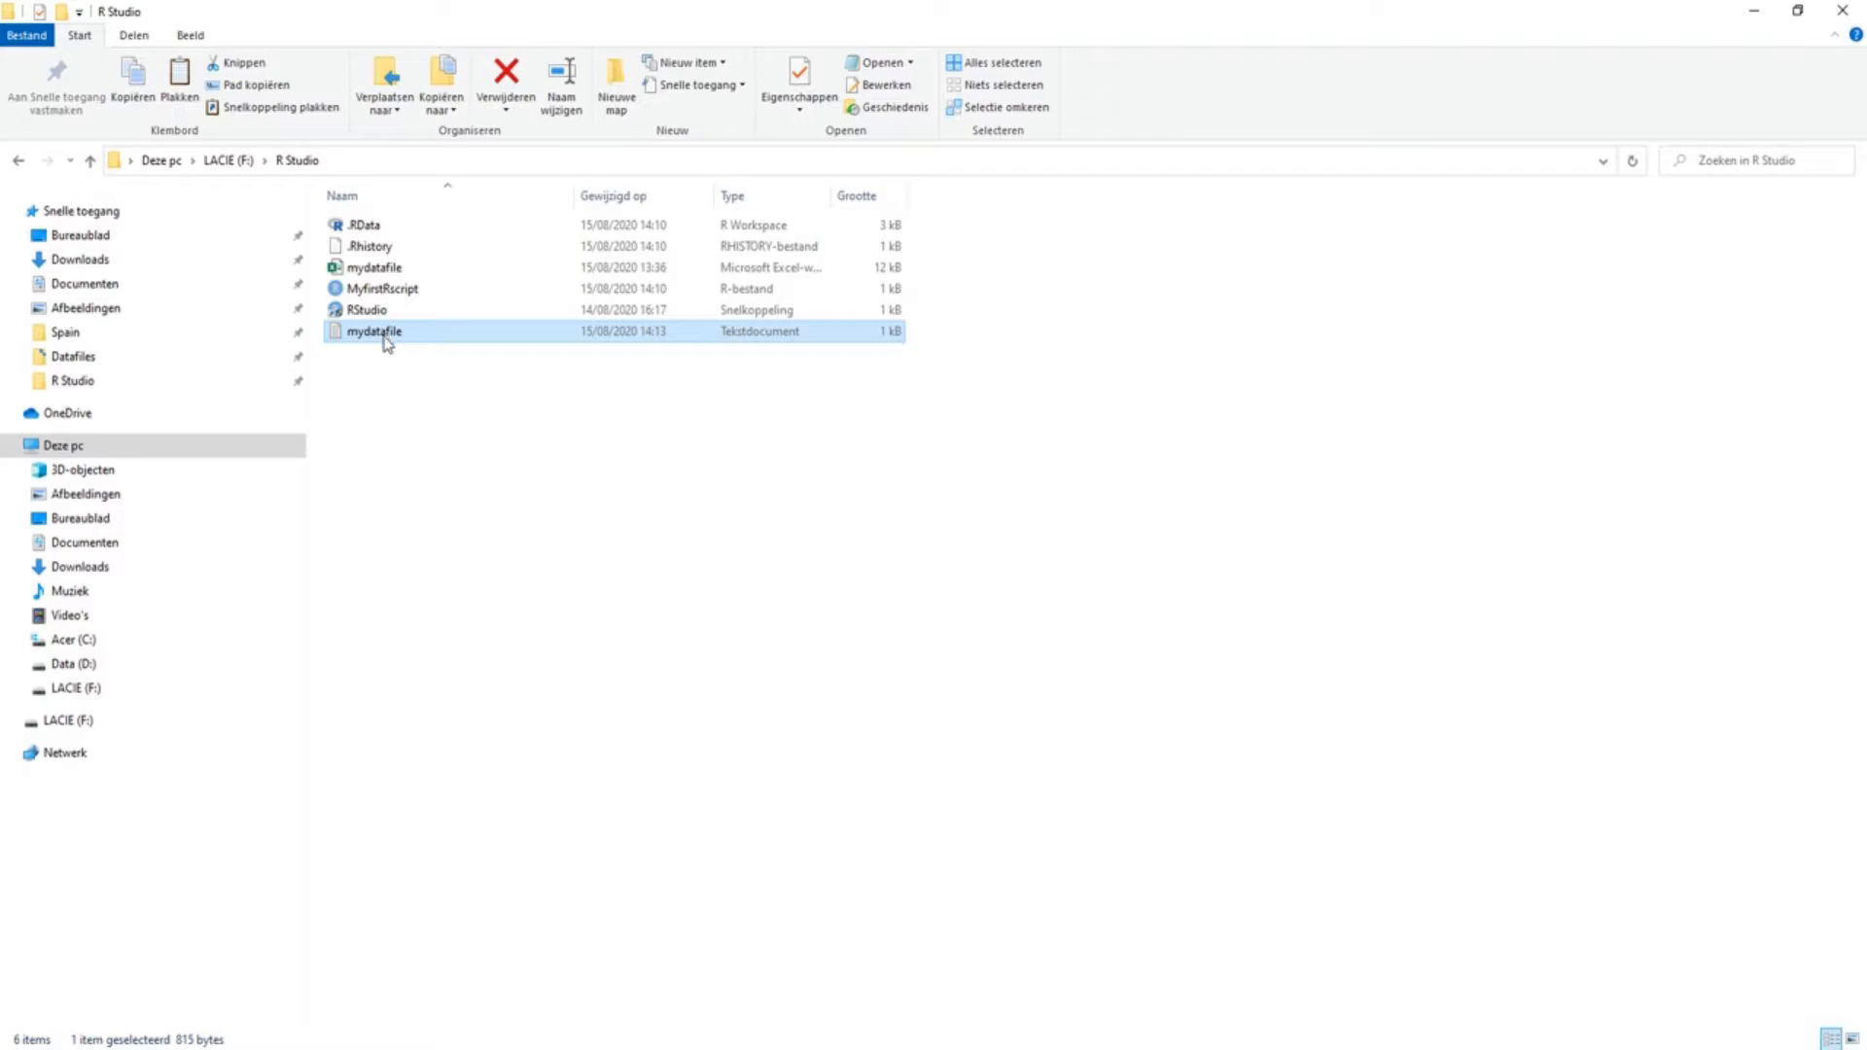
mouse_move(601, 945)
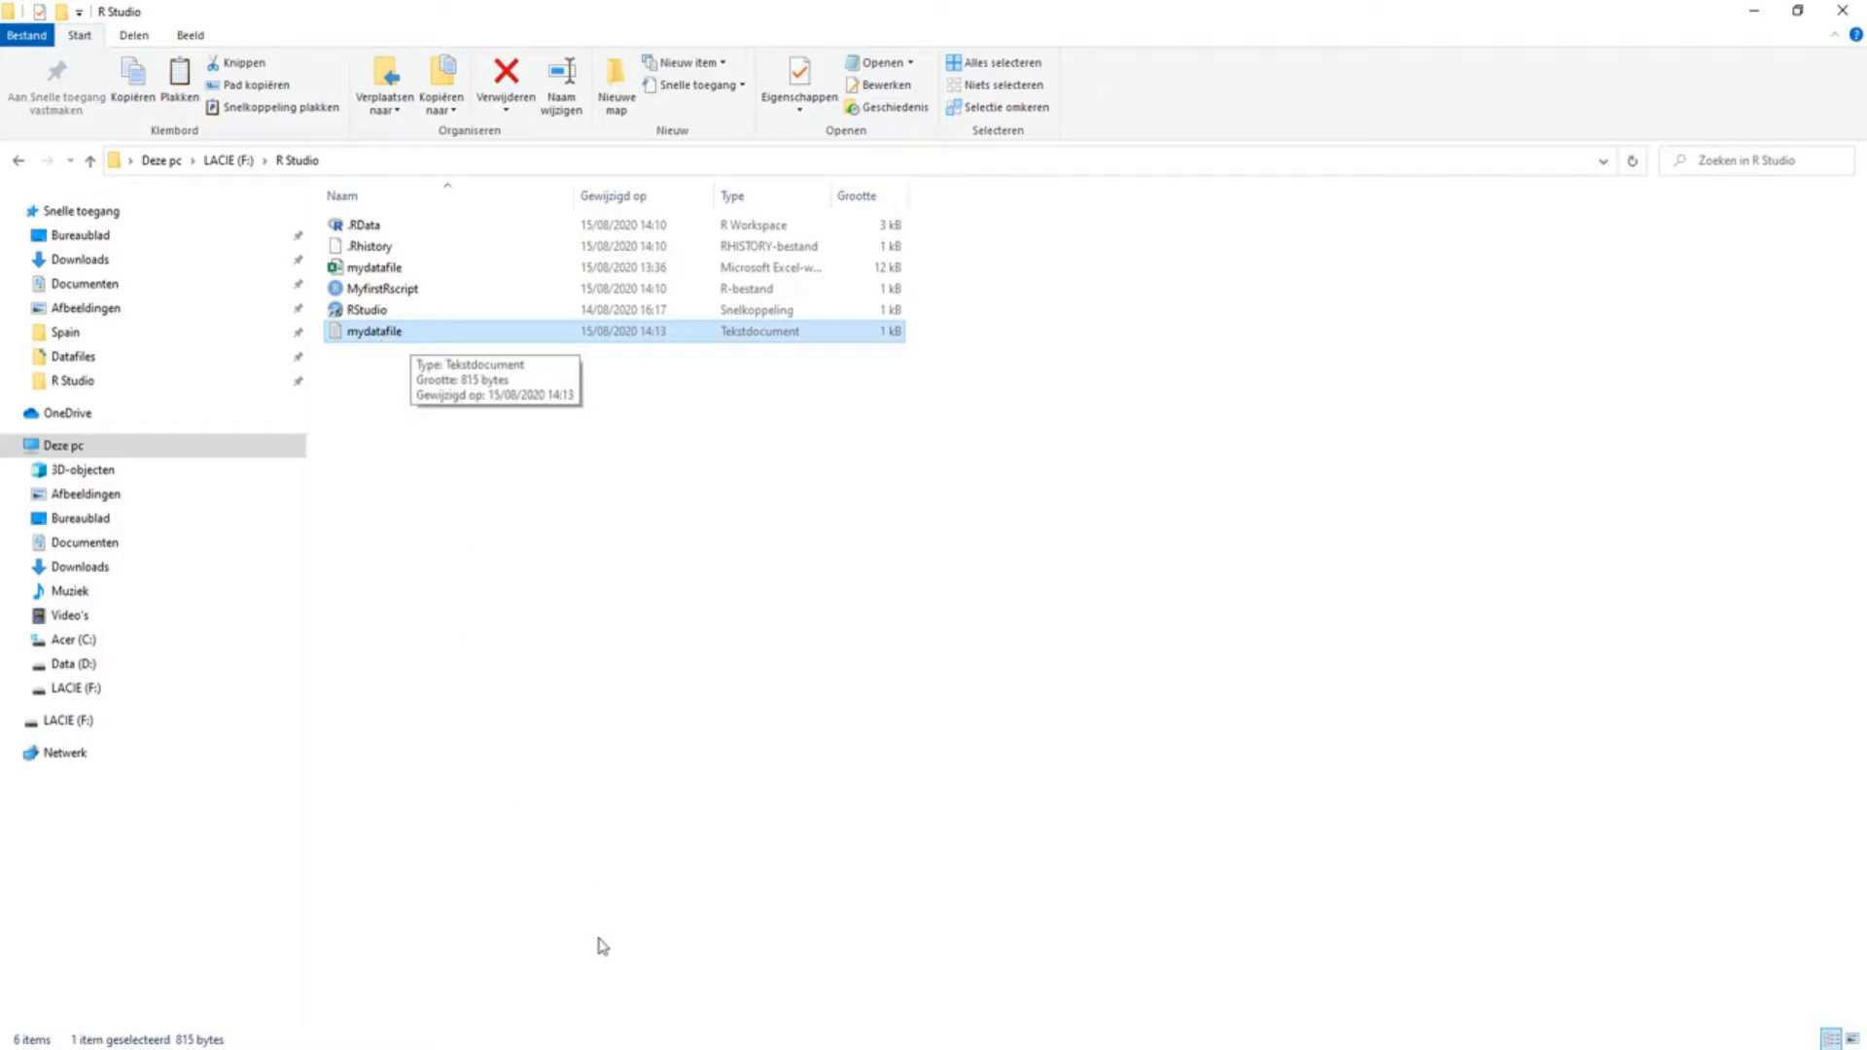
mouse_move(640, 1046)
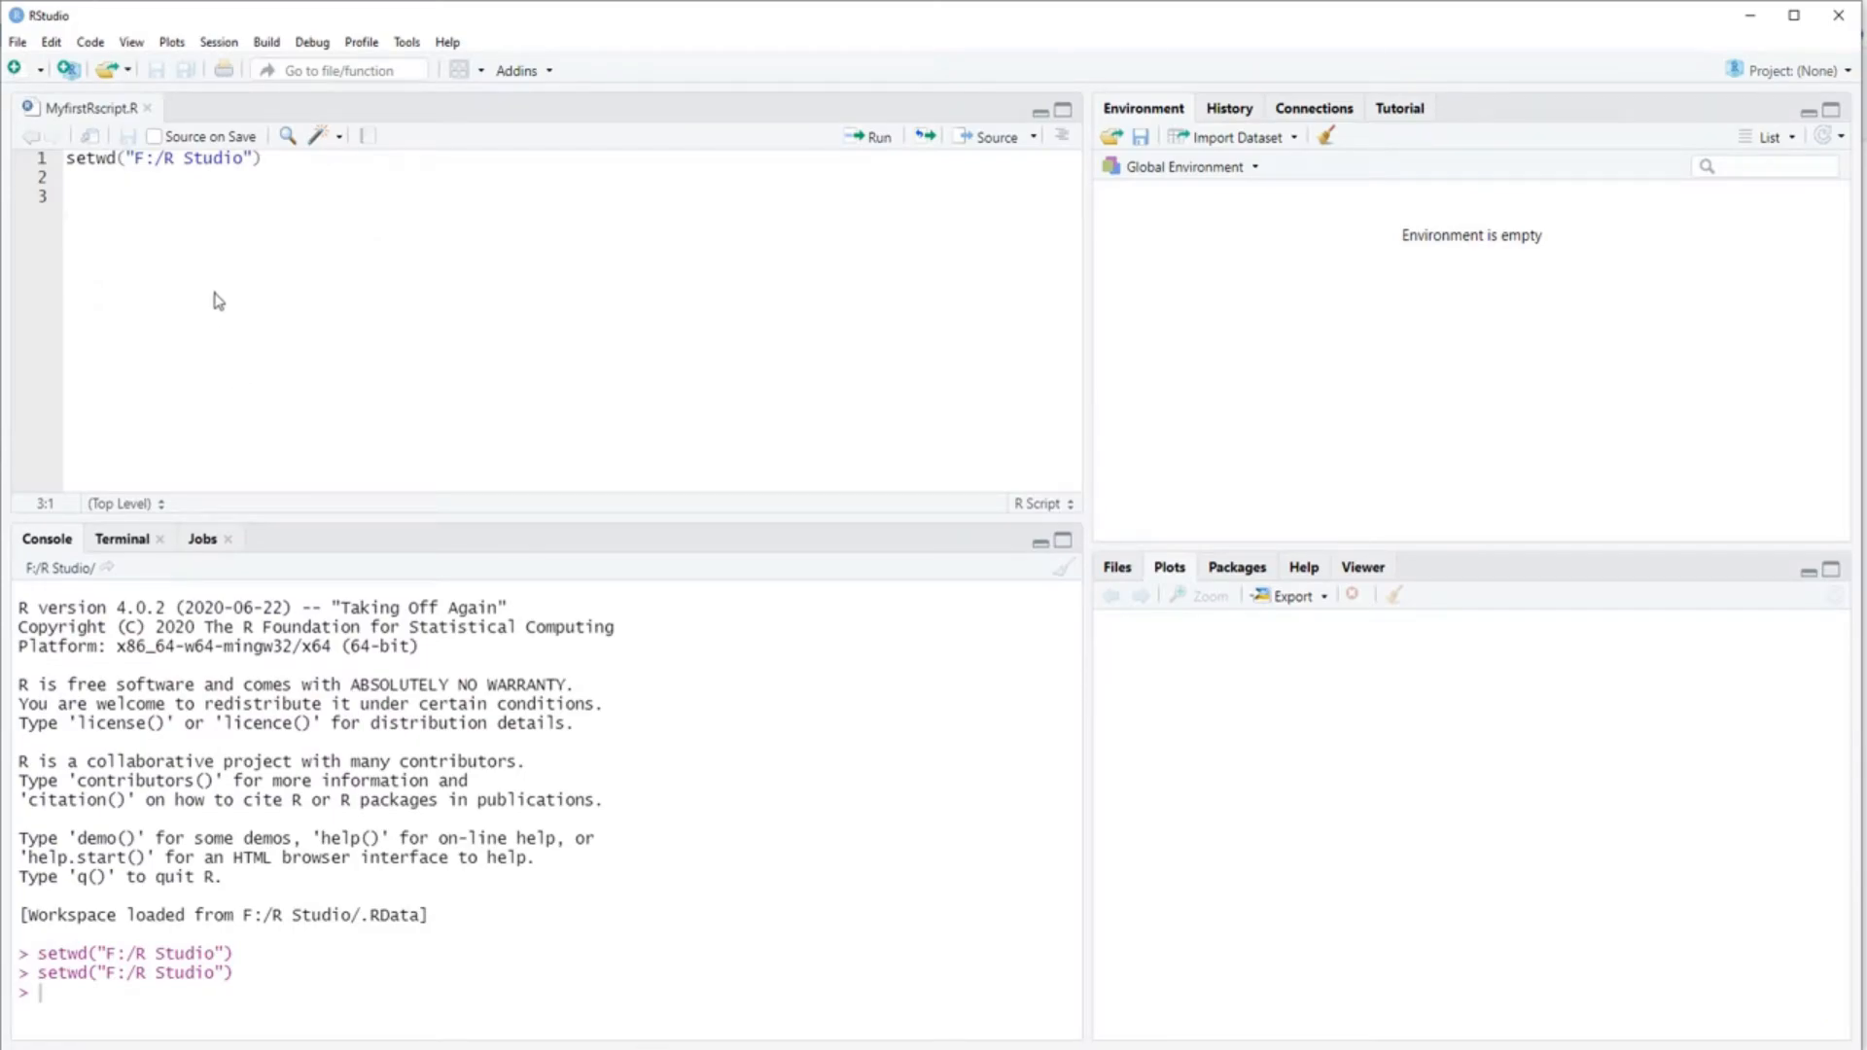
Write mydata <- read.table("mydatafile.txt", h=TRUE) to load the file with a header.
text(mydata <)
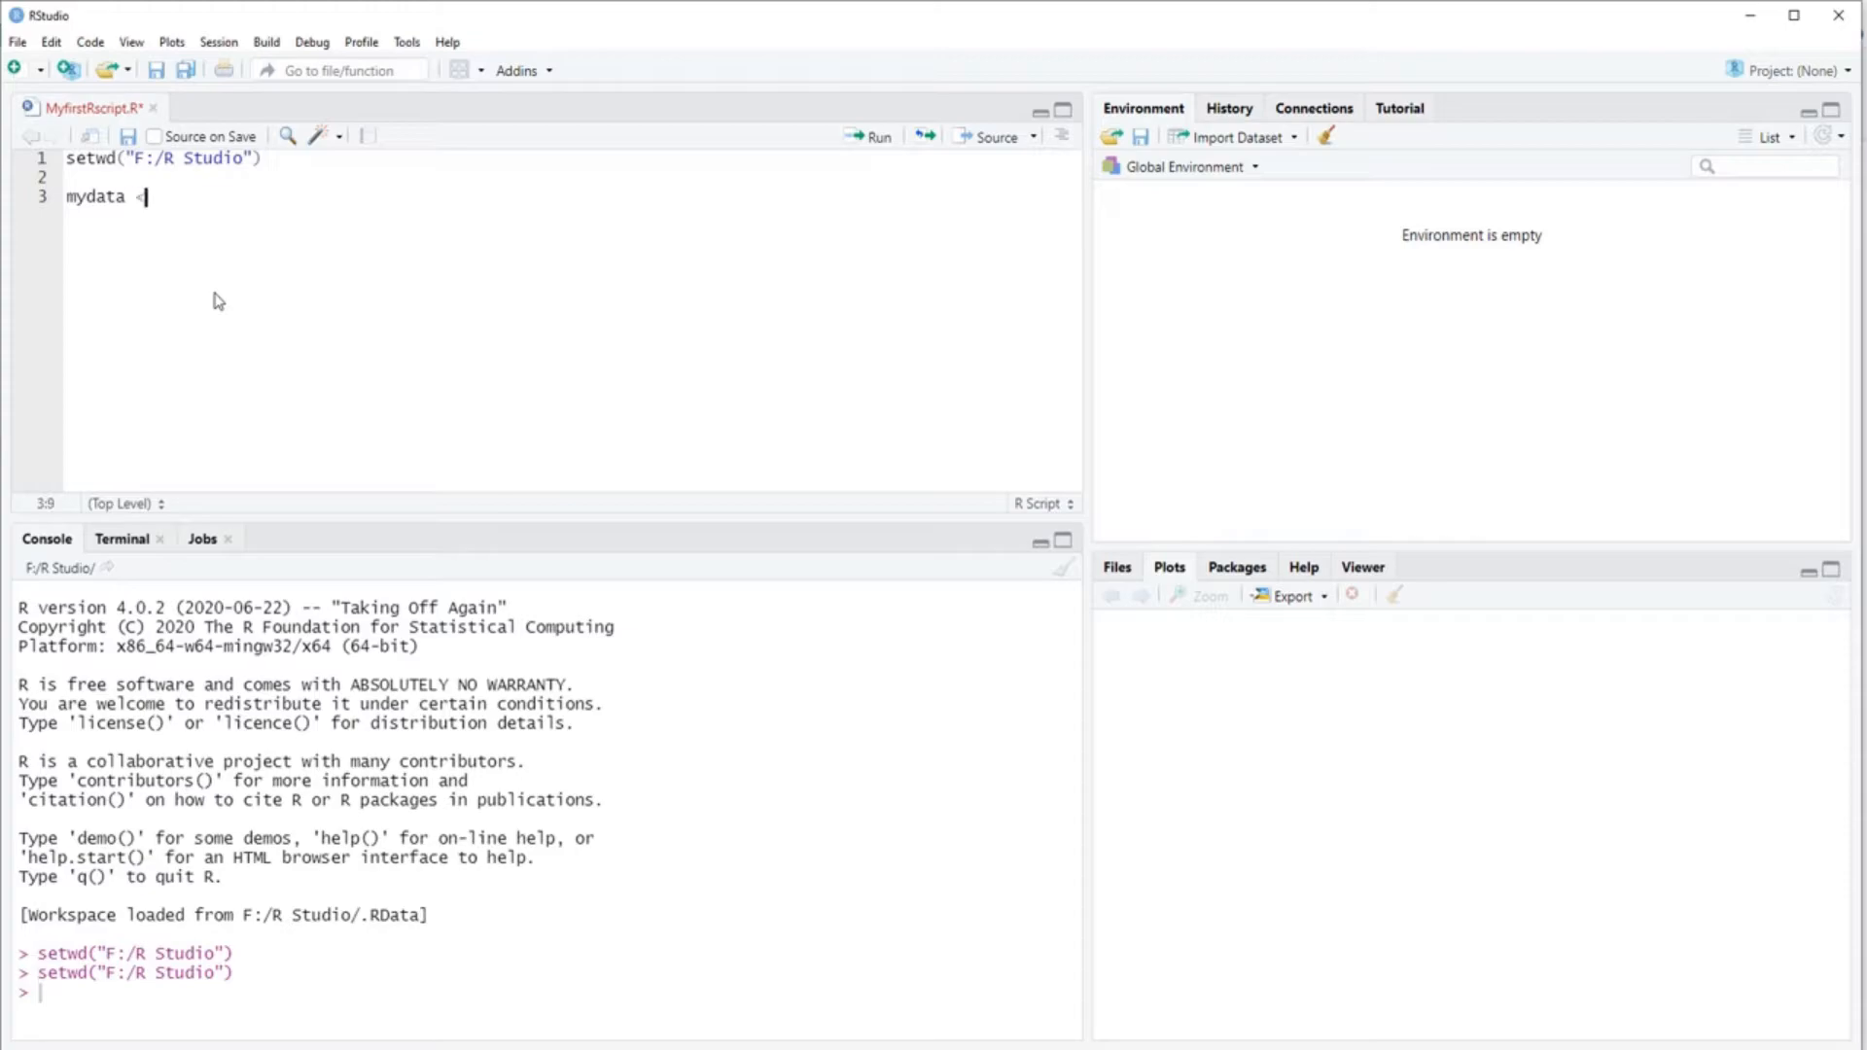
text(-)
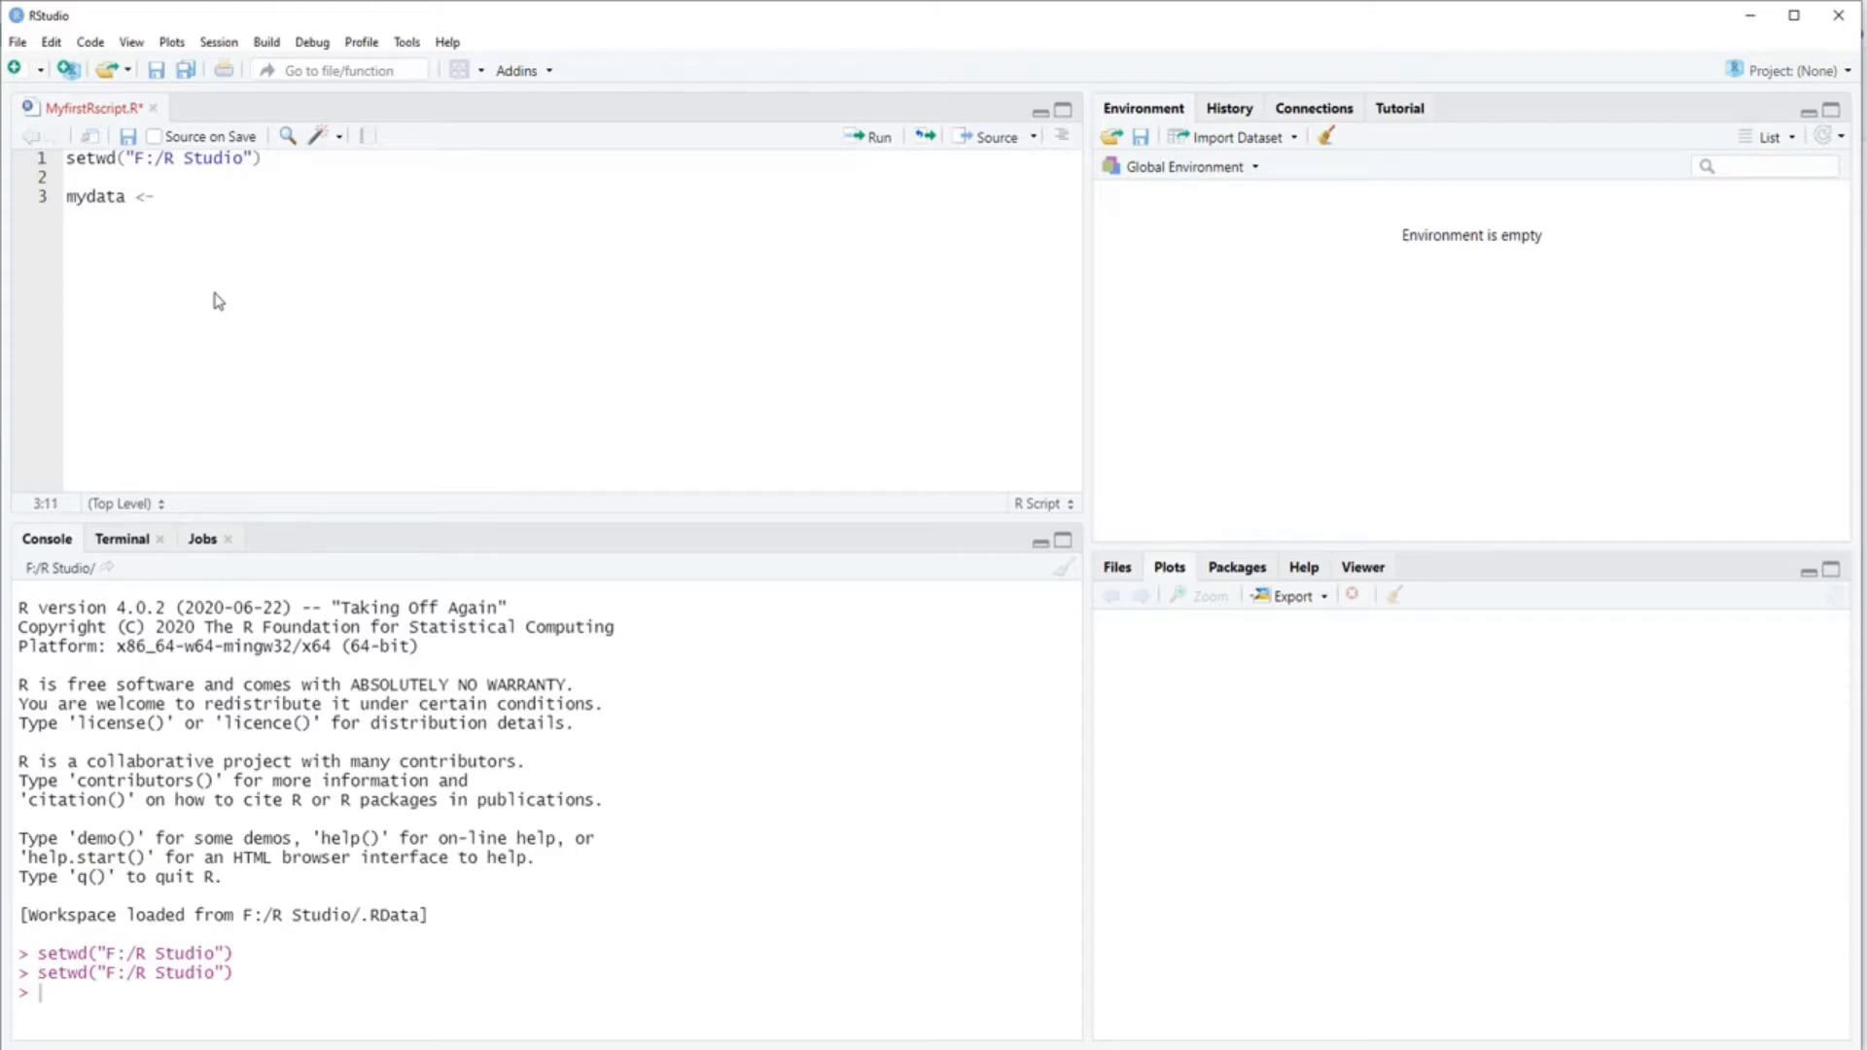
text(read)
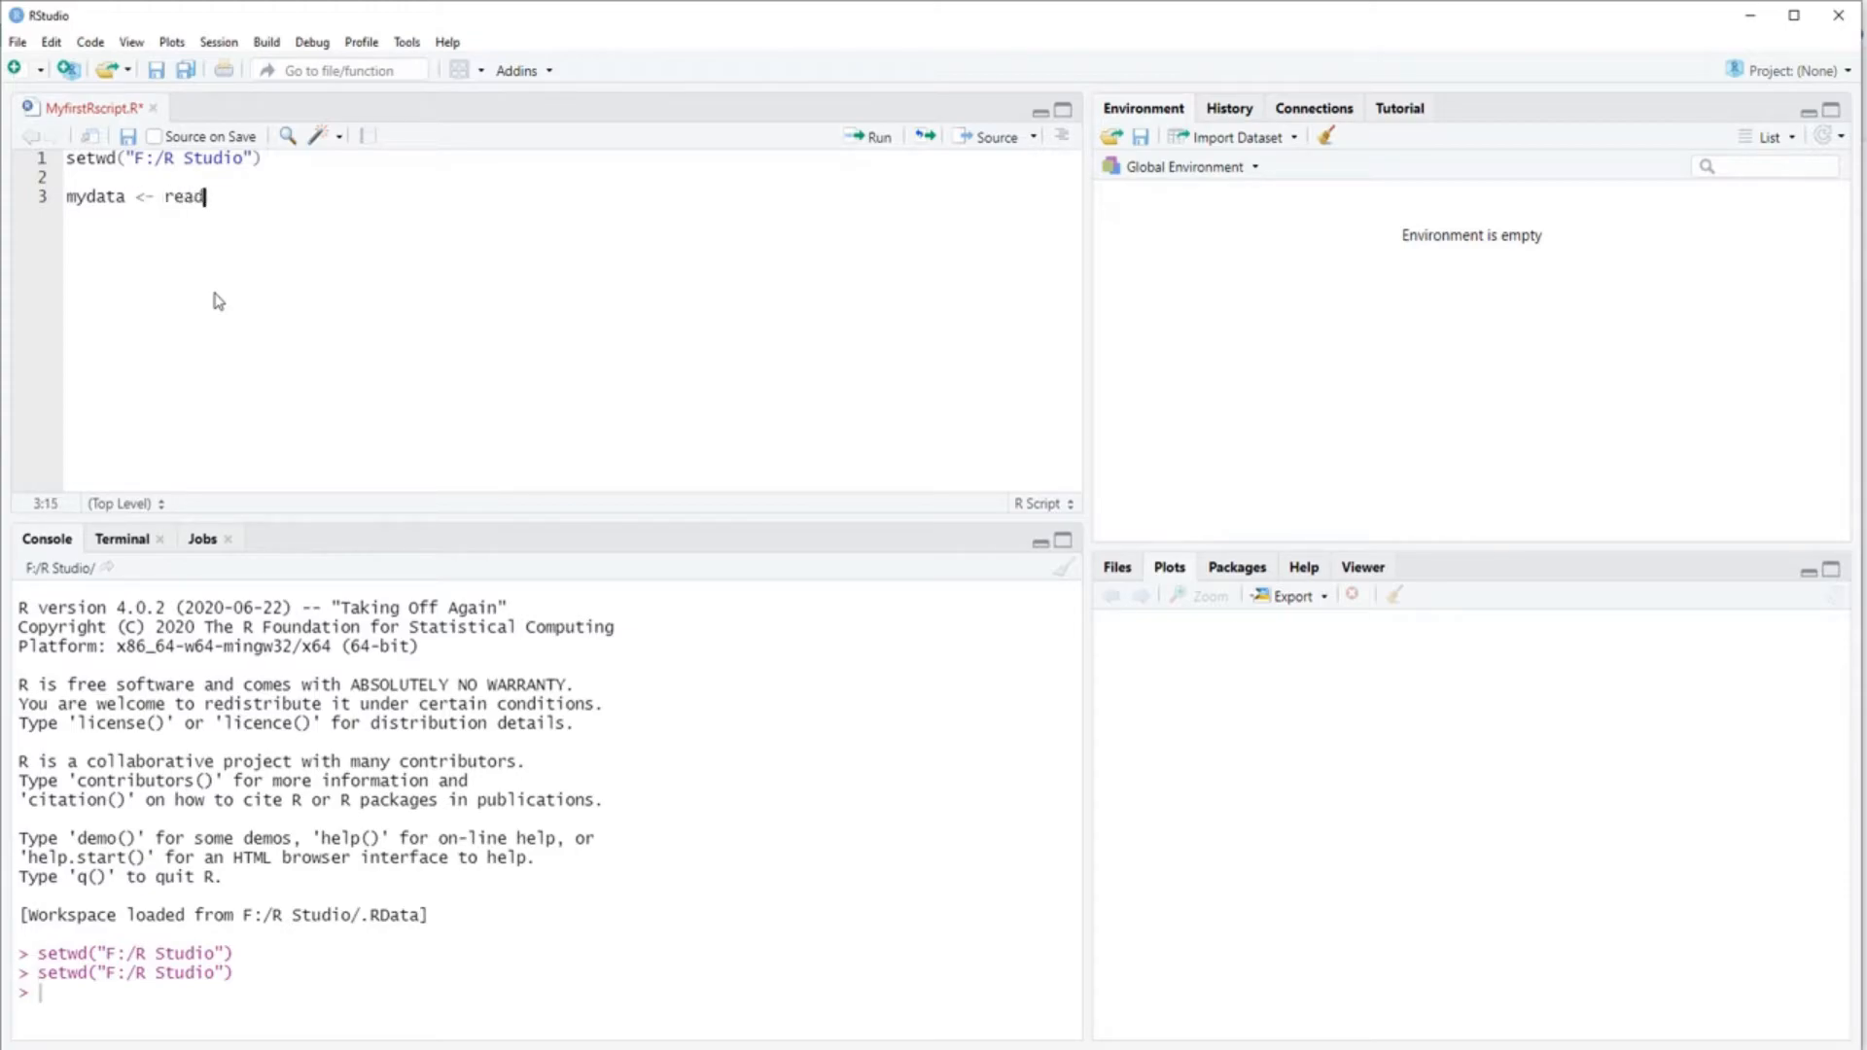
text(.table(")
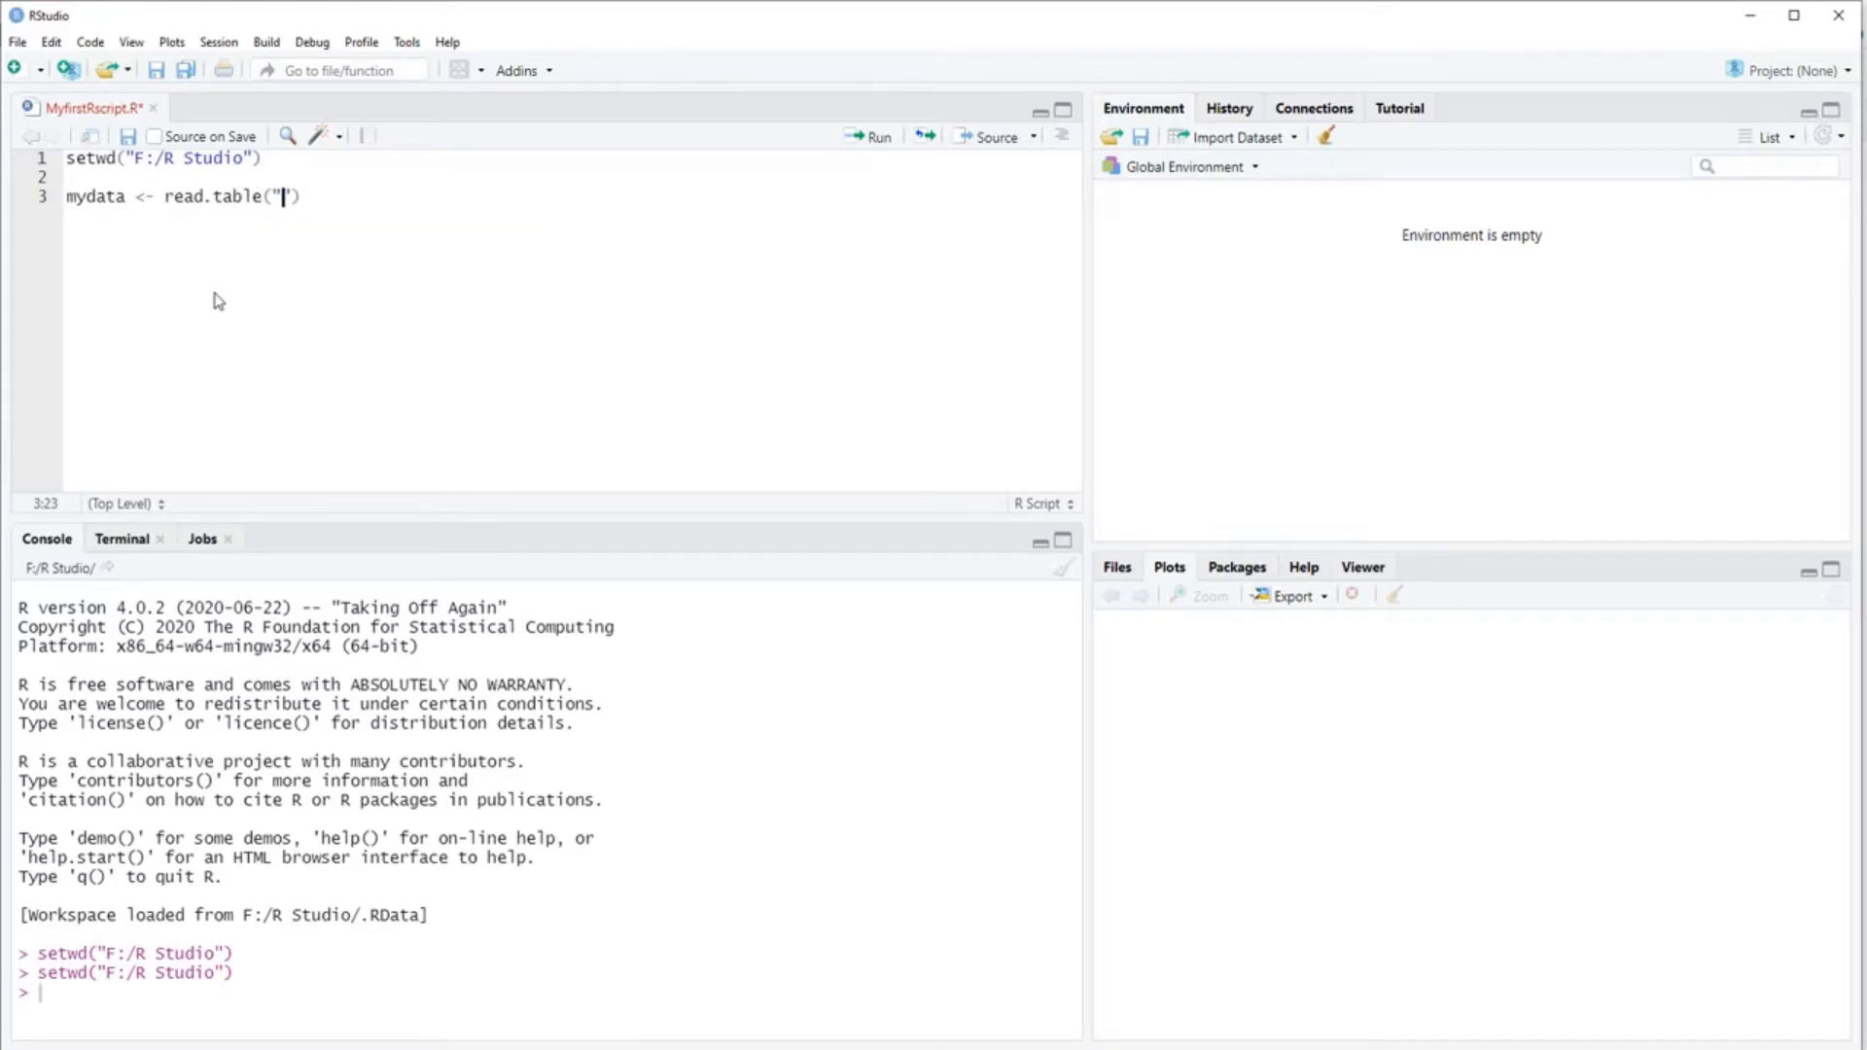
mouse_move(730, 926)
text(myd)
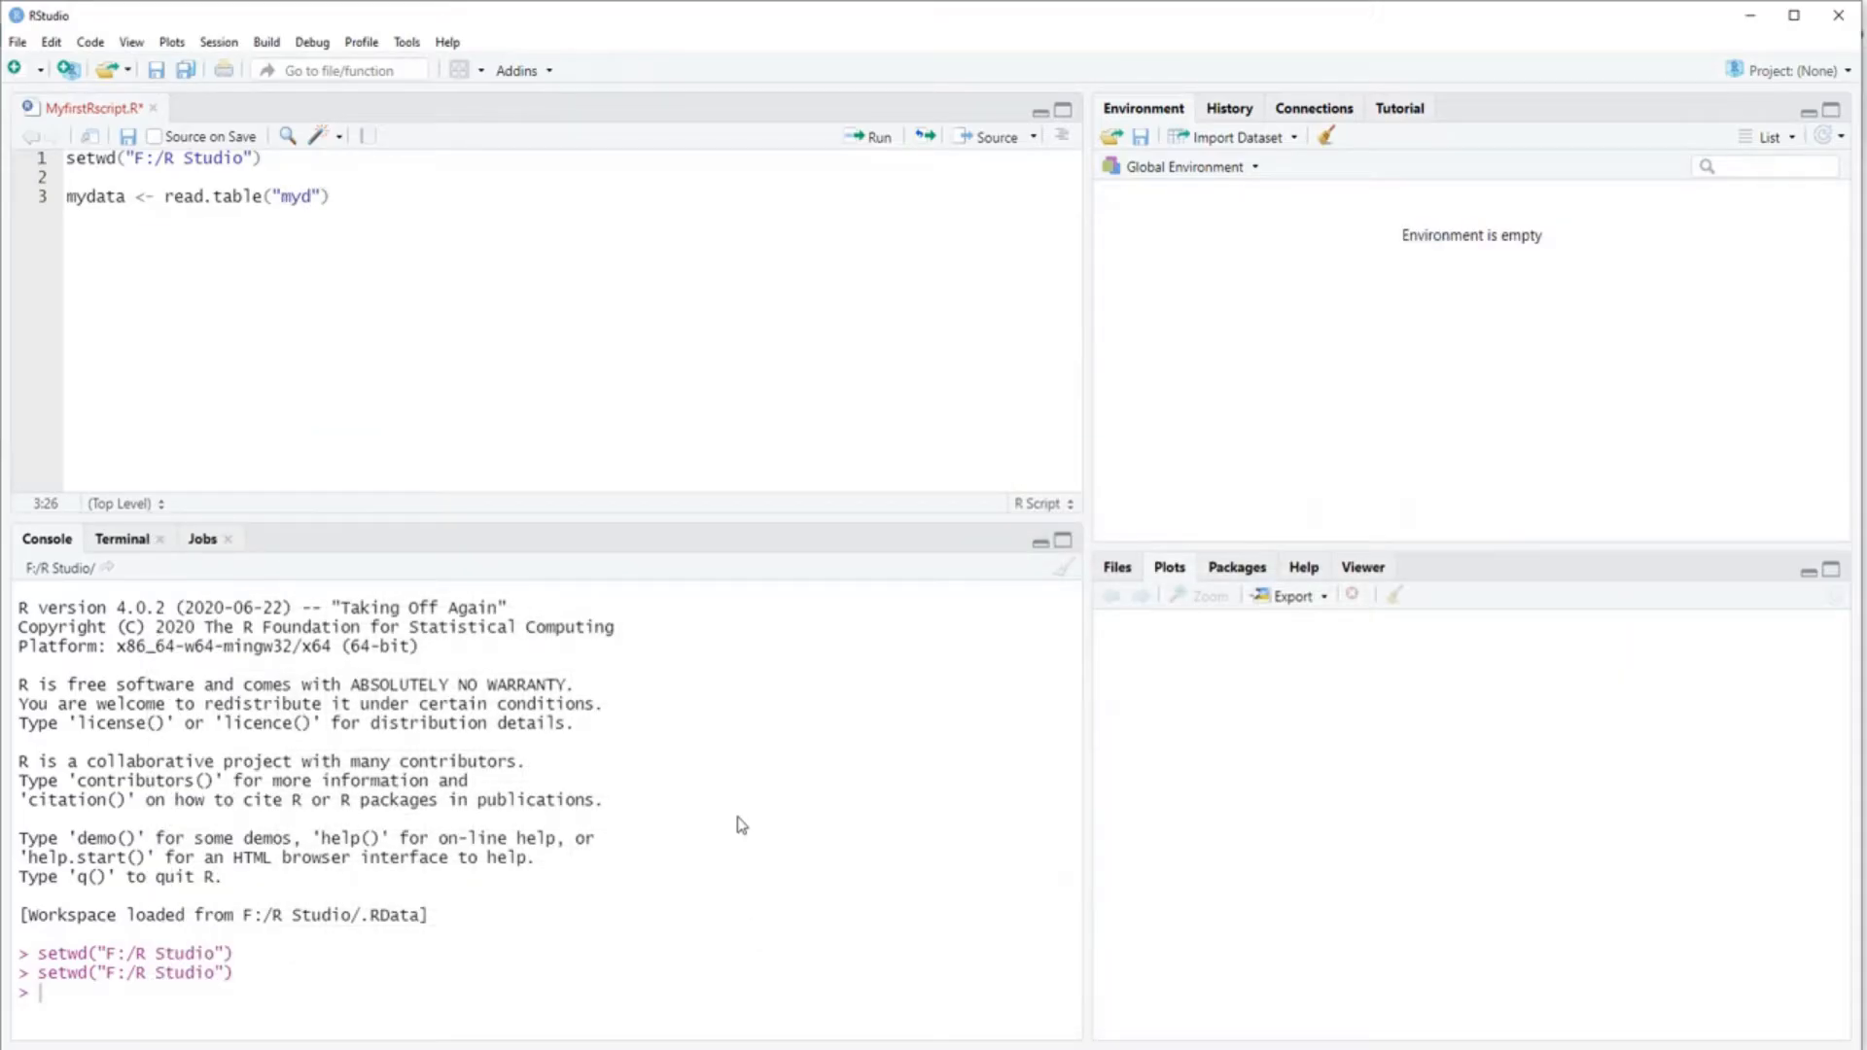
text(atafile.)
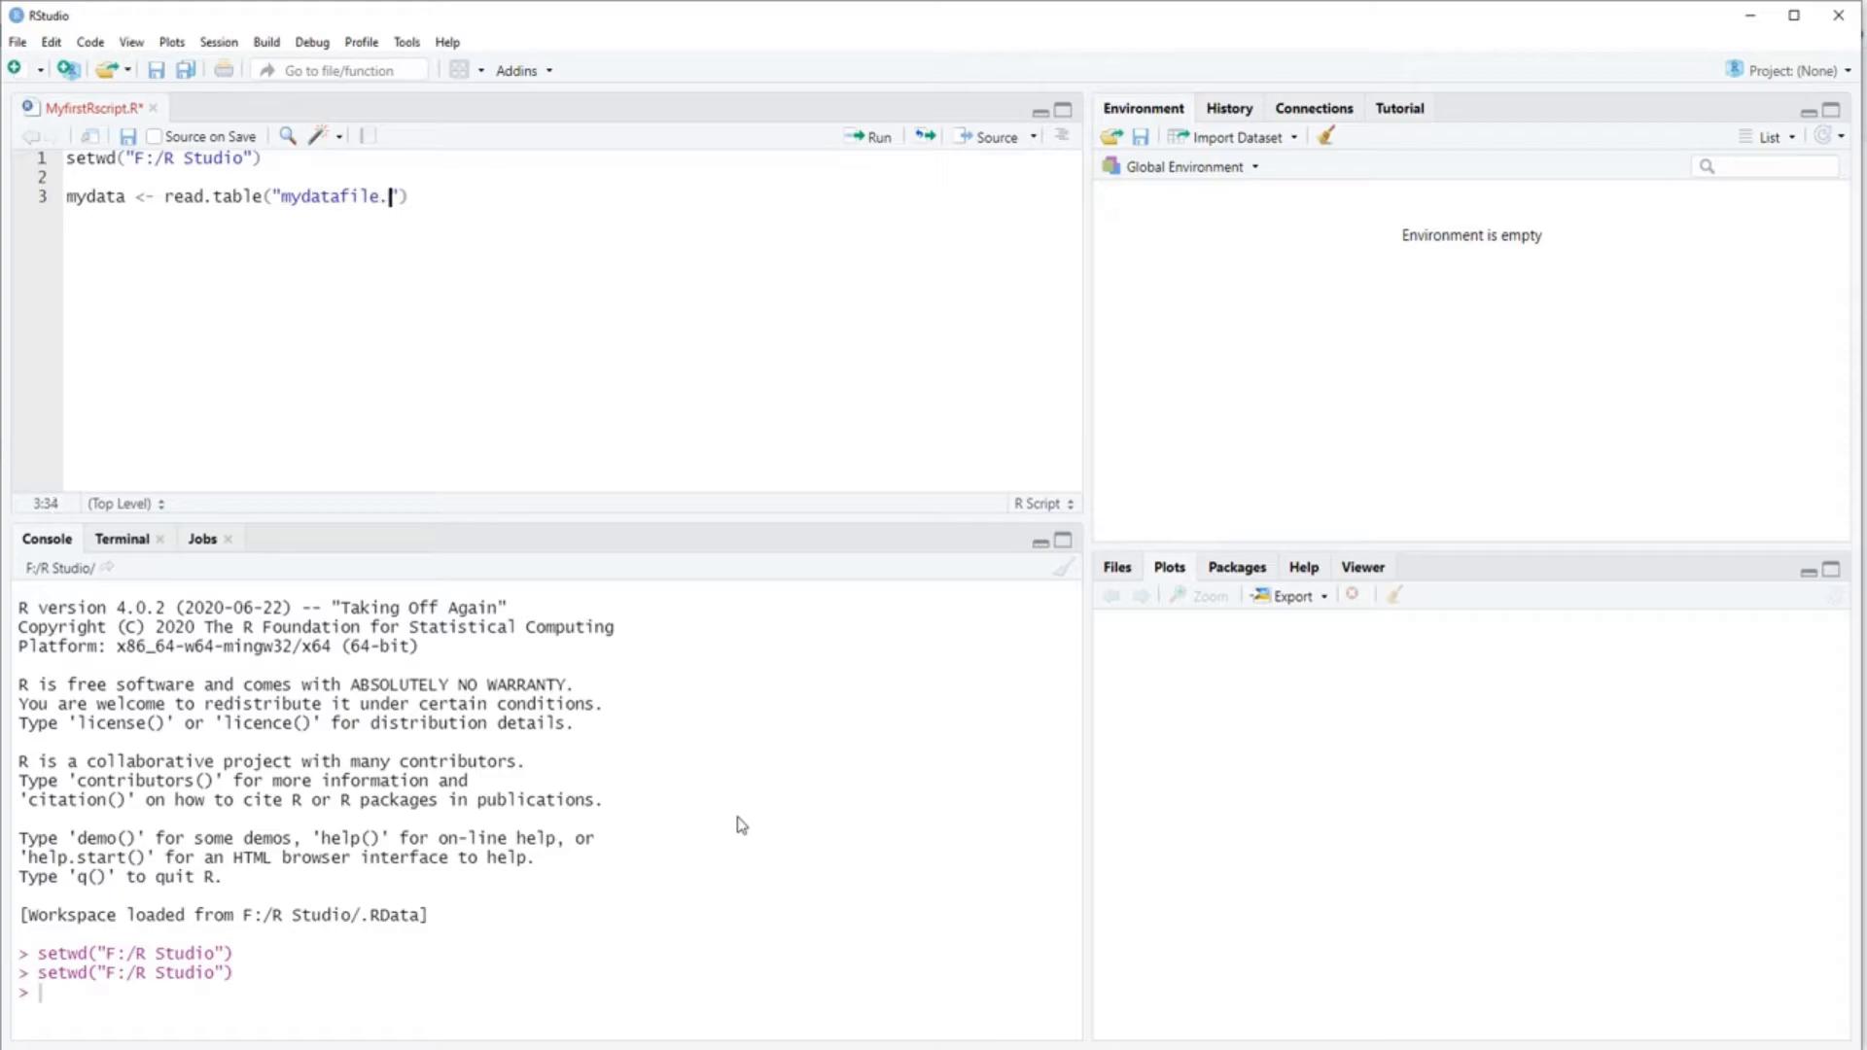
text(txt)
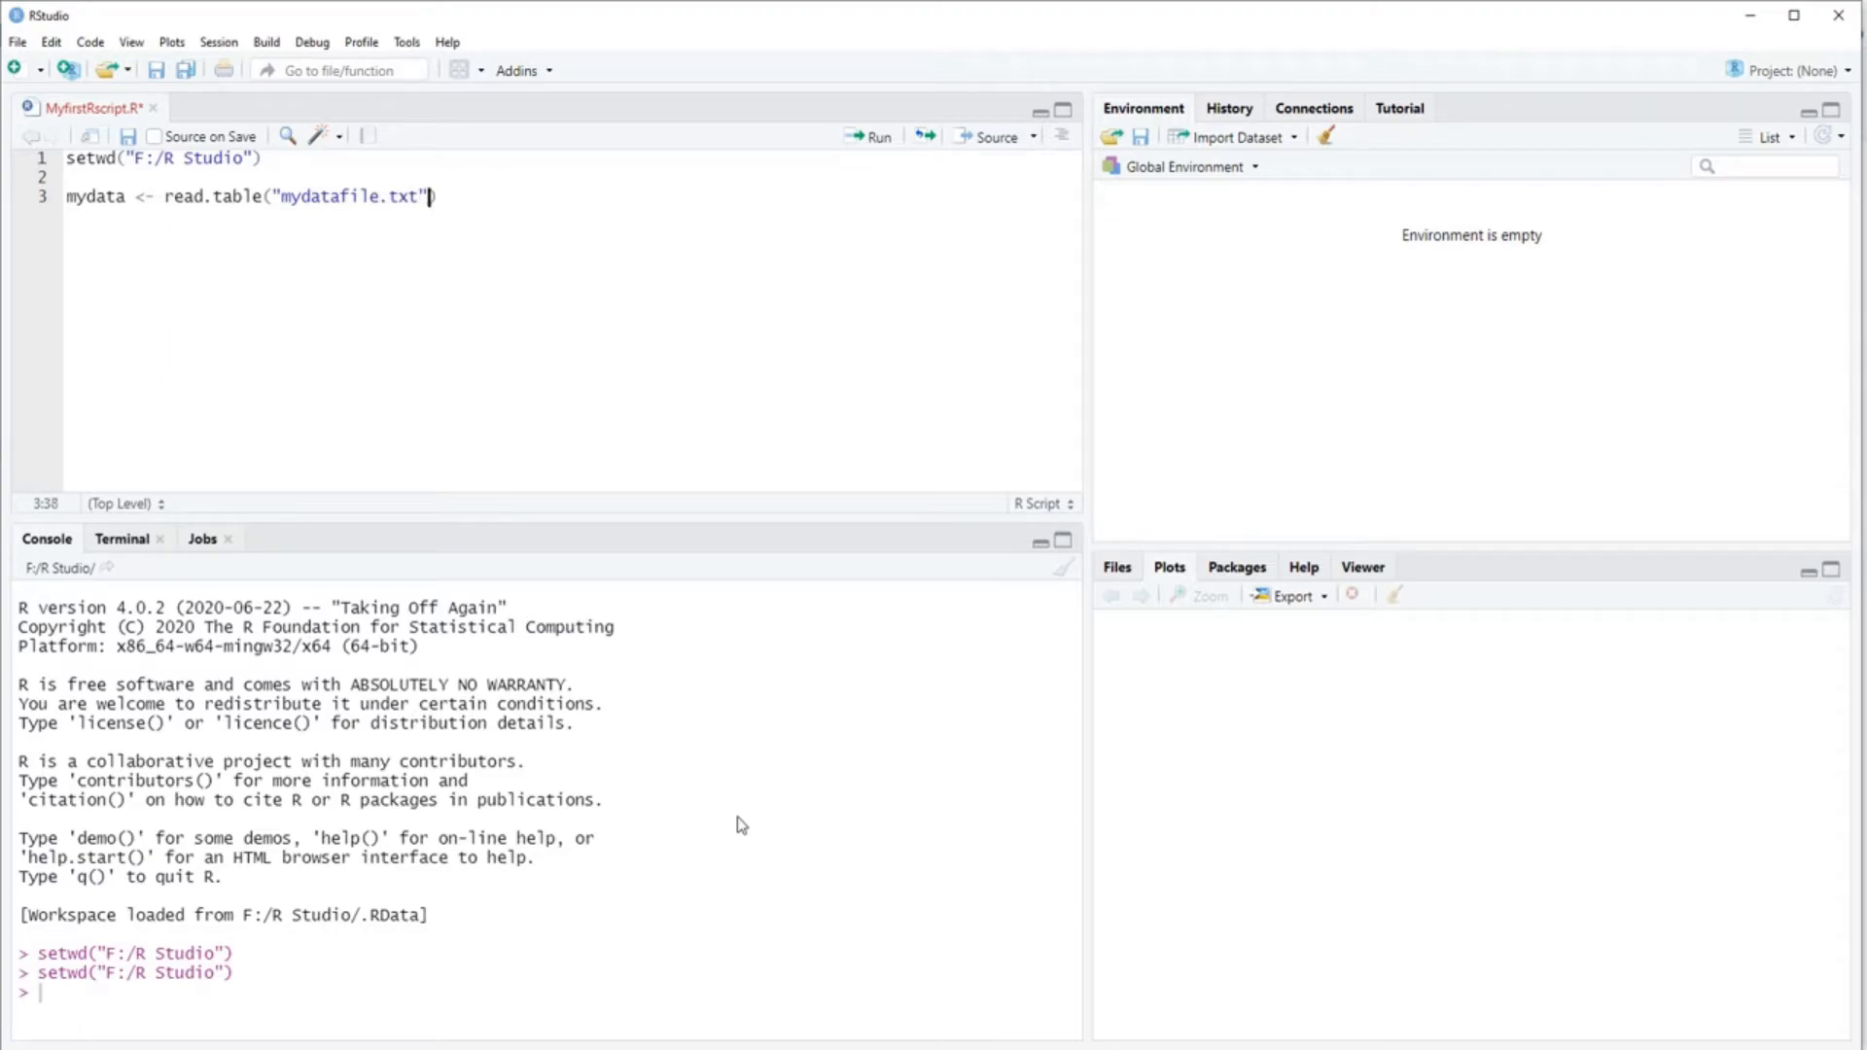
text(,)
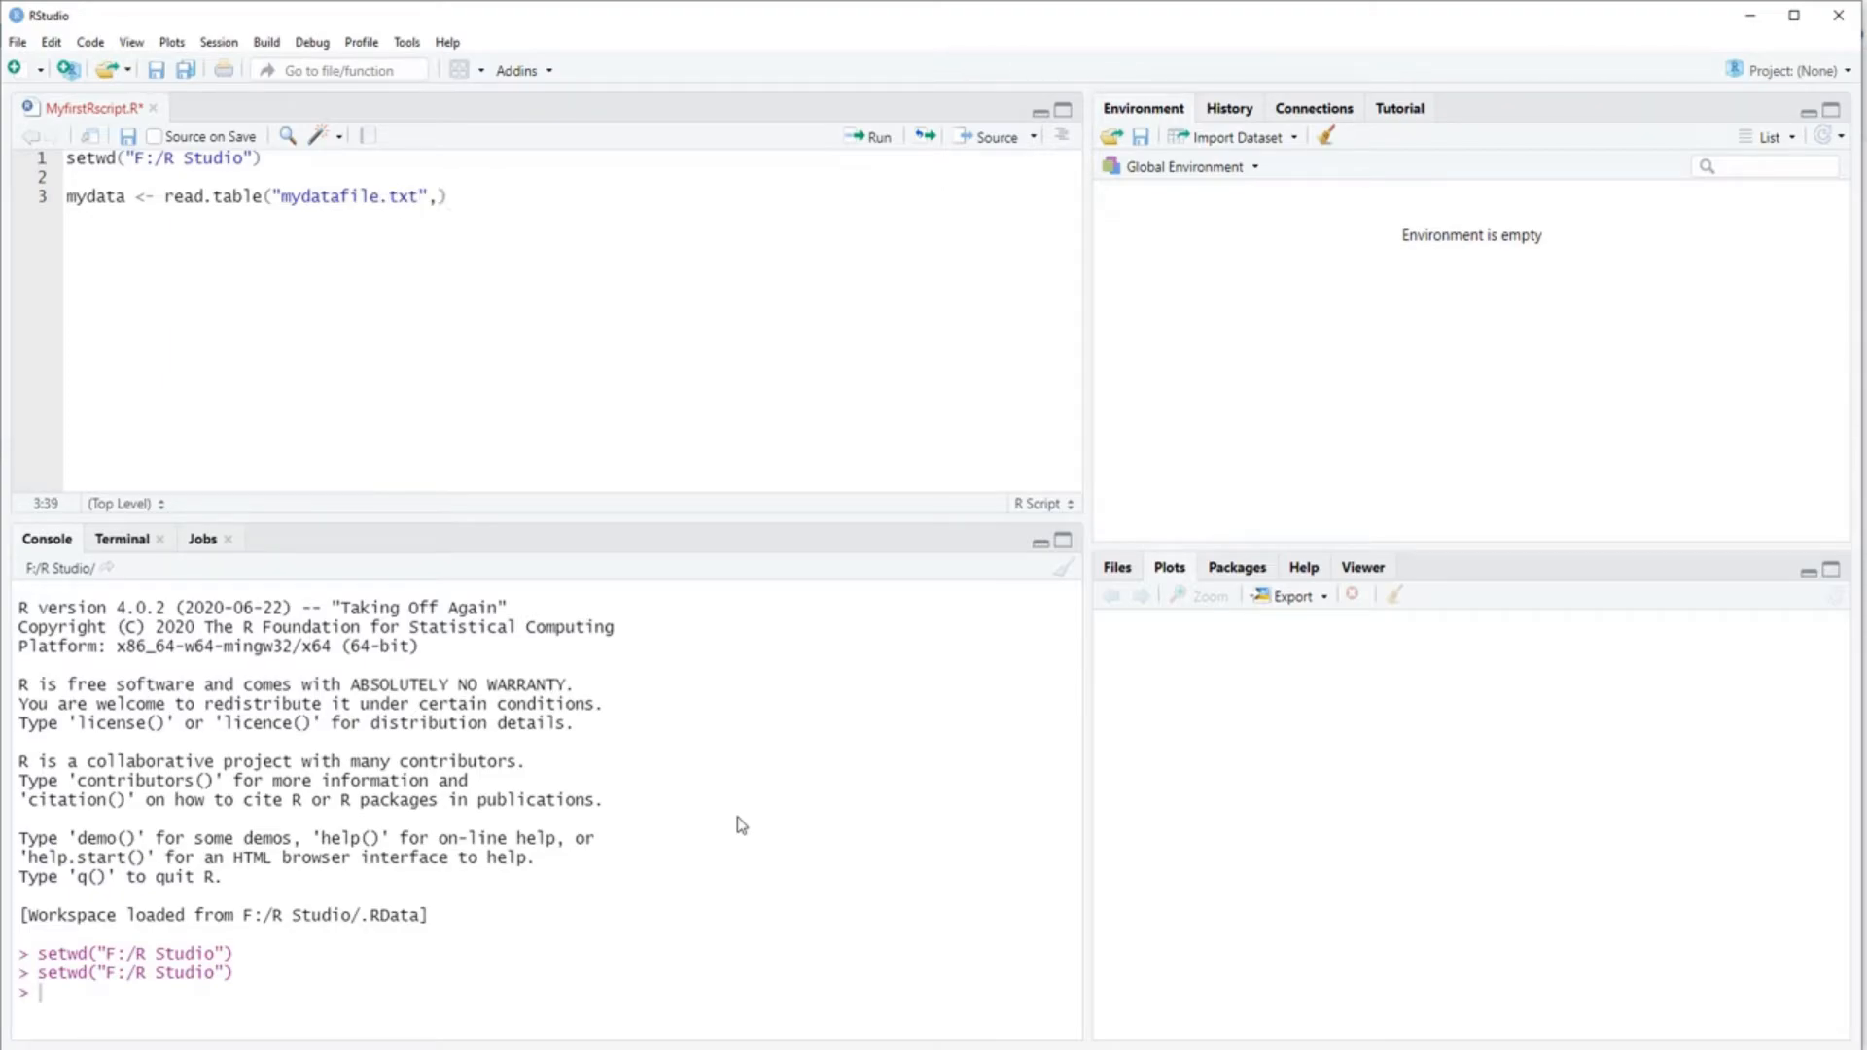
text(h)
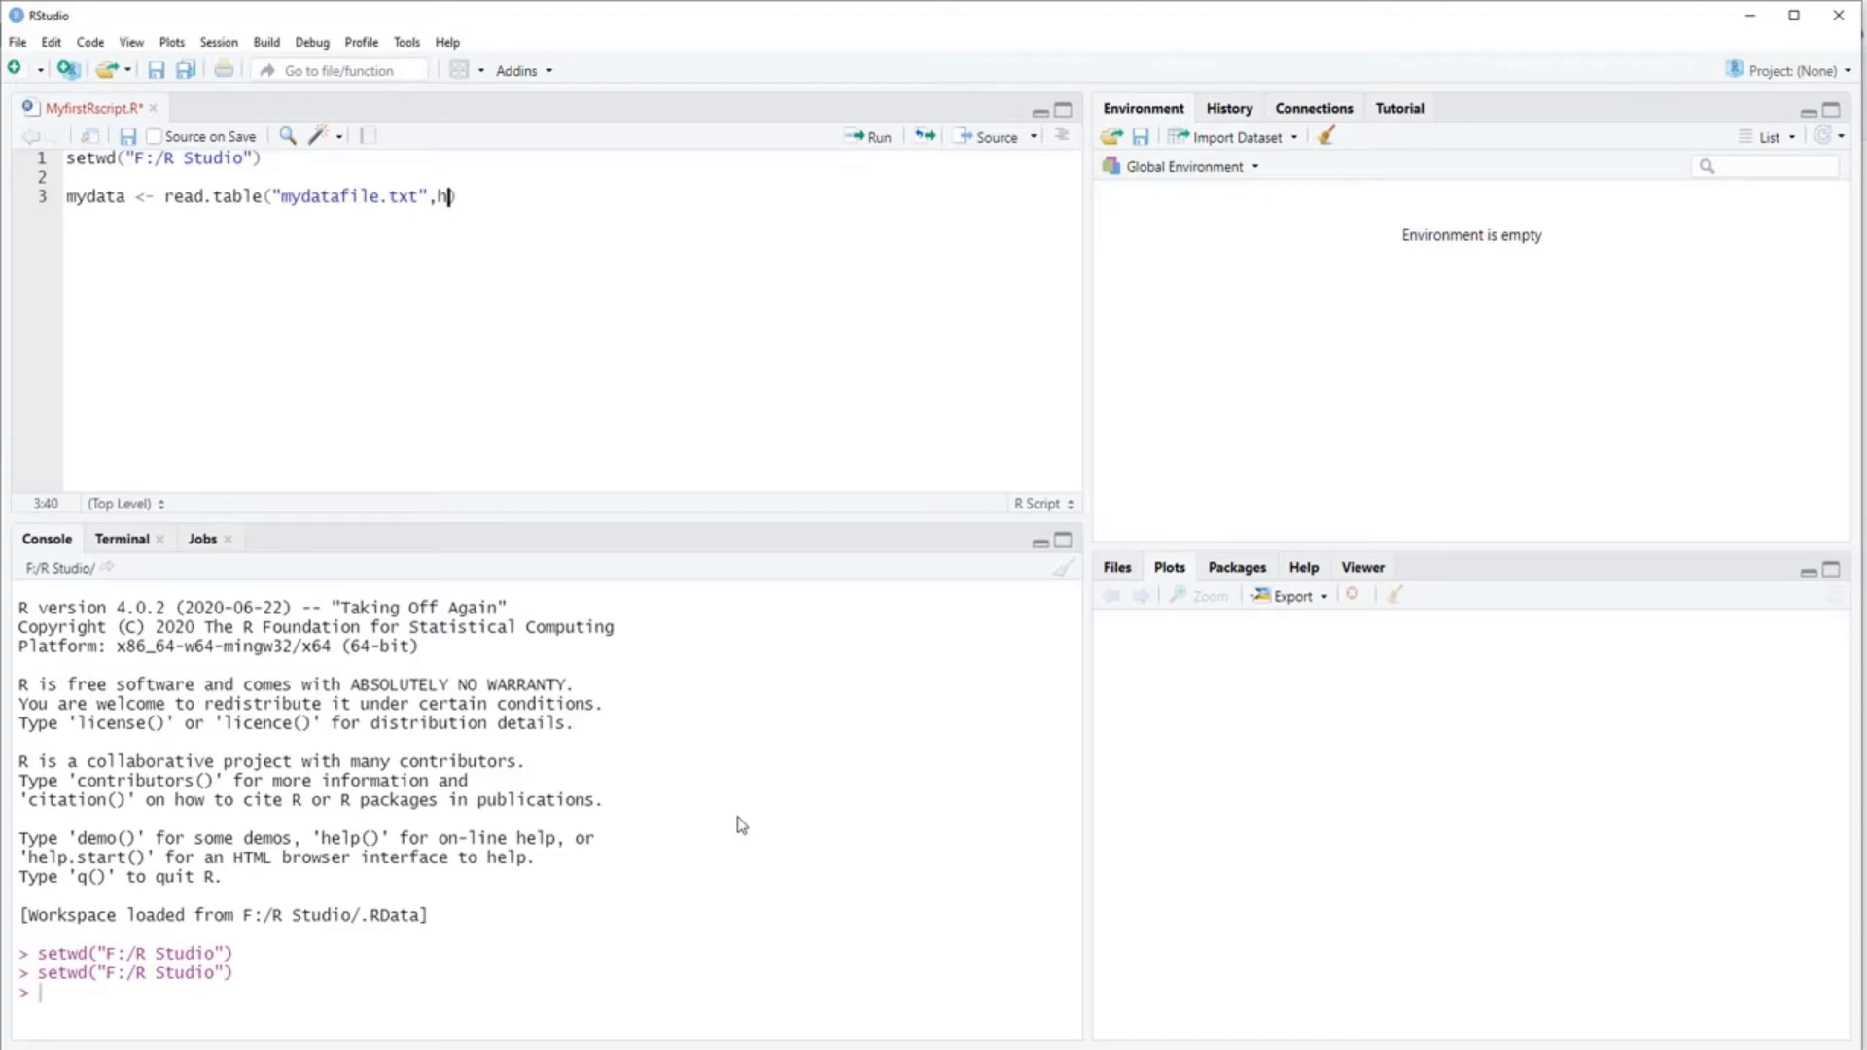
text(=)
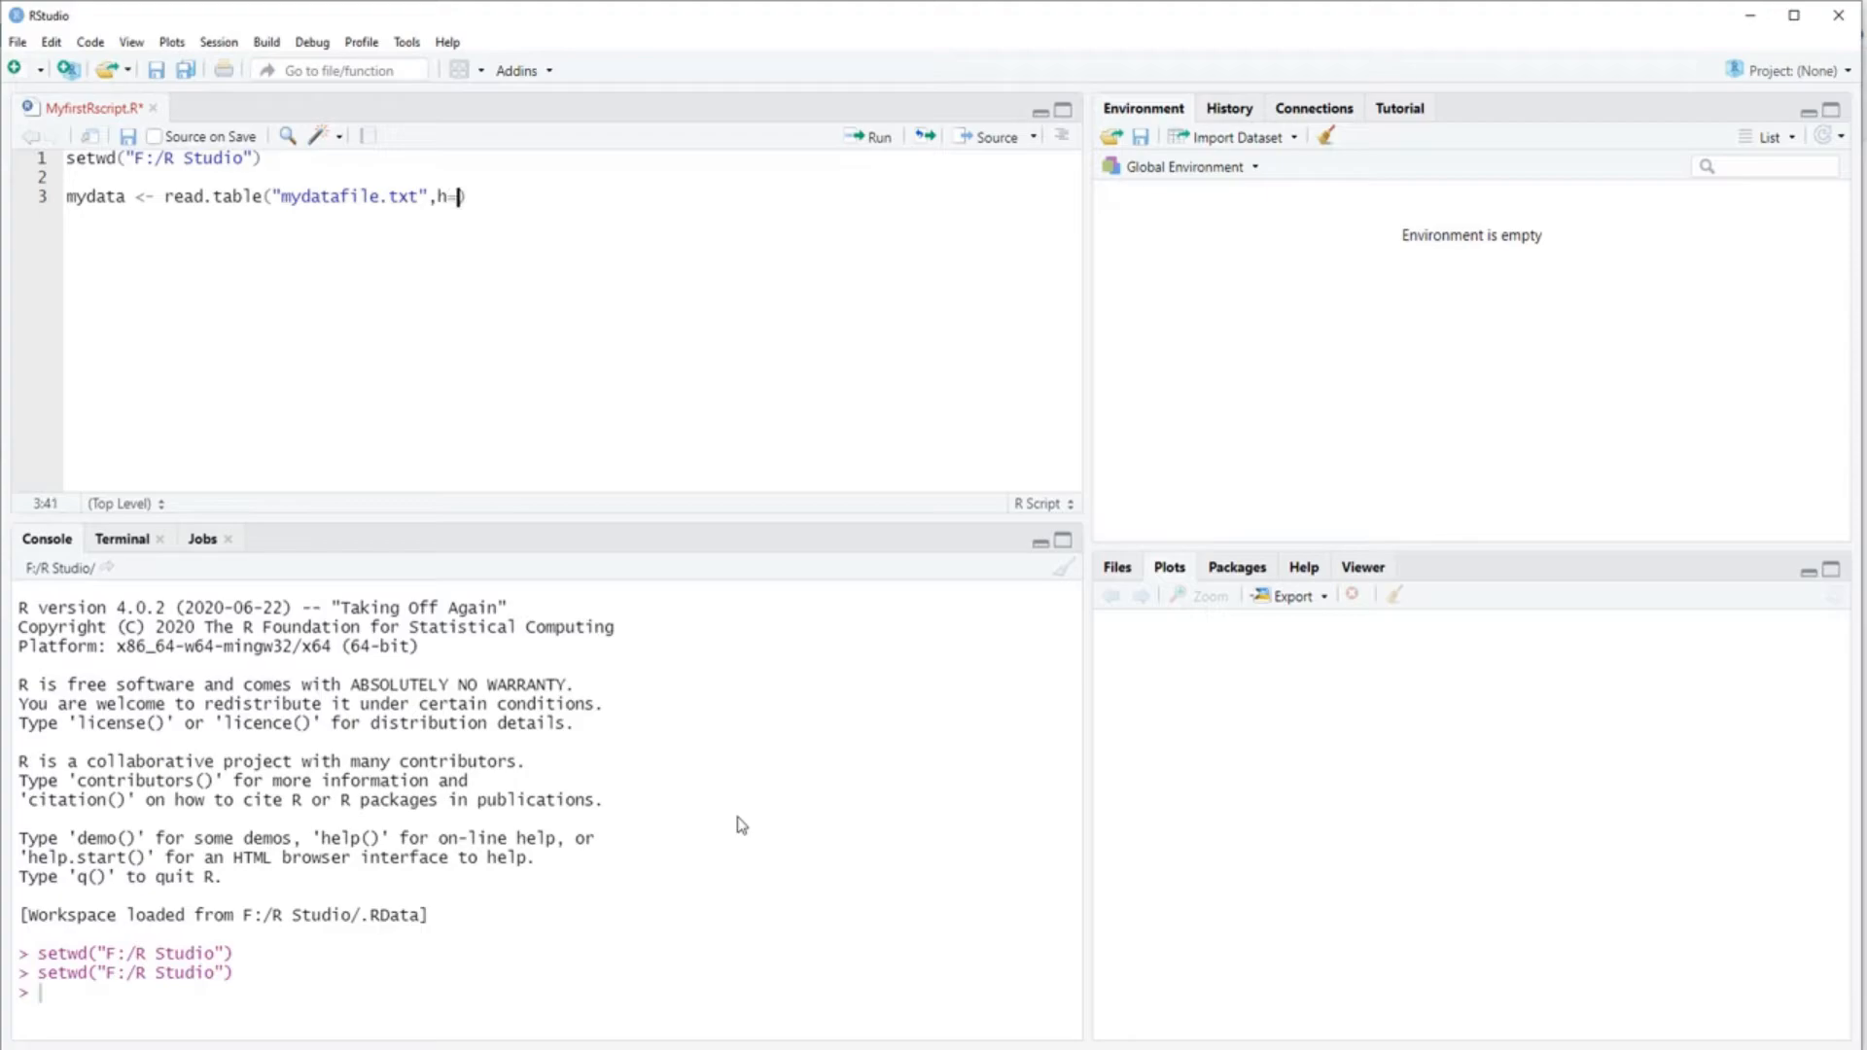
text(TRUE)
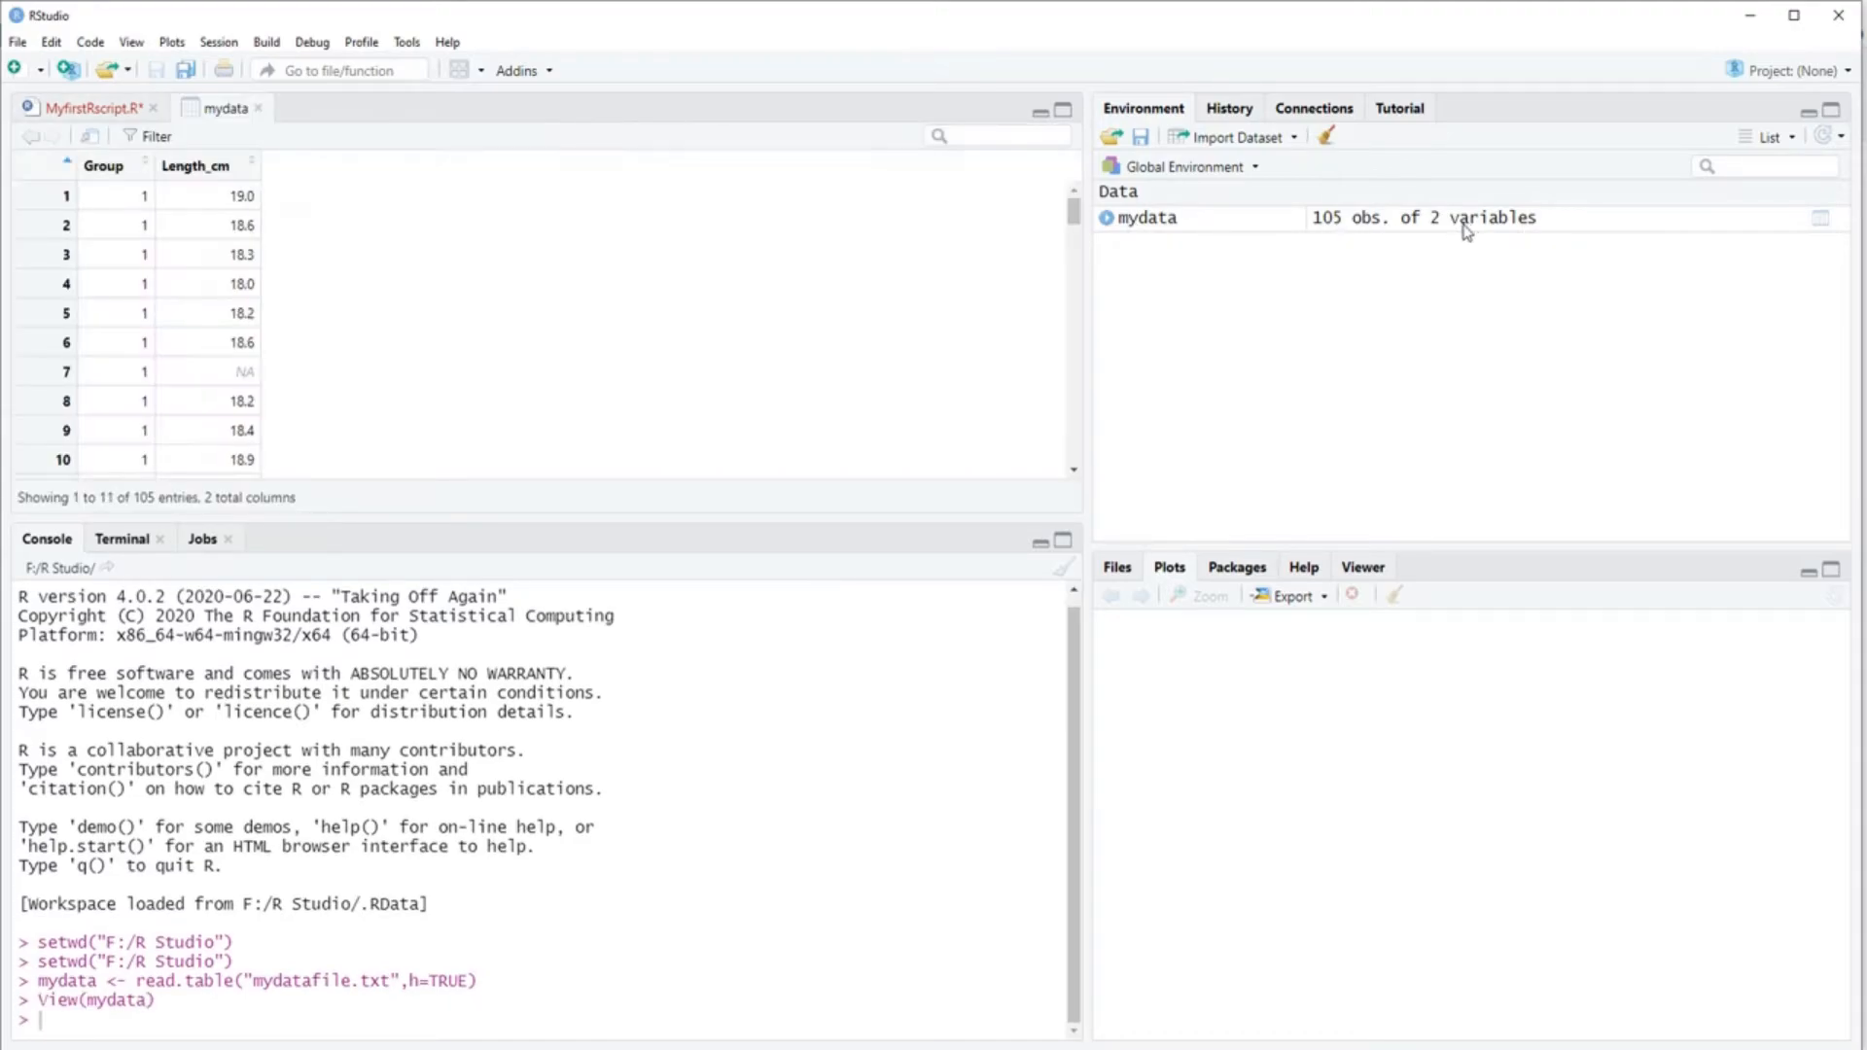
Scroll the mydata table, then return to the MyfirstRscript.R script.
scroll(down, 3)
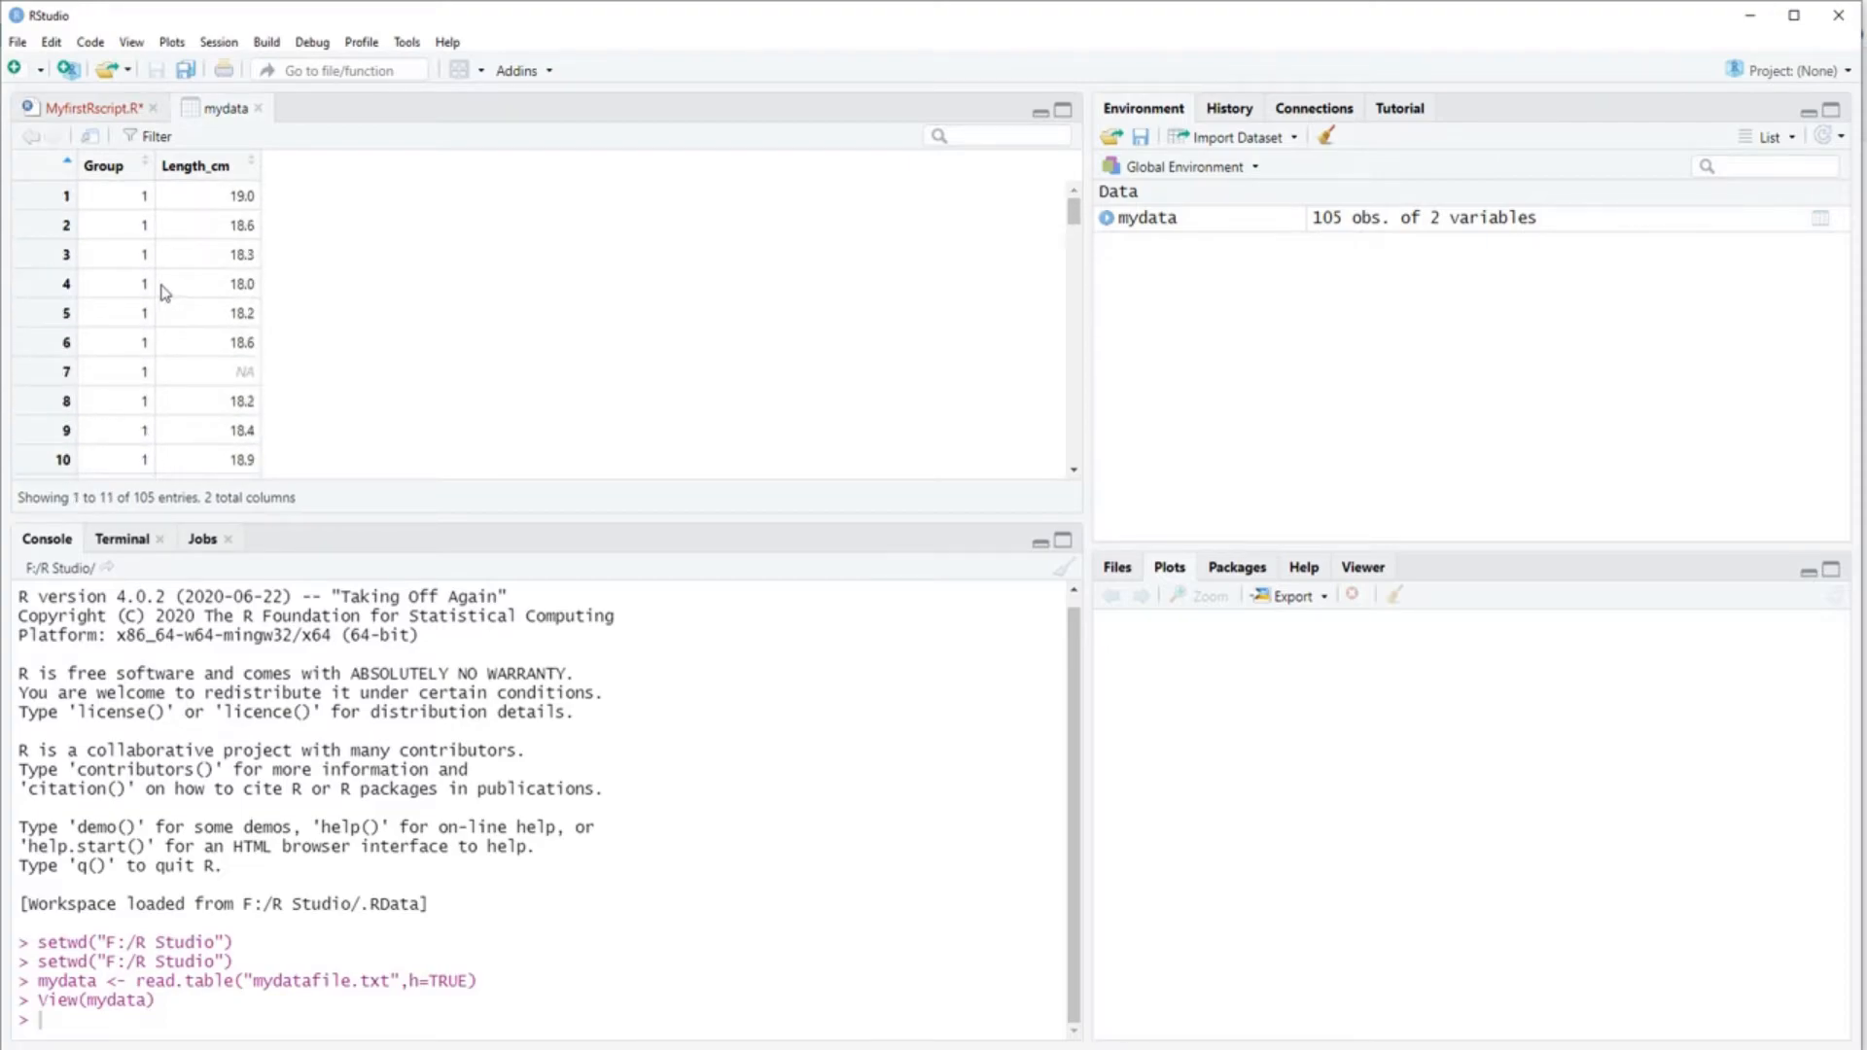
click(88, 109)
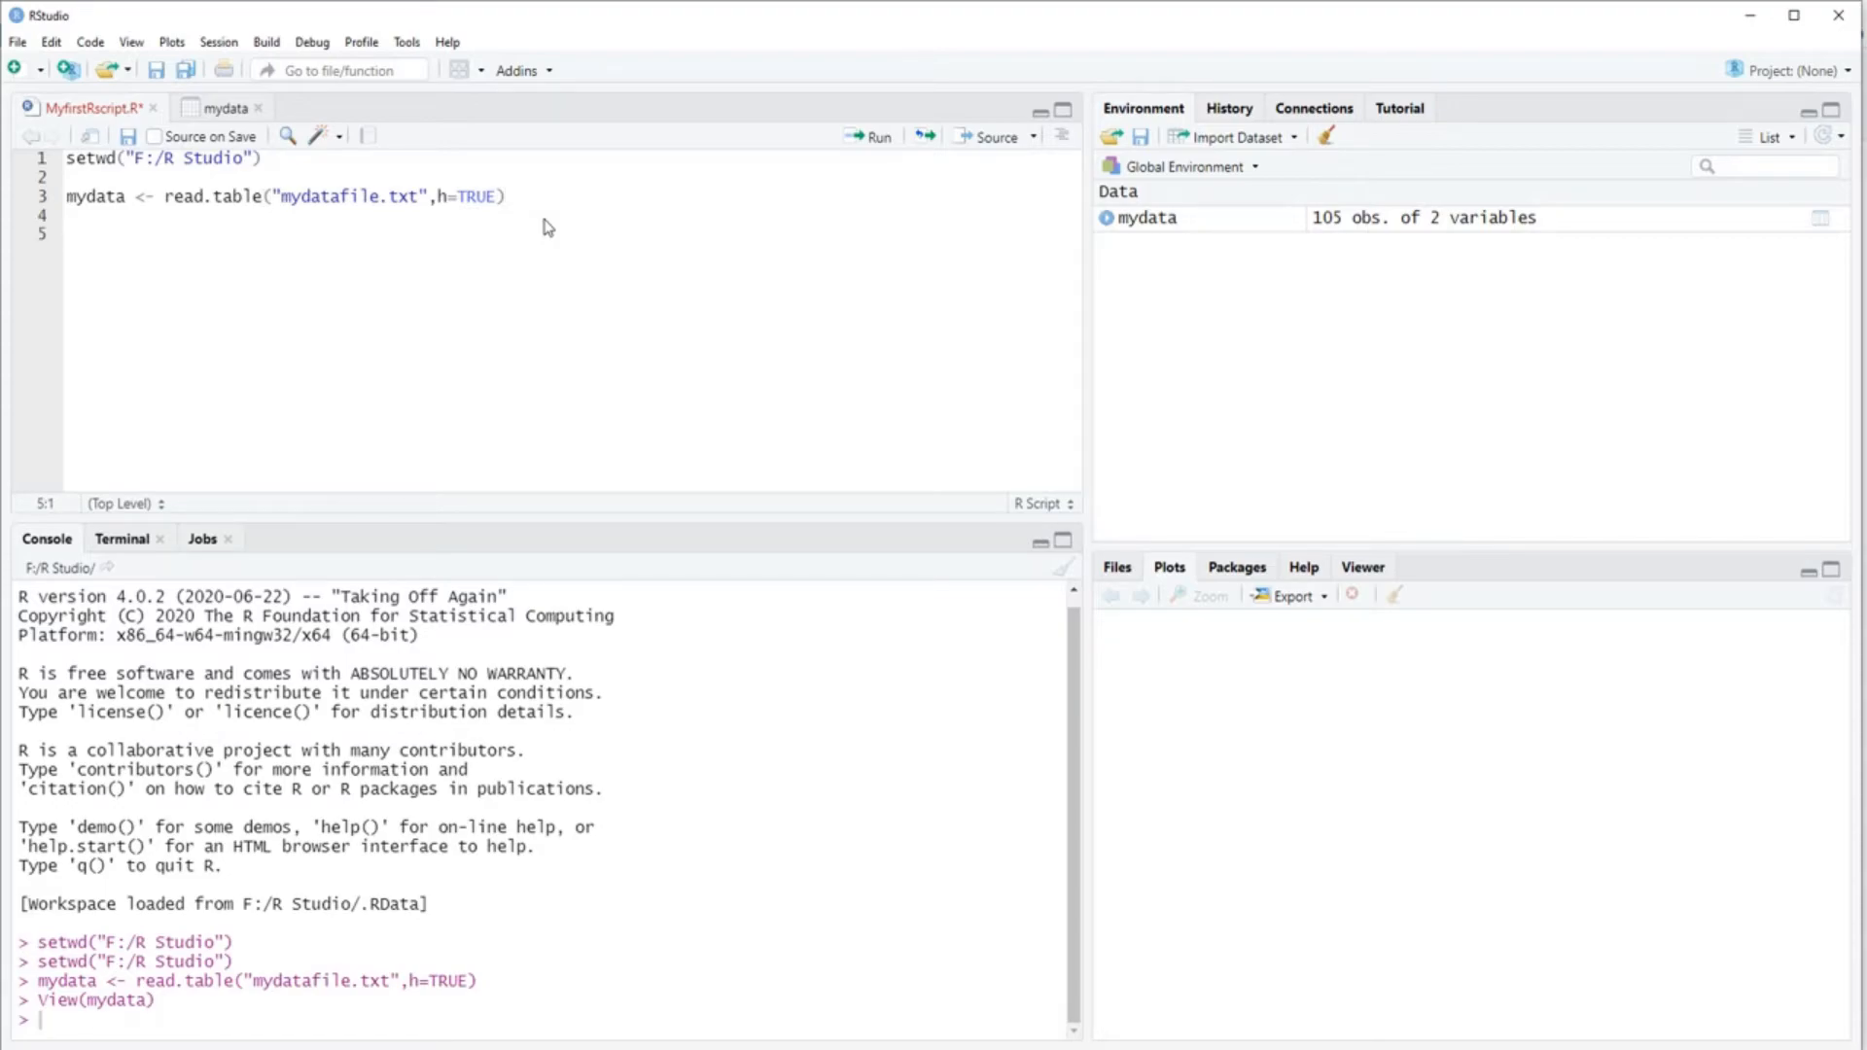
Run str(mydata) and highlight Group's integer and Length_cm's numeric types in the output.
text(str(mydata)
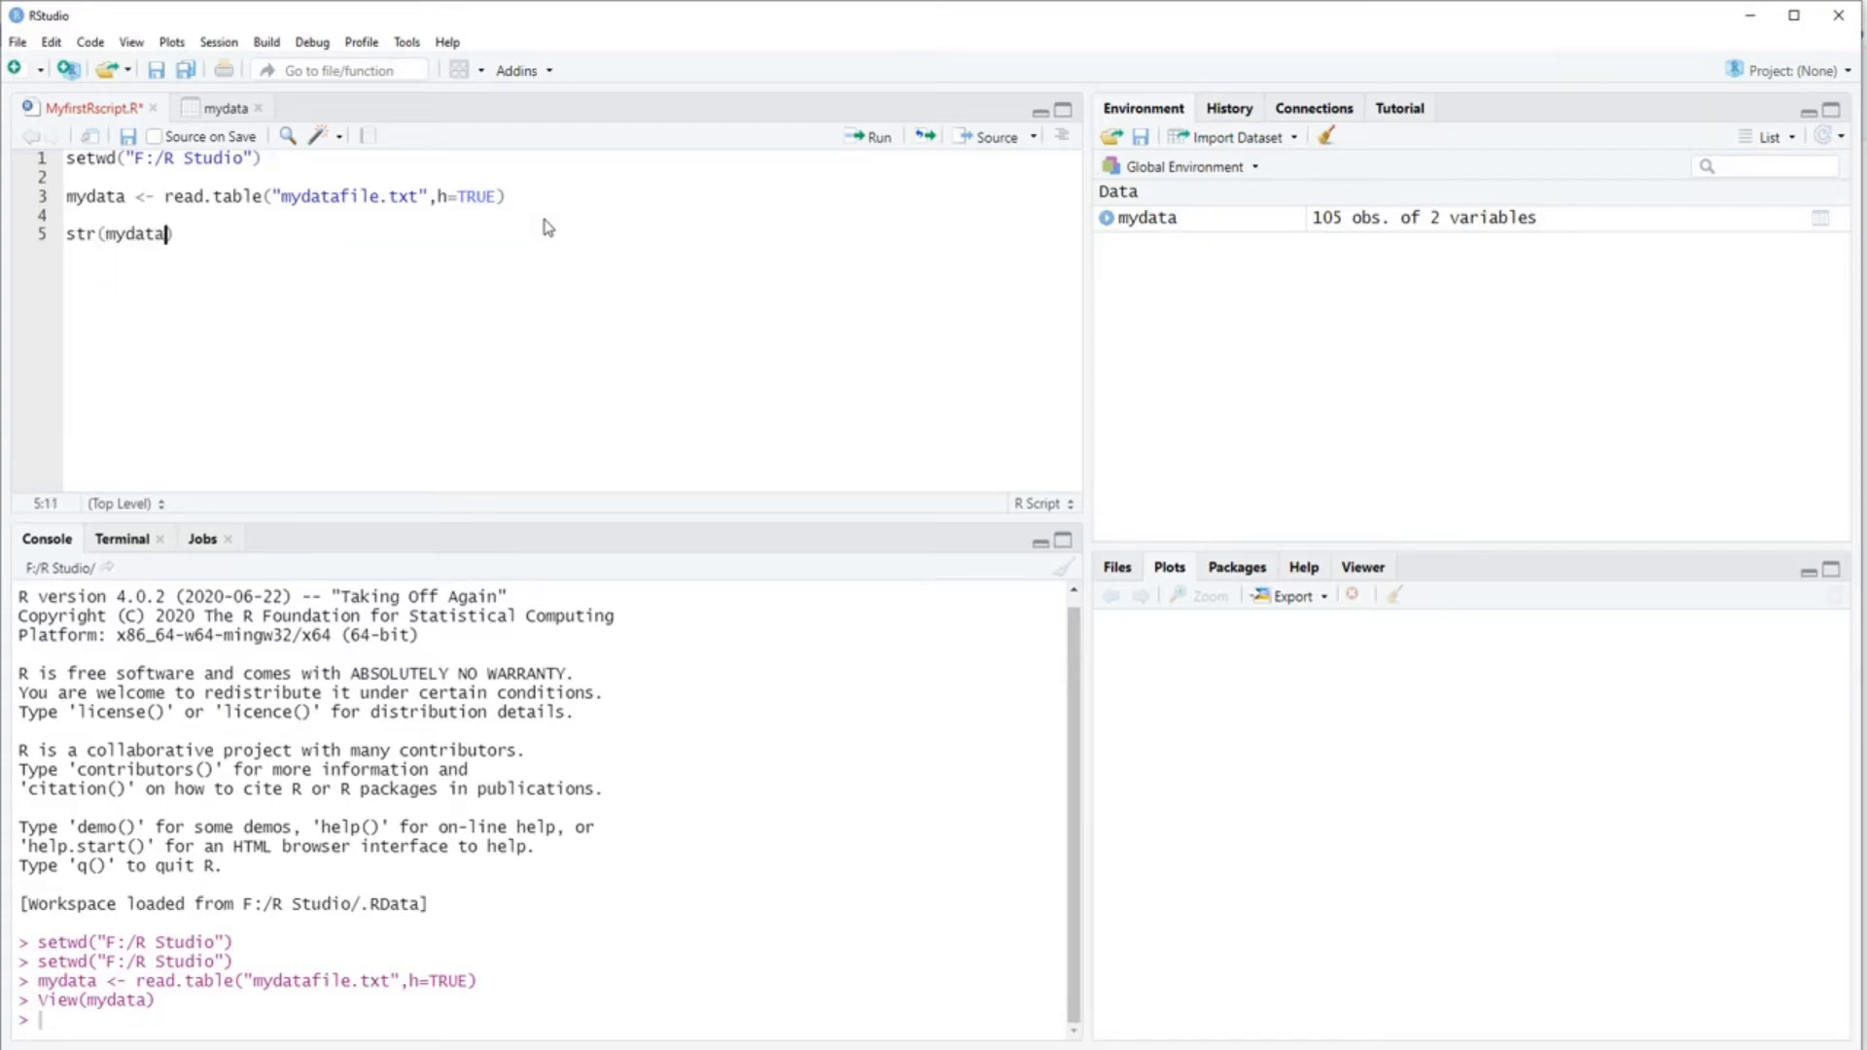
triple_click(117, 234)
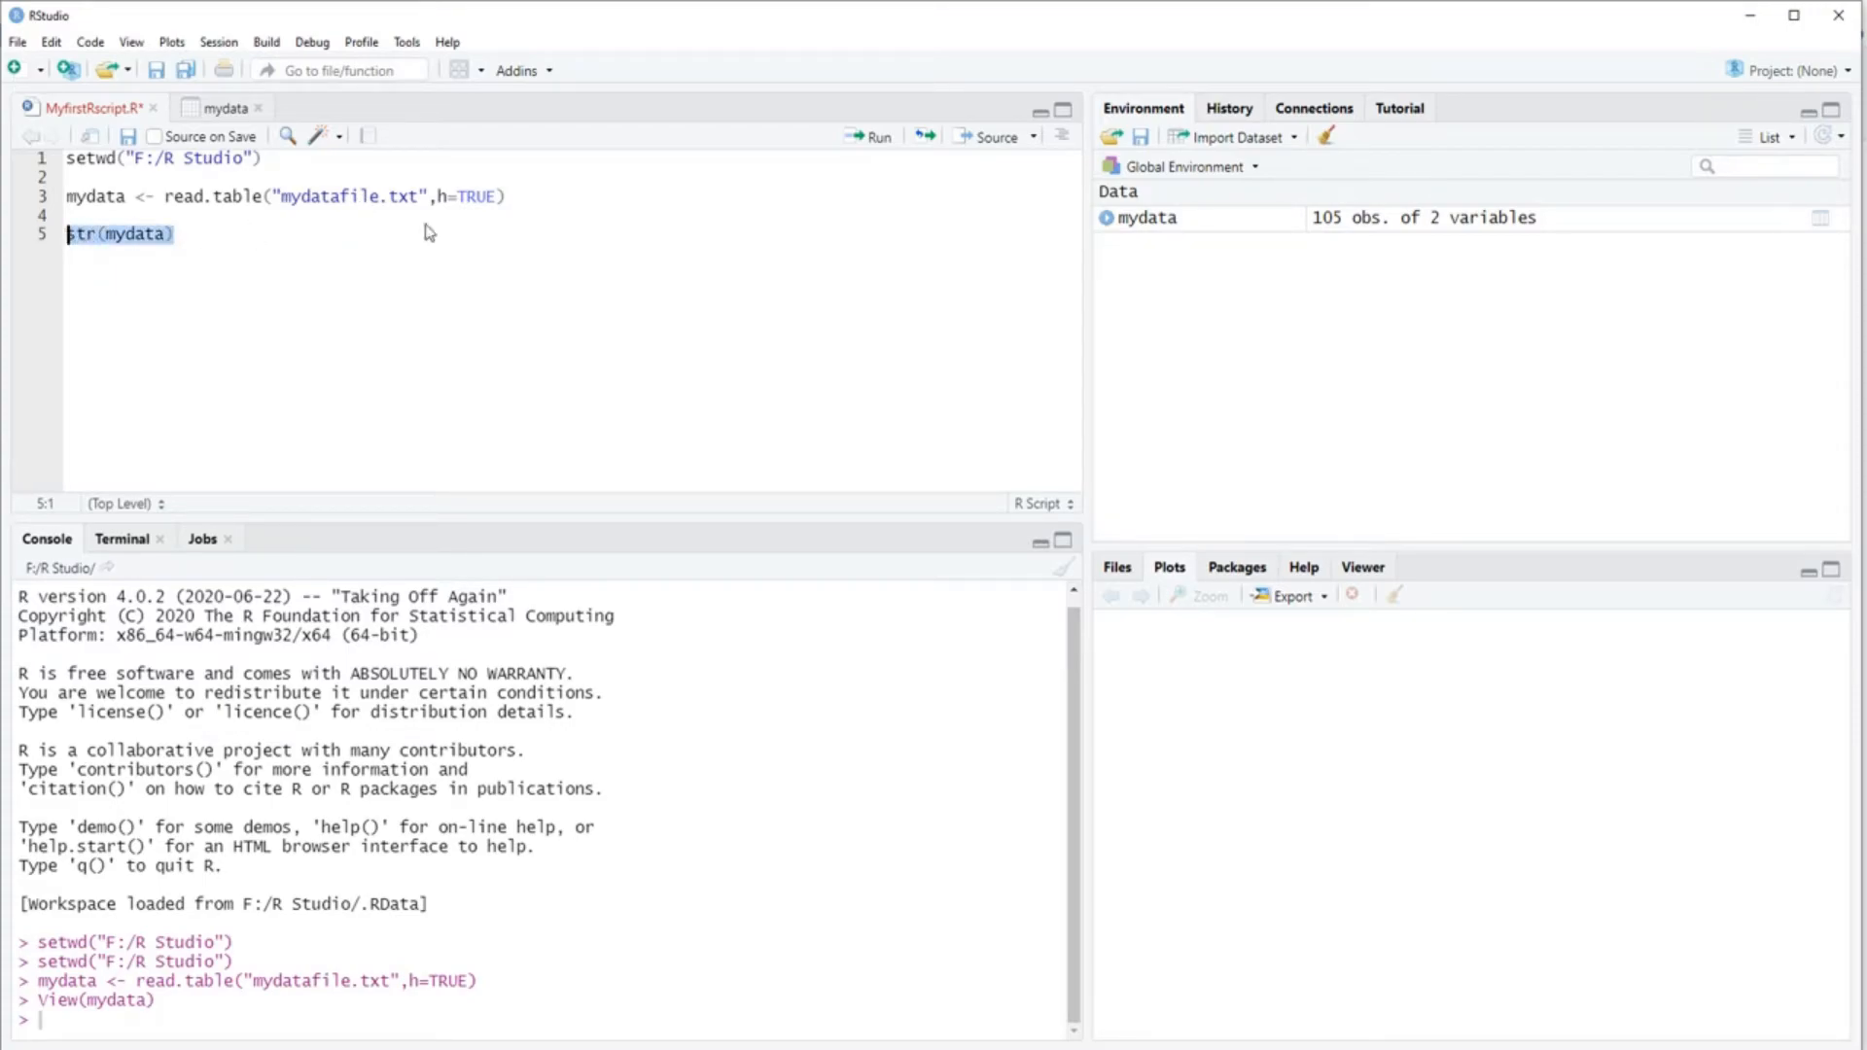
click(876, 136)
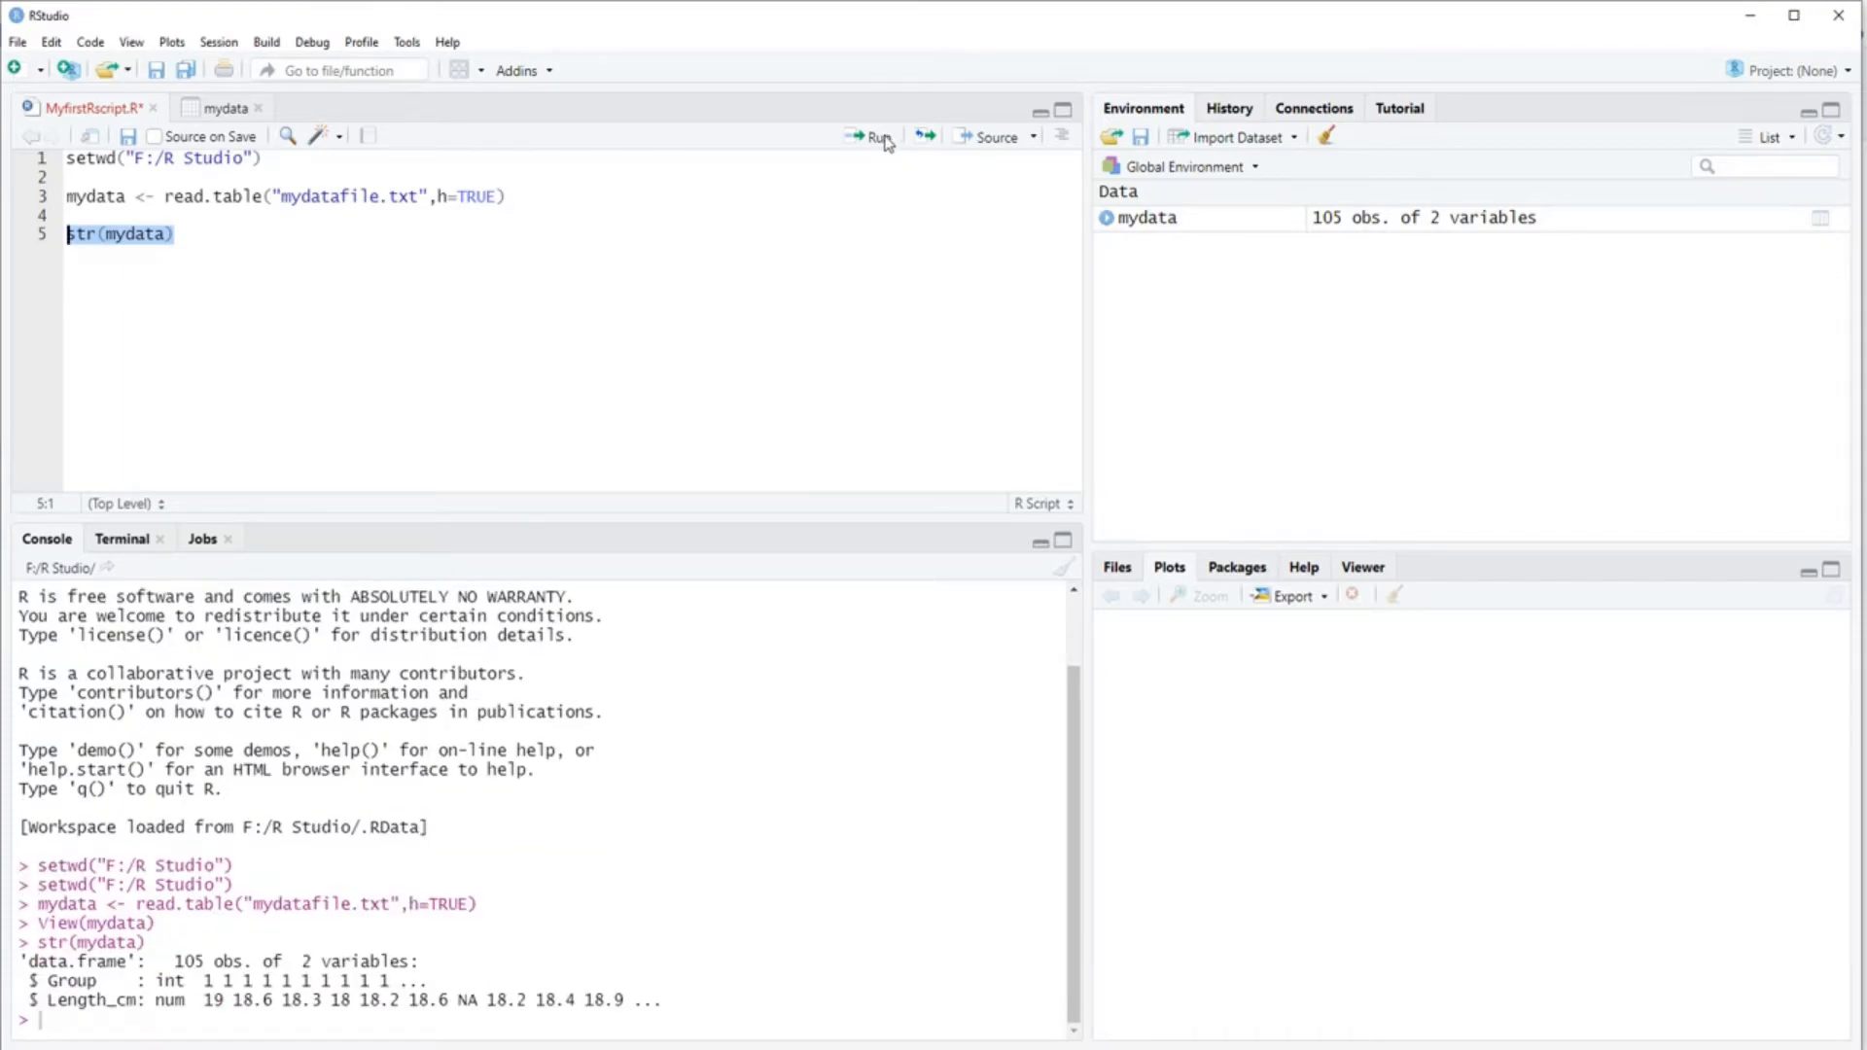
mouse_move(253, 408)
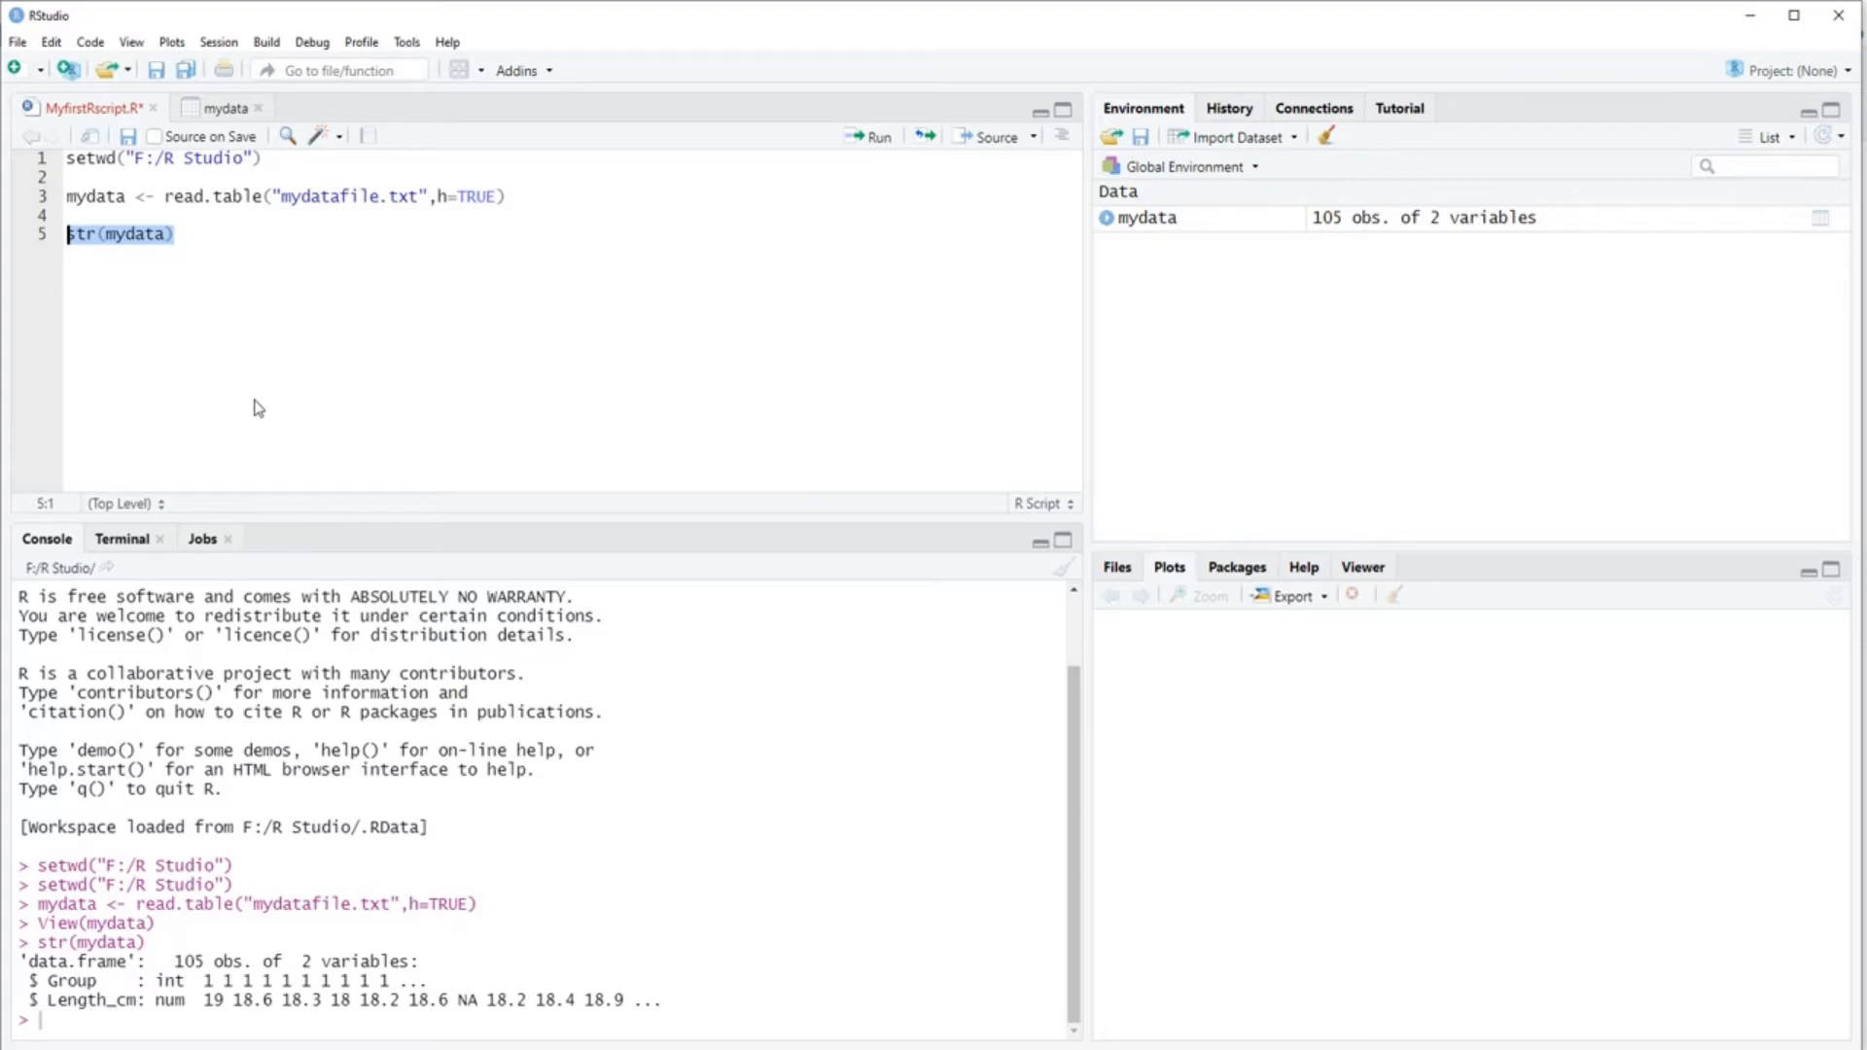
mouse_move(122, 729)
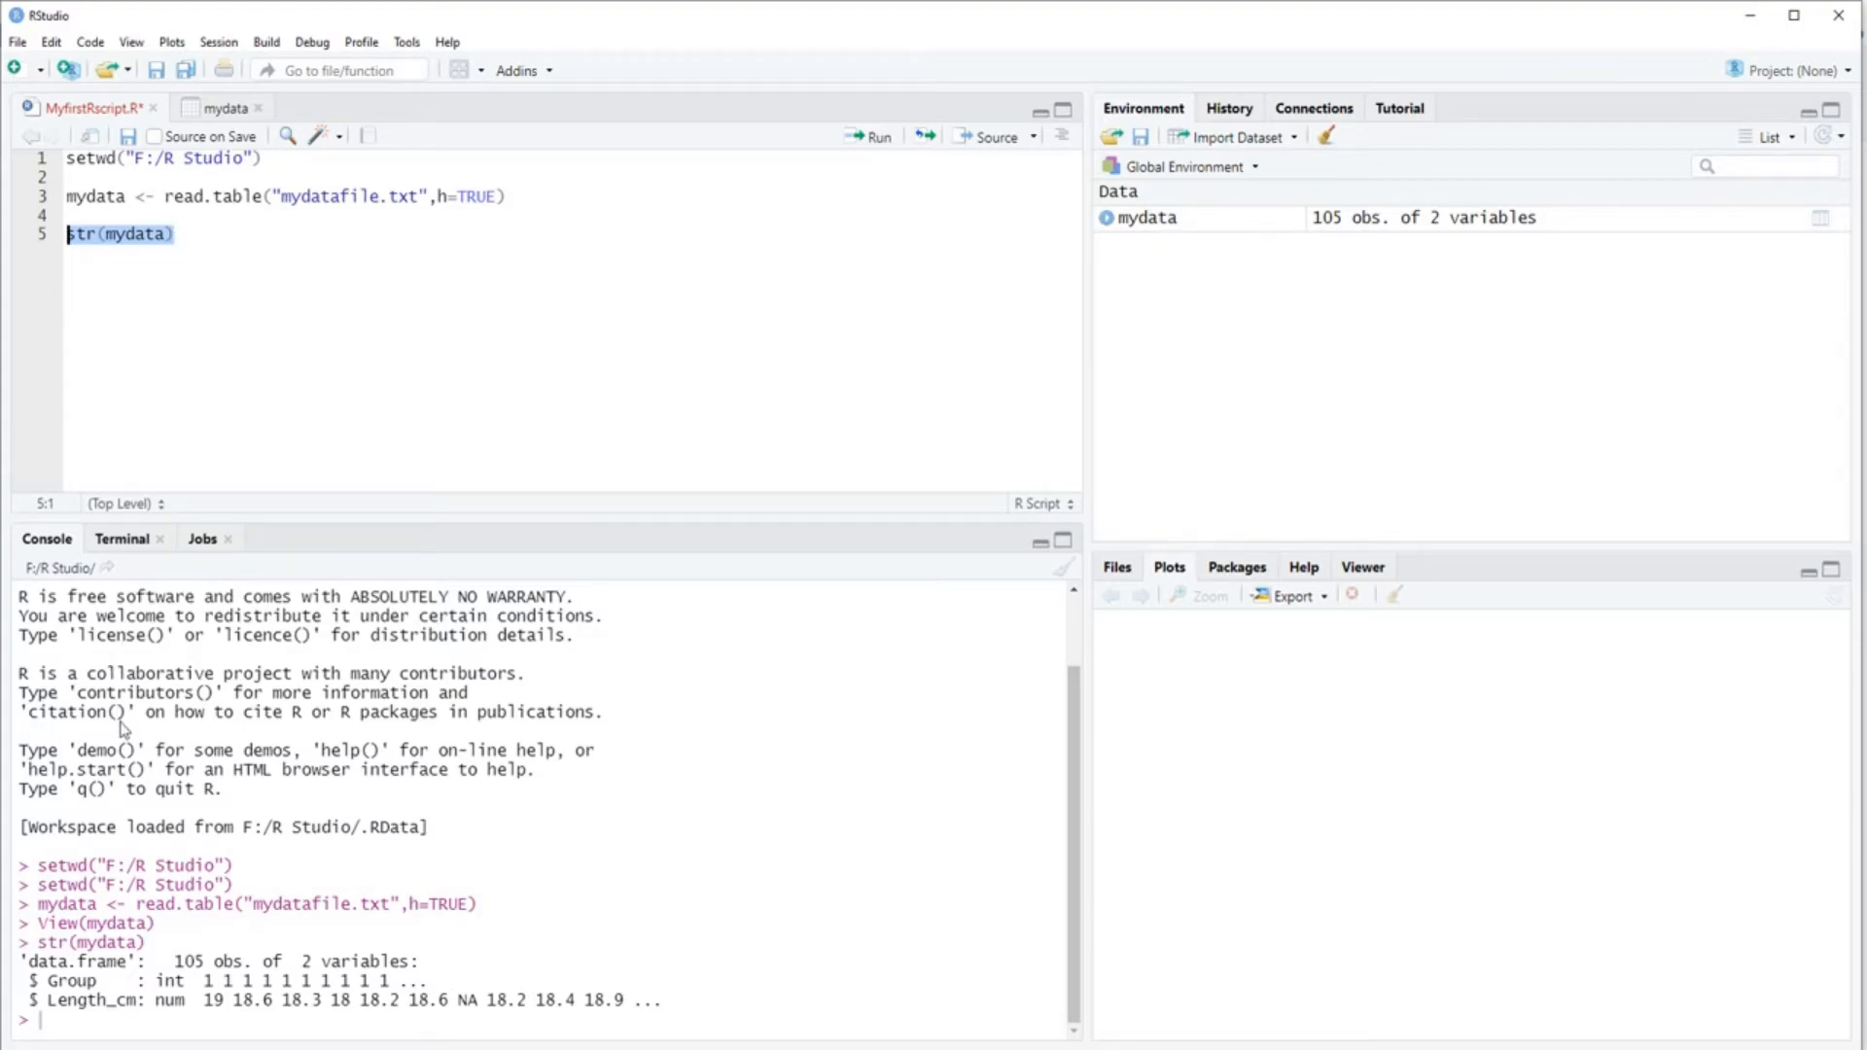
mouse_move(86, 1021)
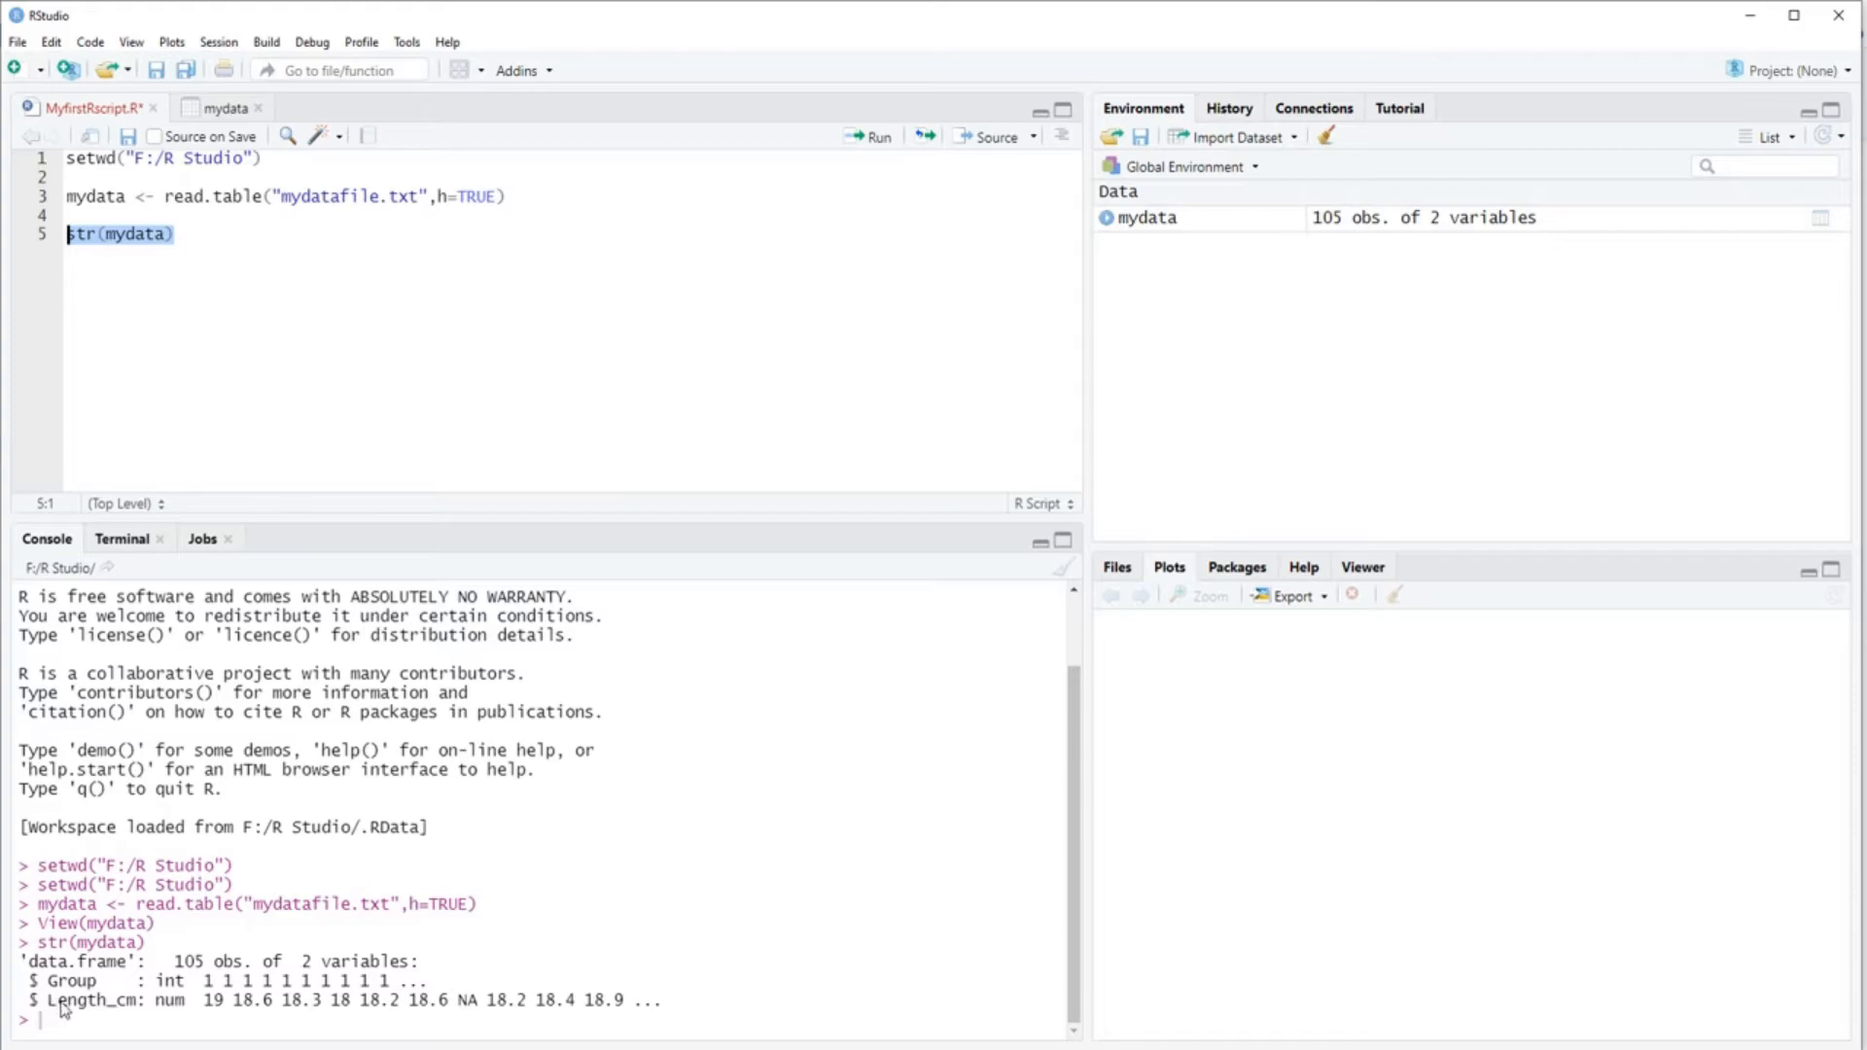
double_click(169, 1000)
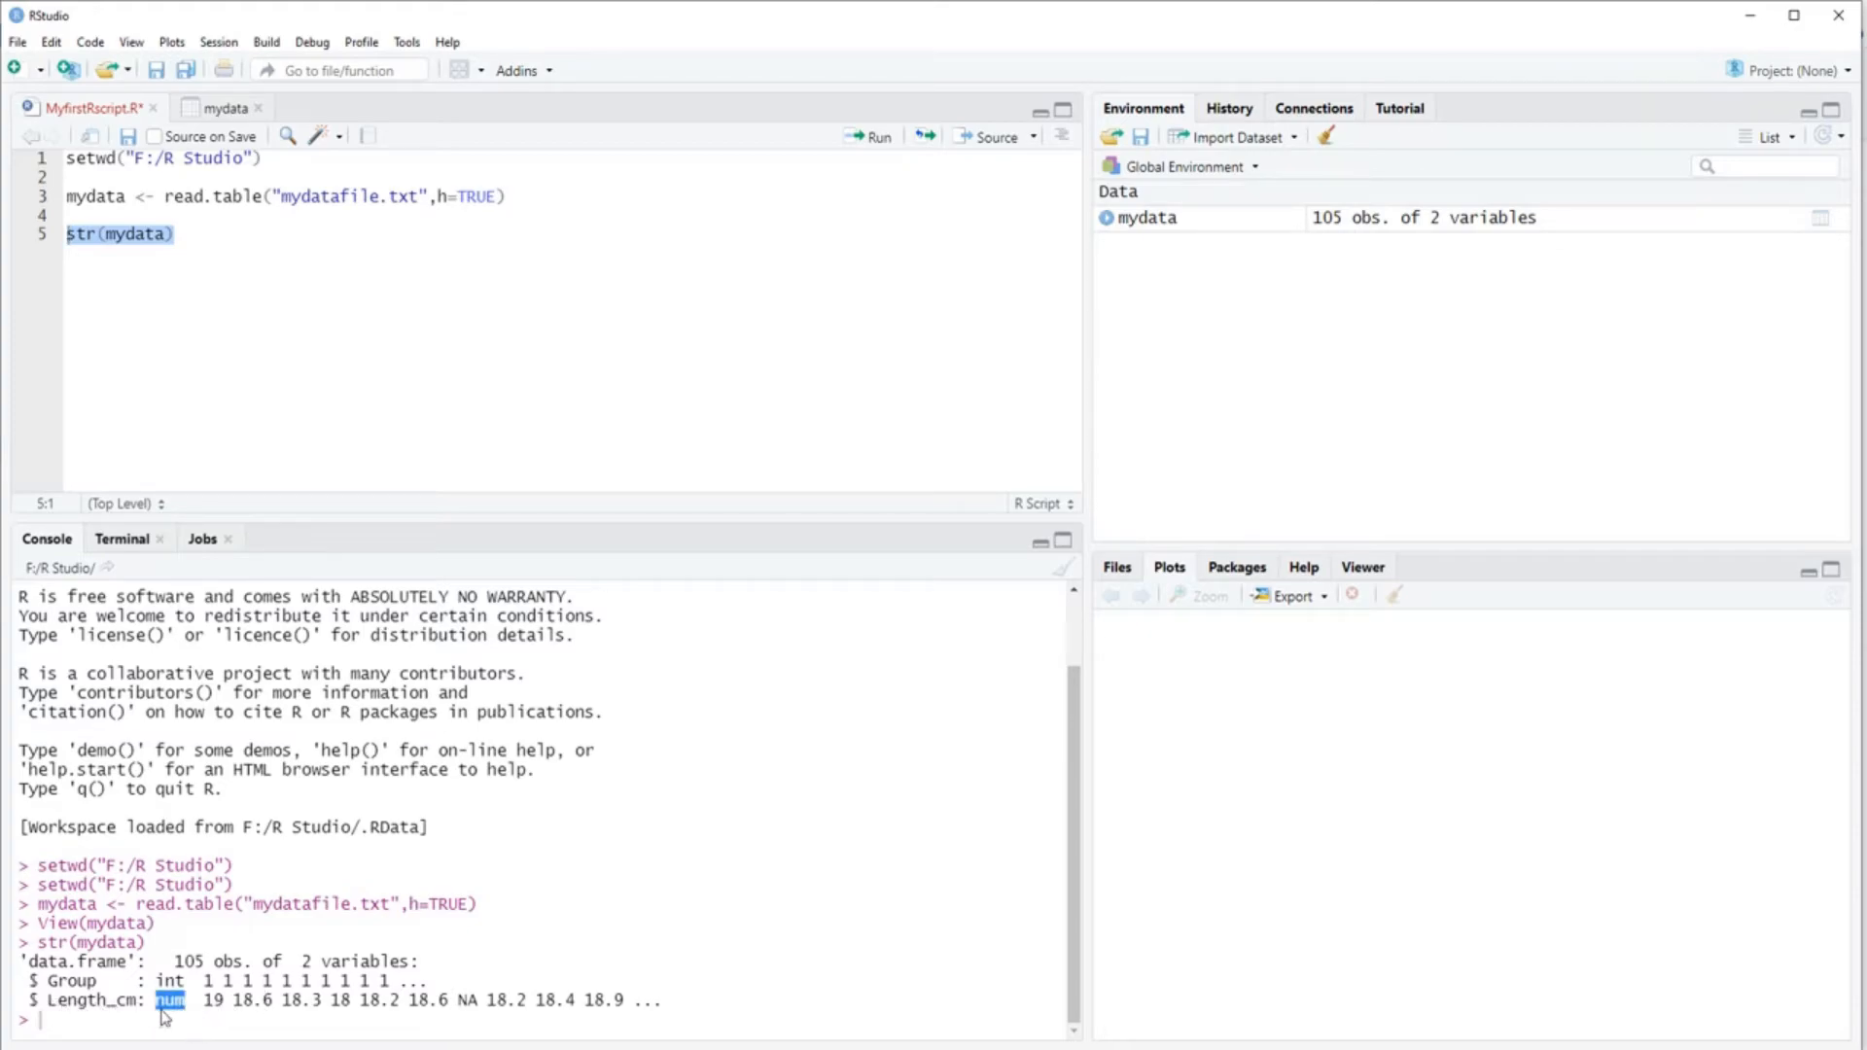
double_click(68, 980)
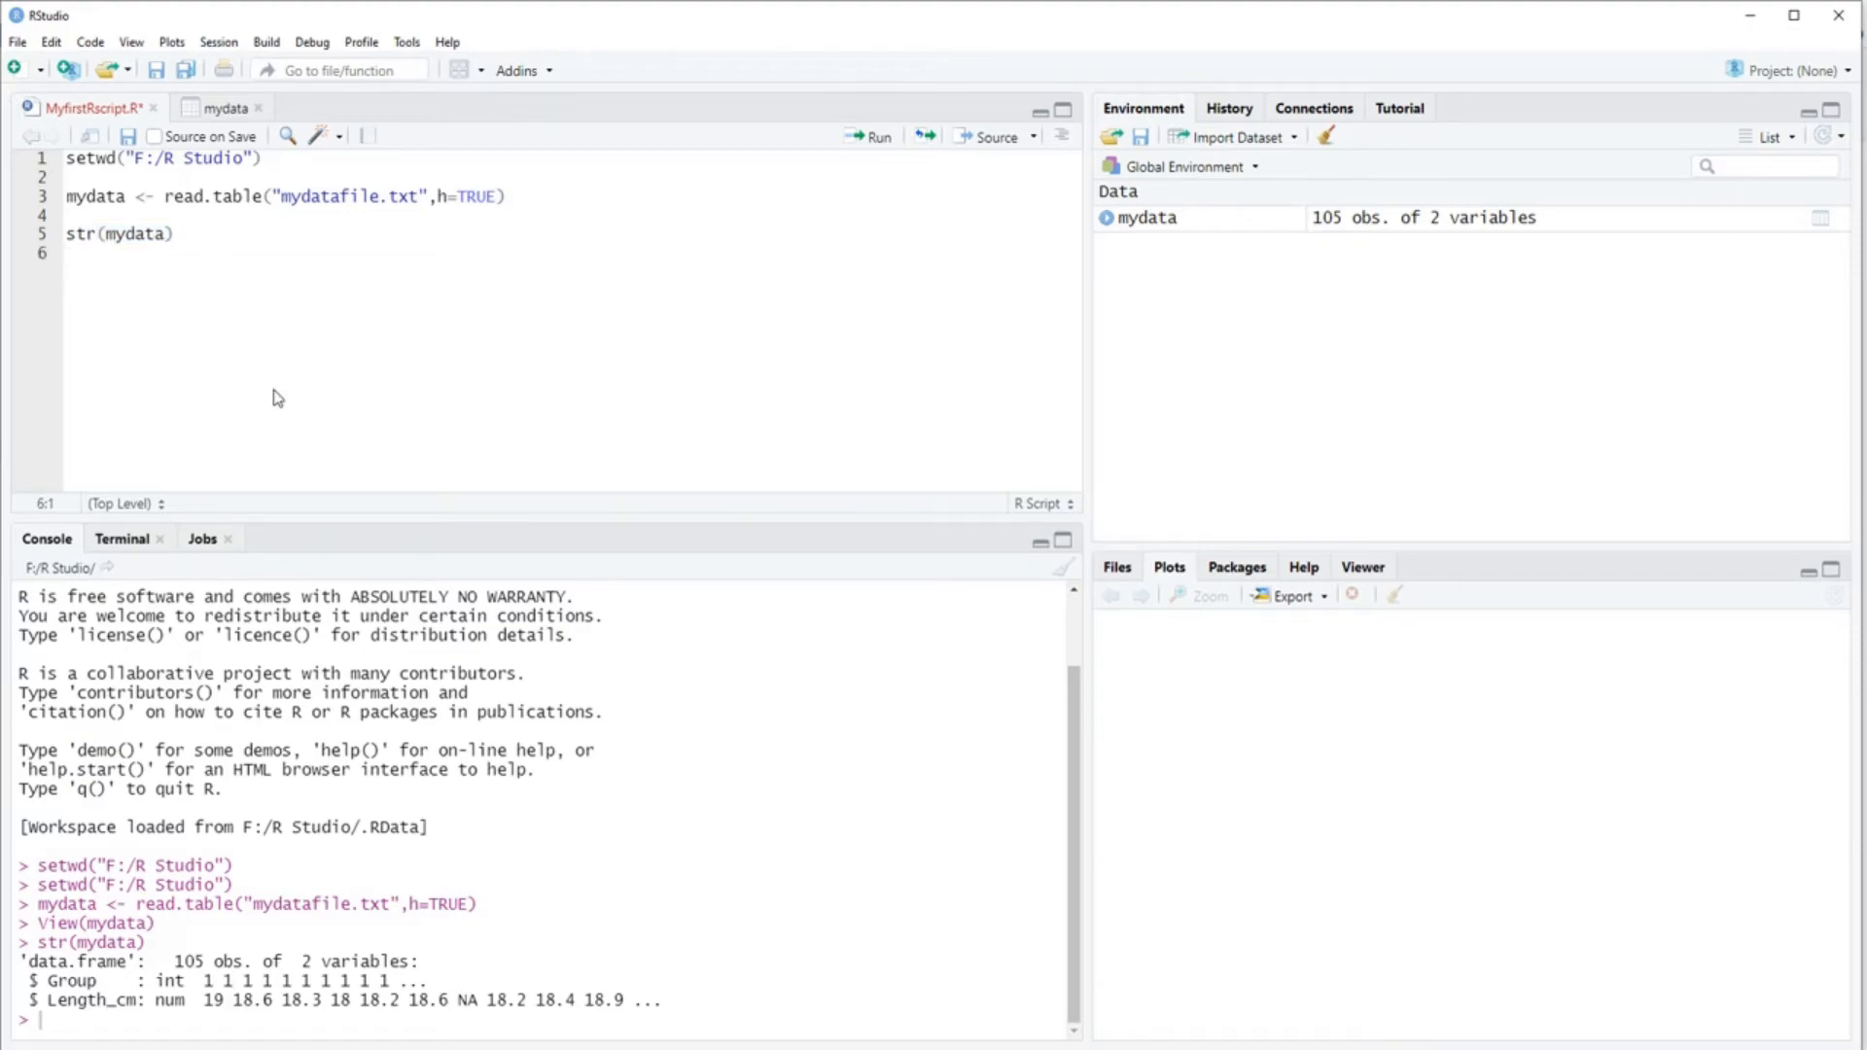
Write mydata$Group <- as.factor(mydata$Group) and rerun the structure check.
text(myd)
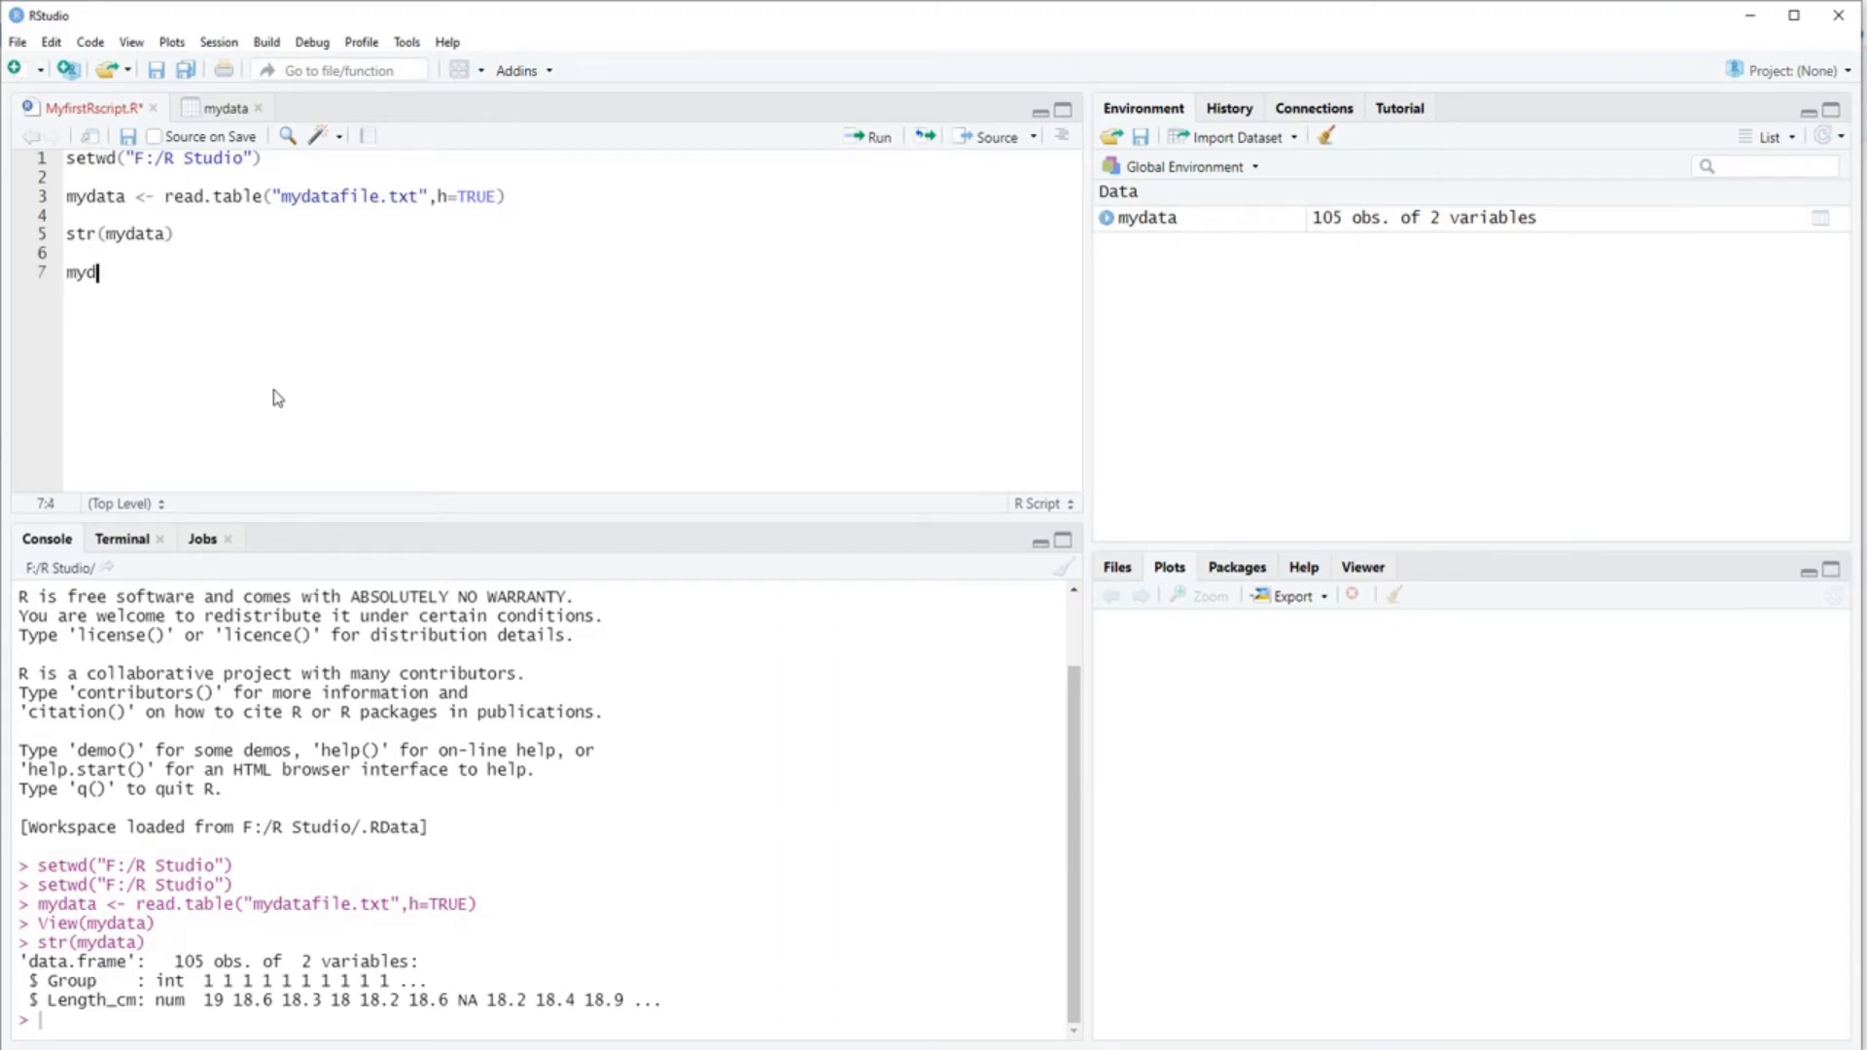
text(ata)
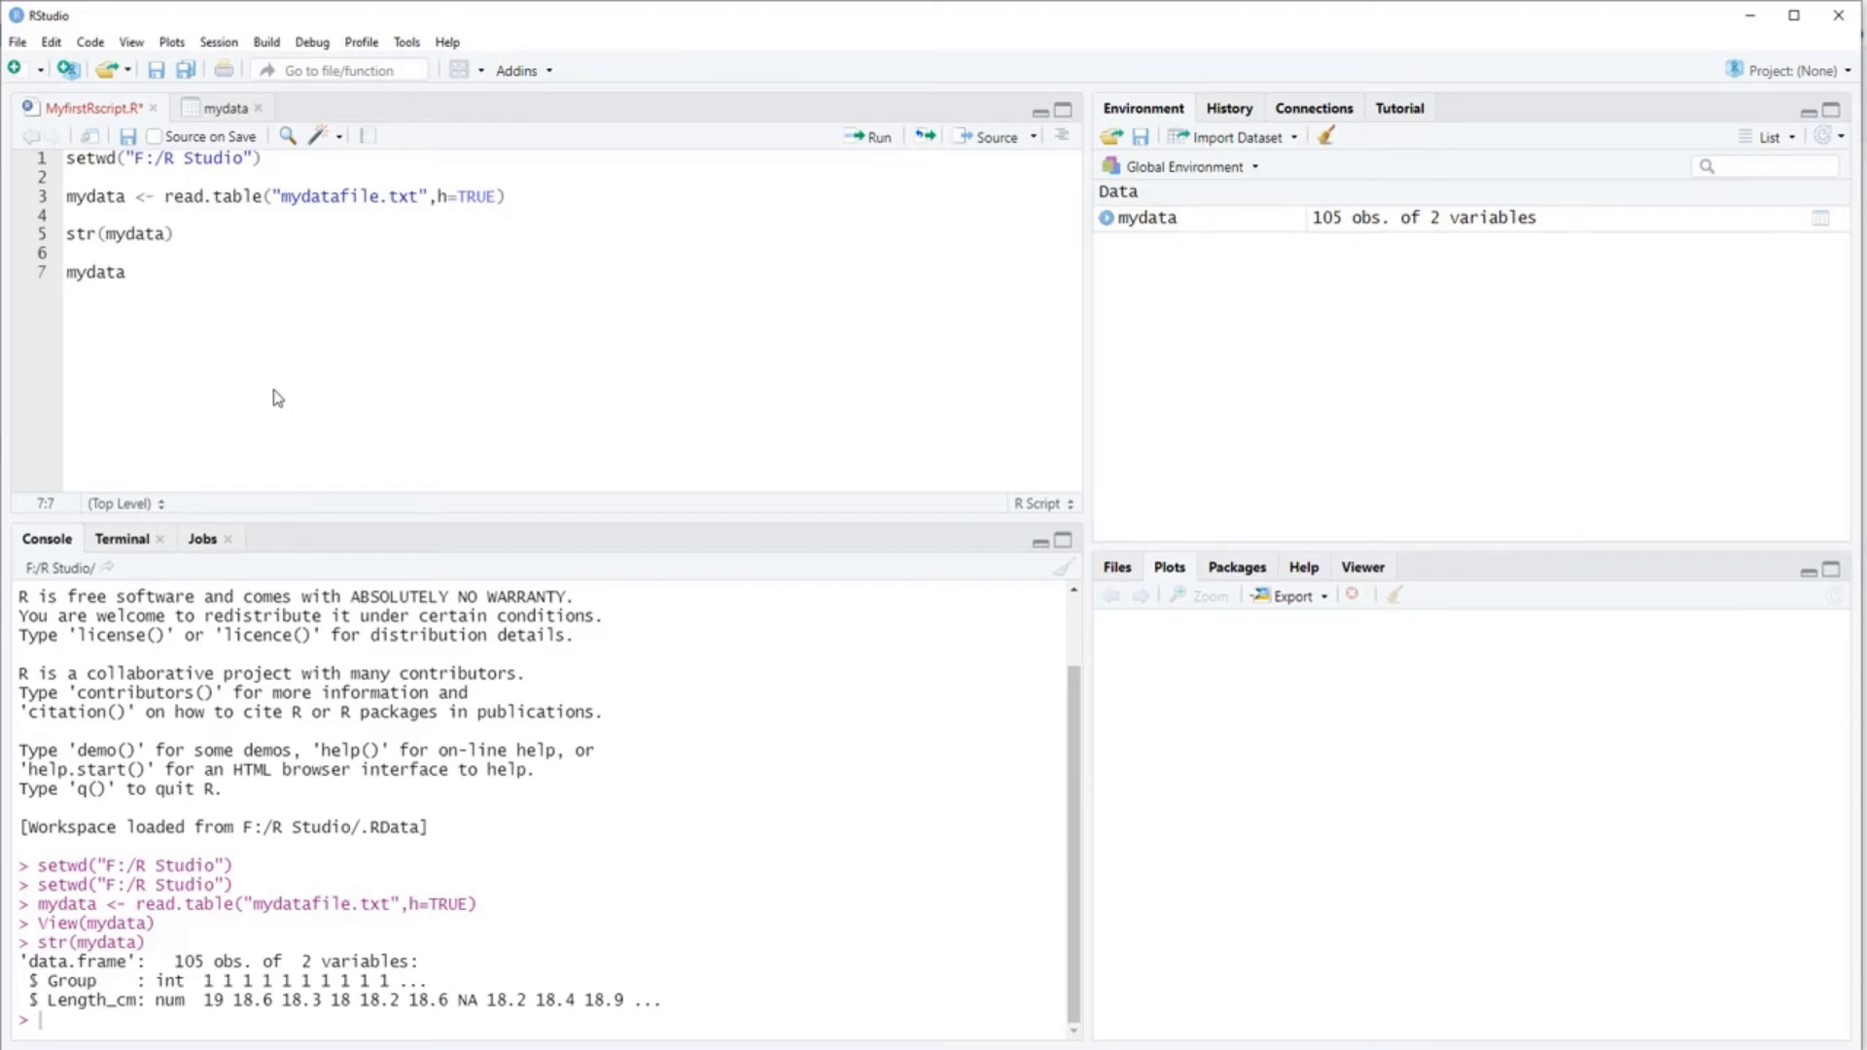
text($)
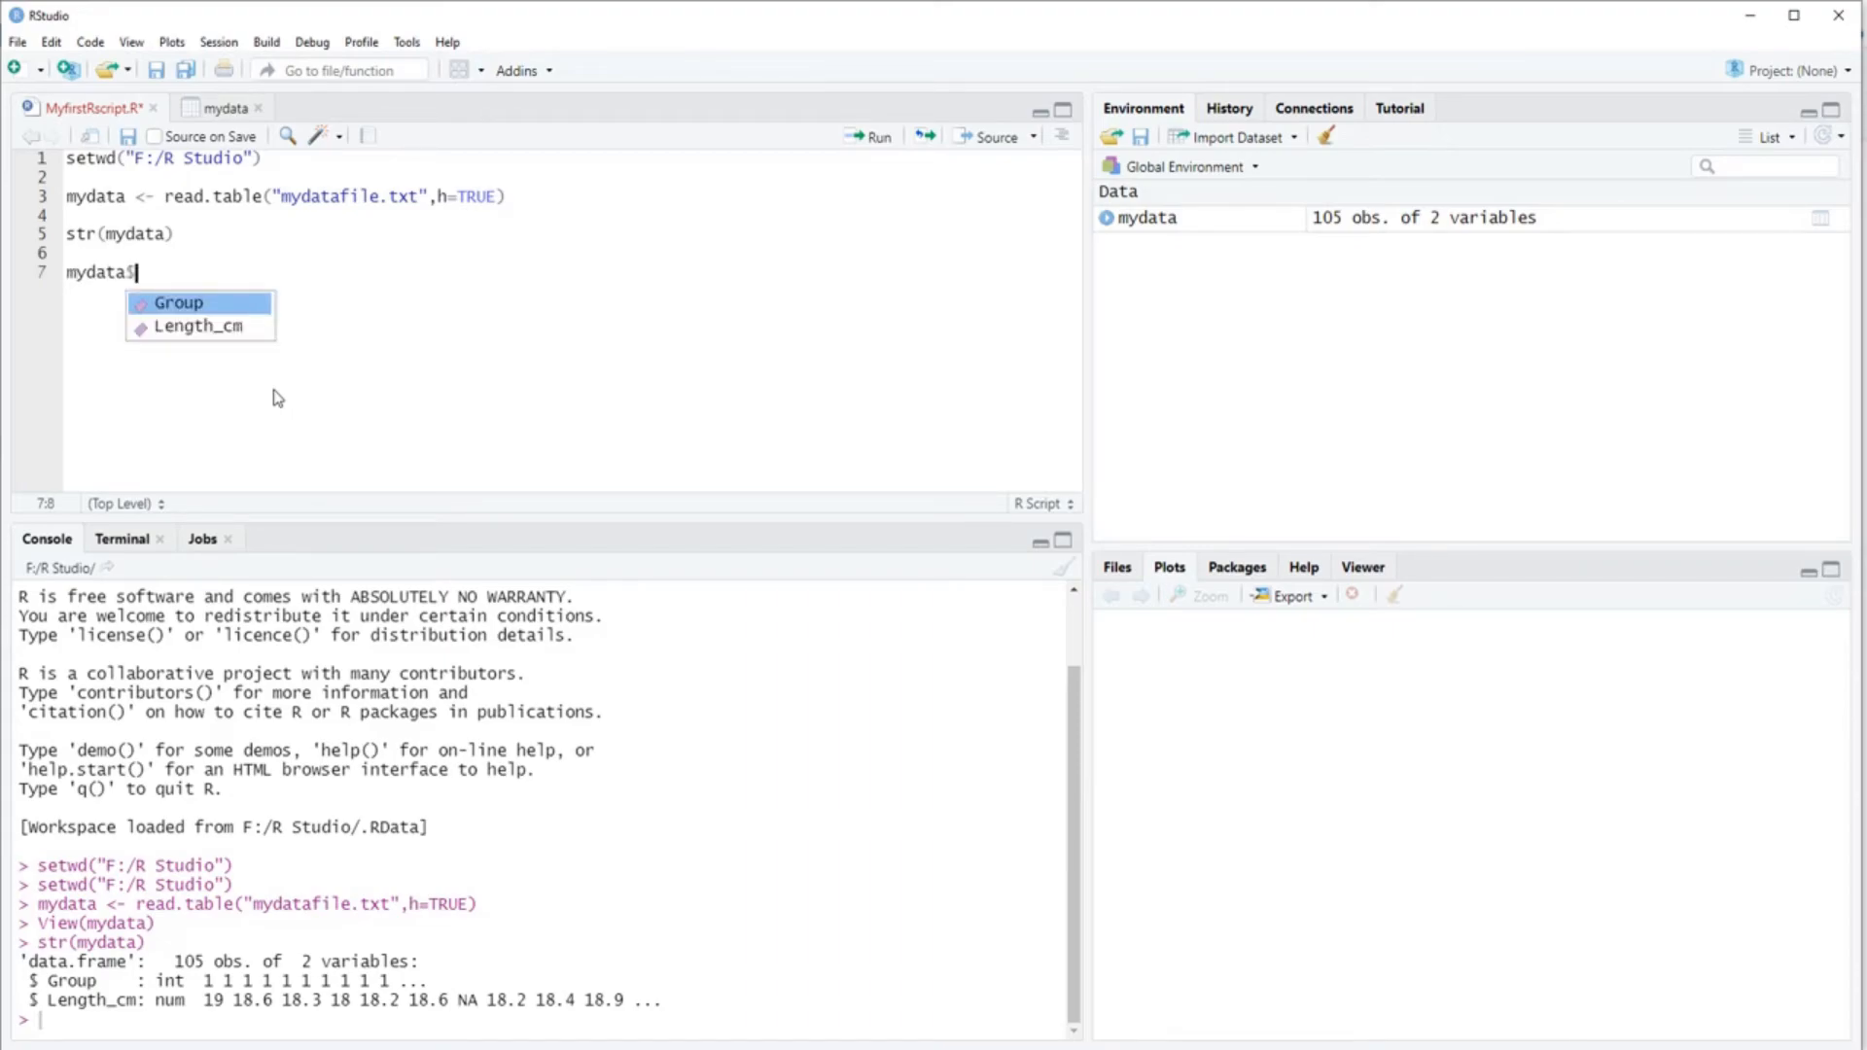
text(Gr)
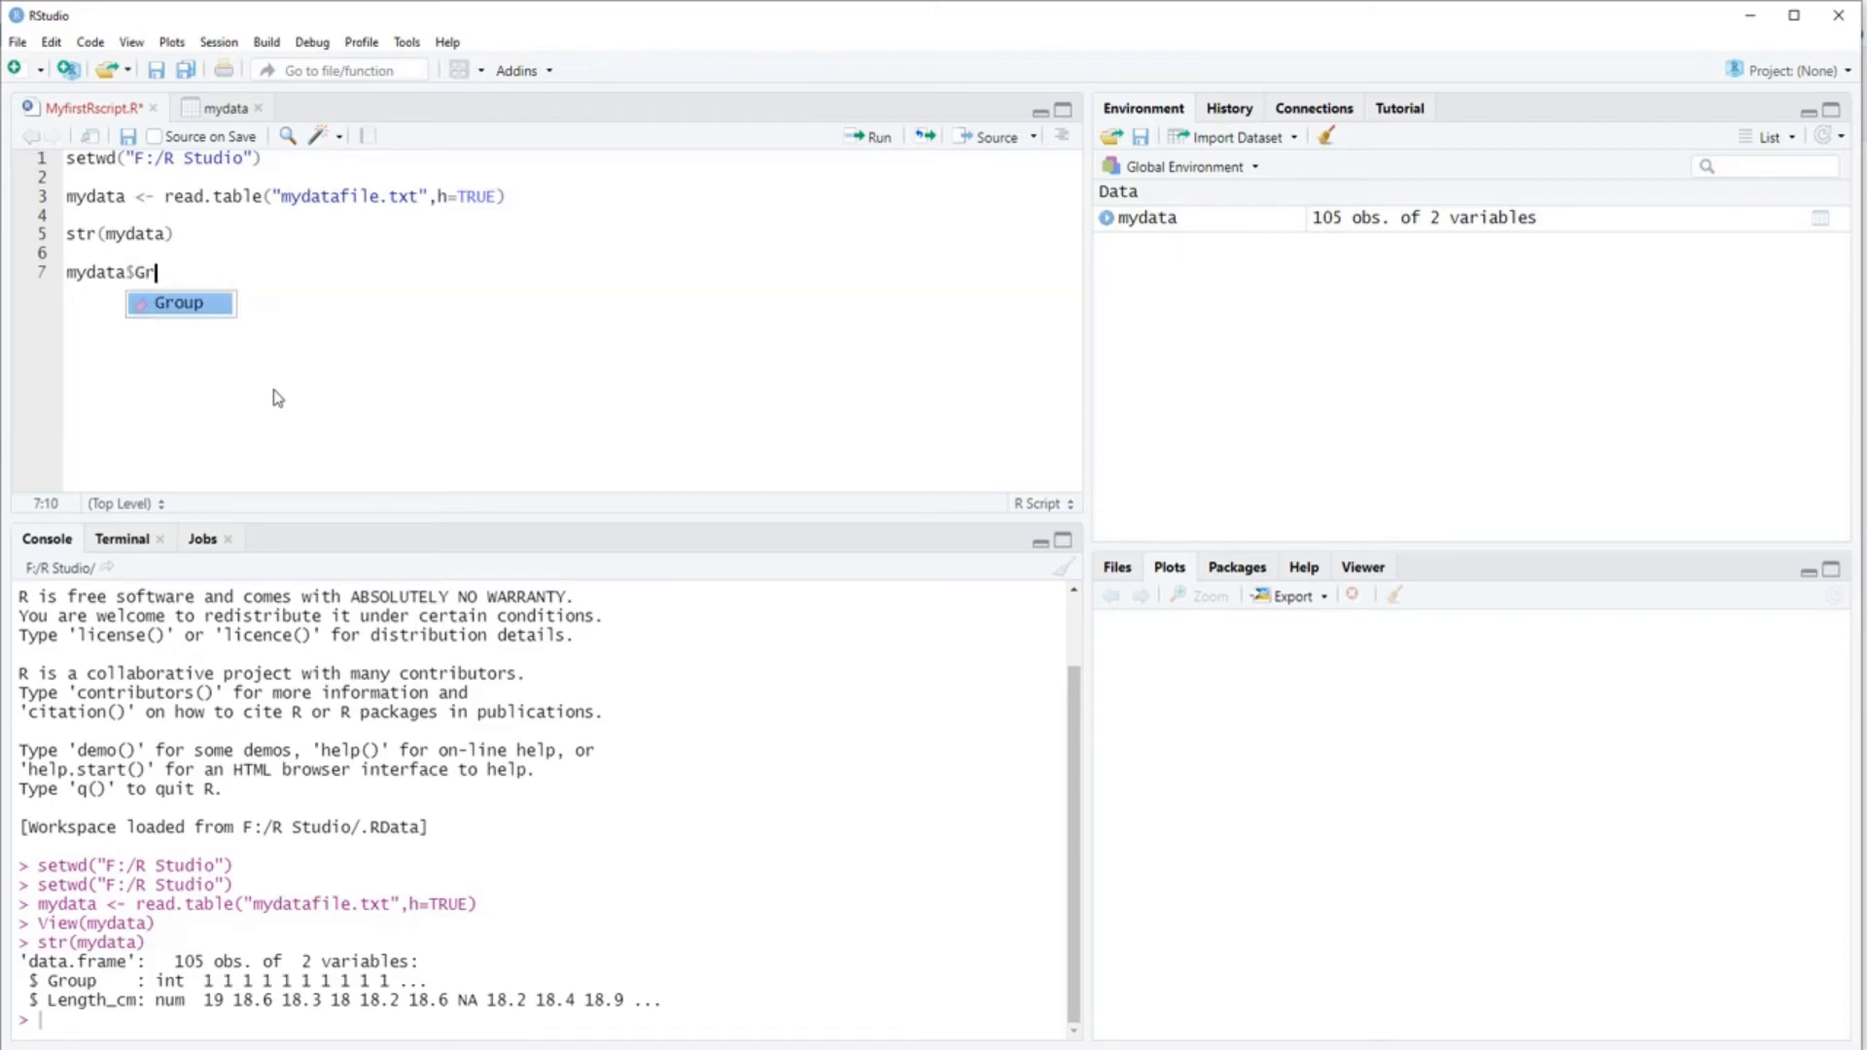
key(Tab)
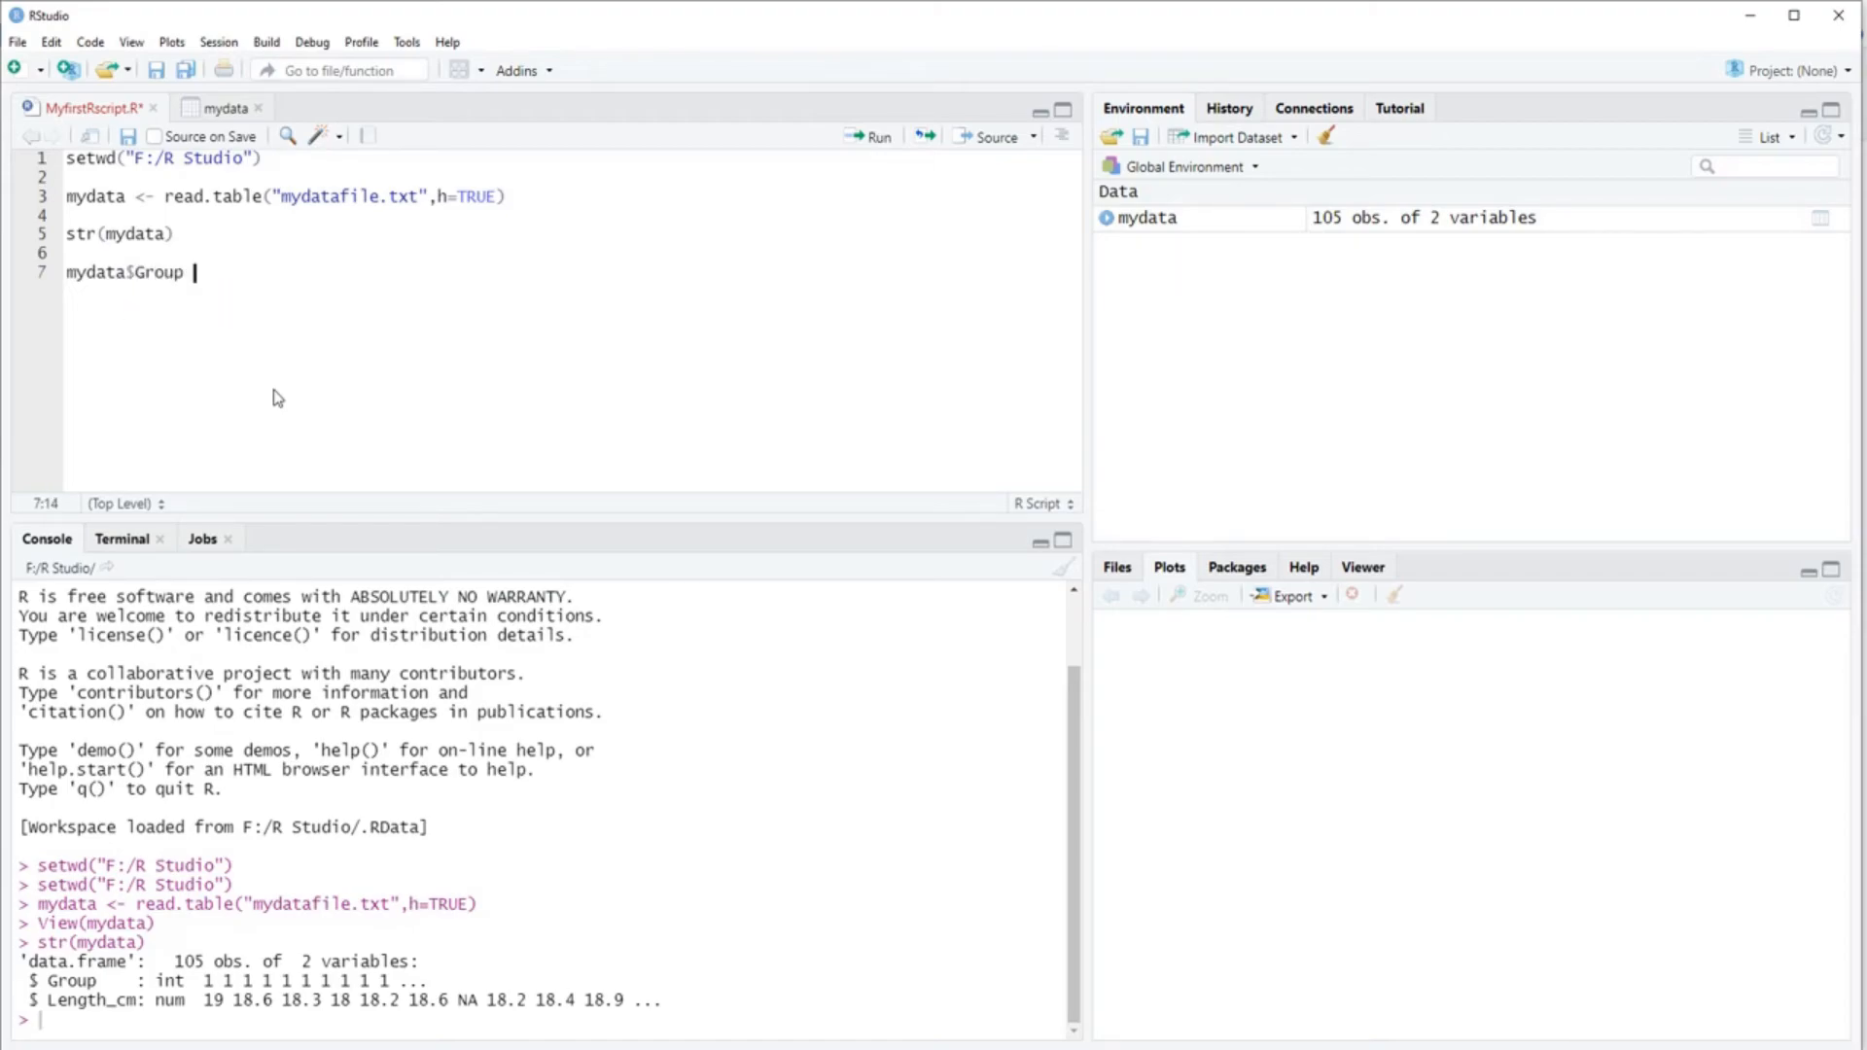
text(<- as.fac)
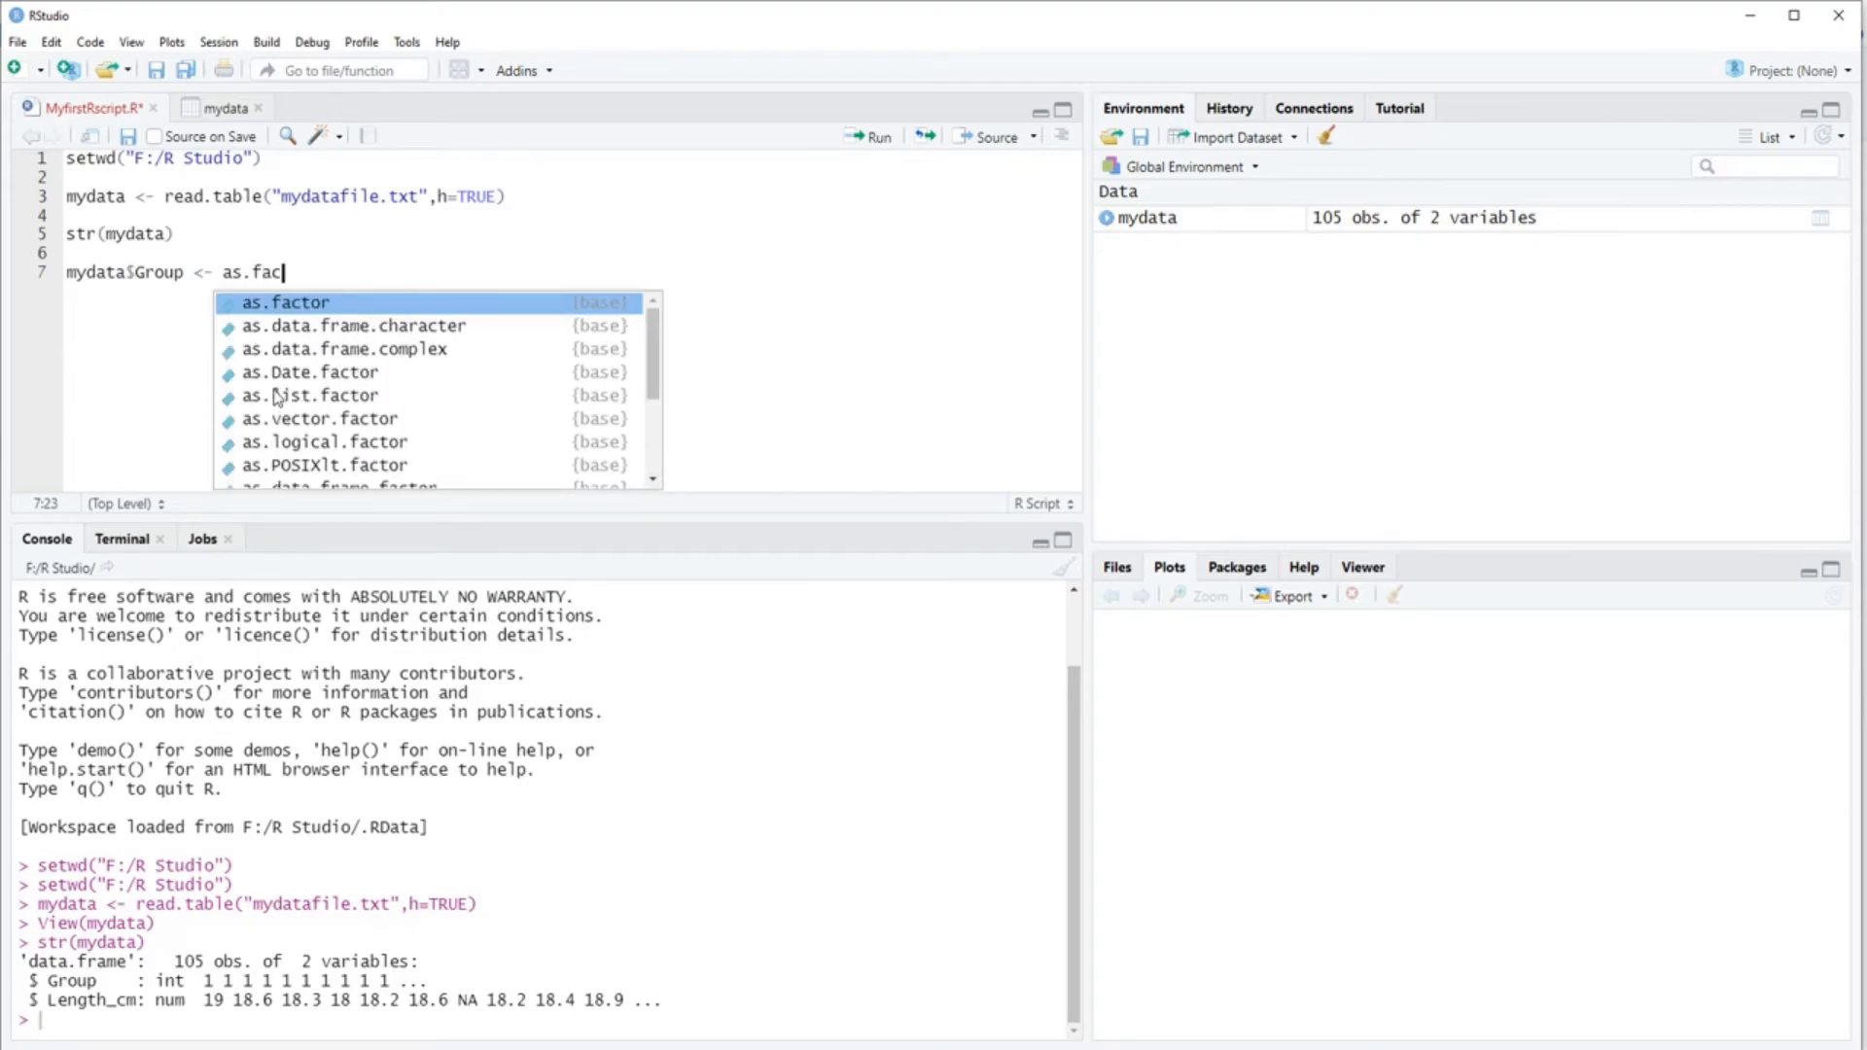
text(tor(my)
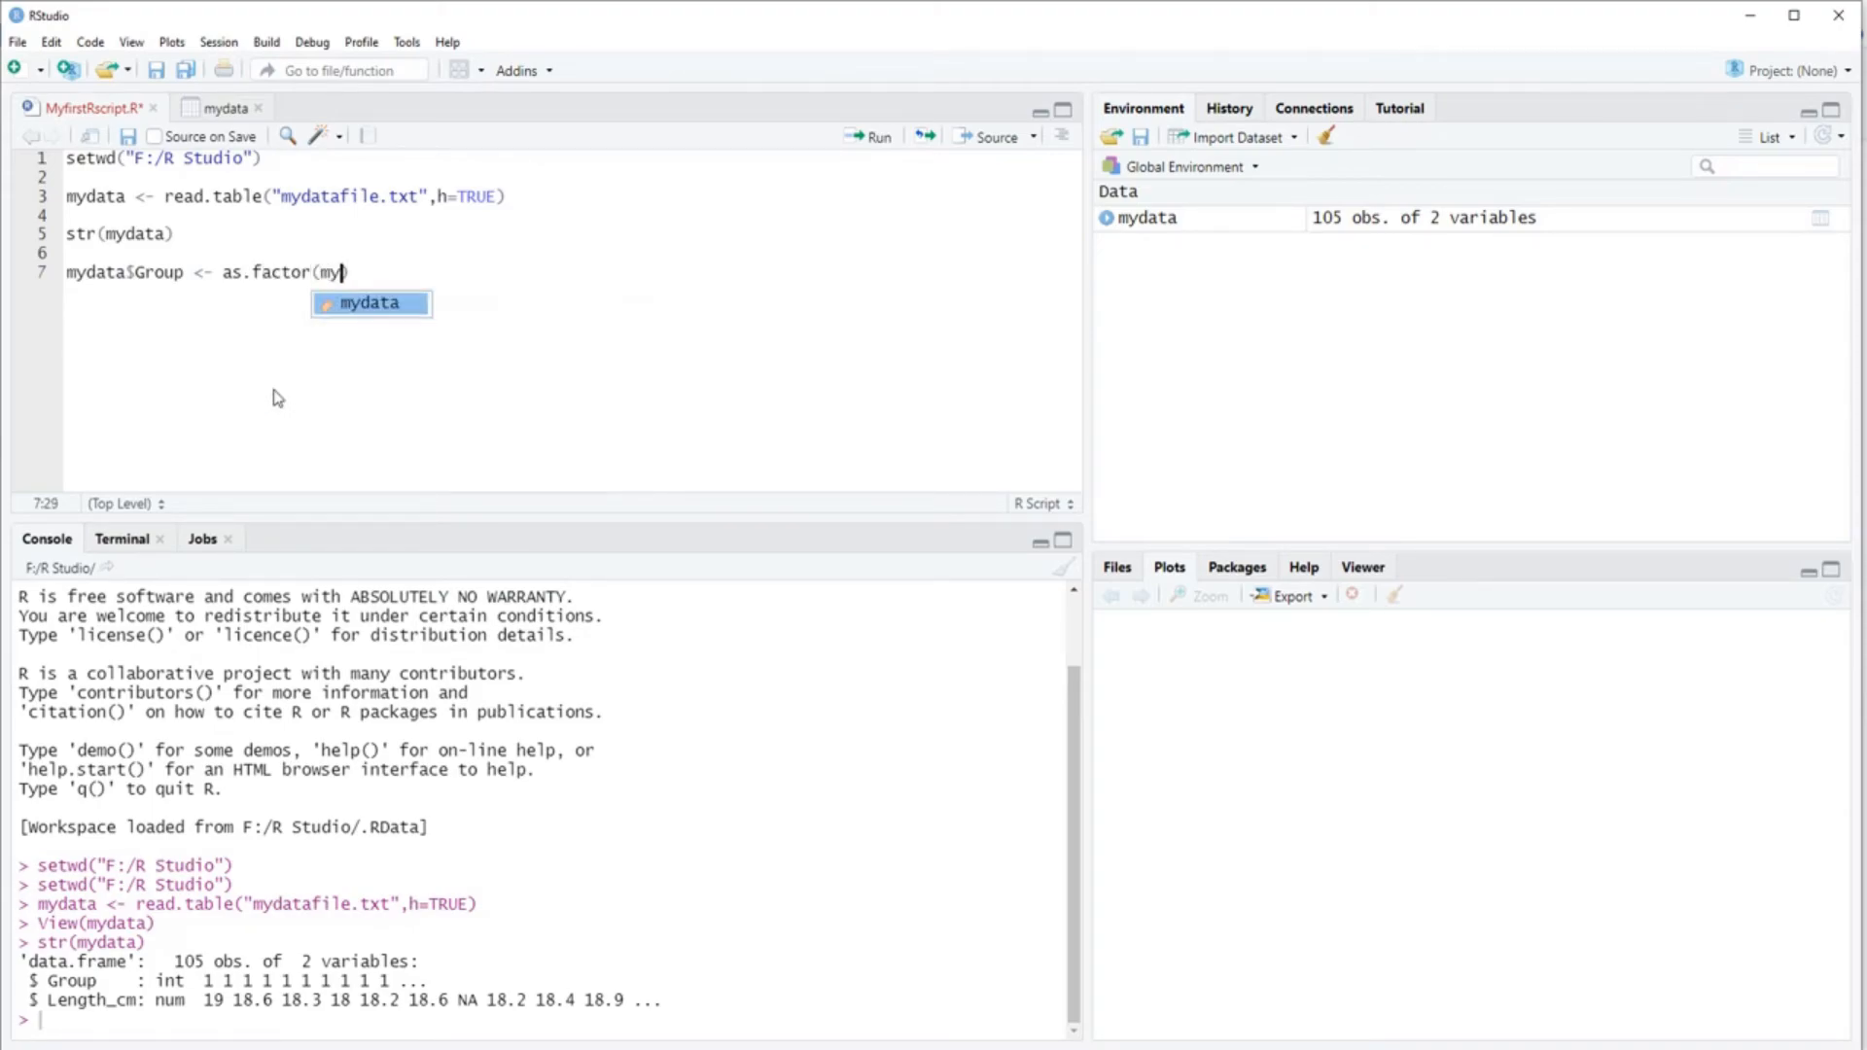
text(data$Group)
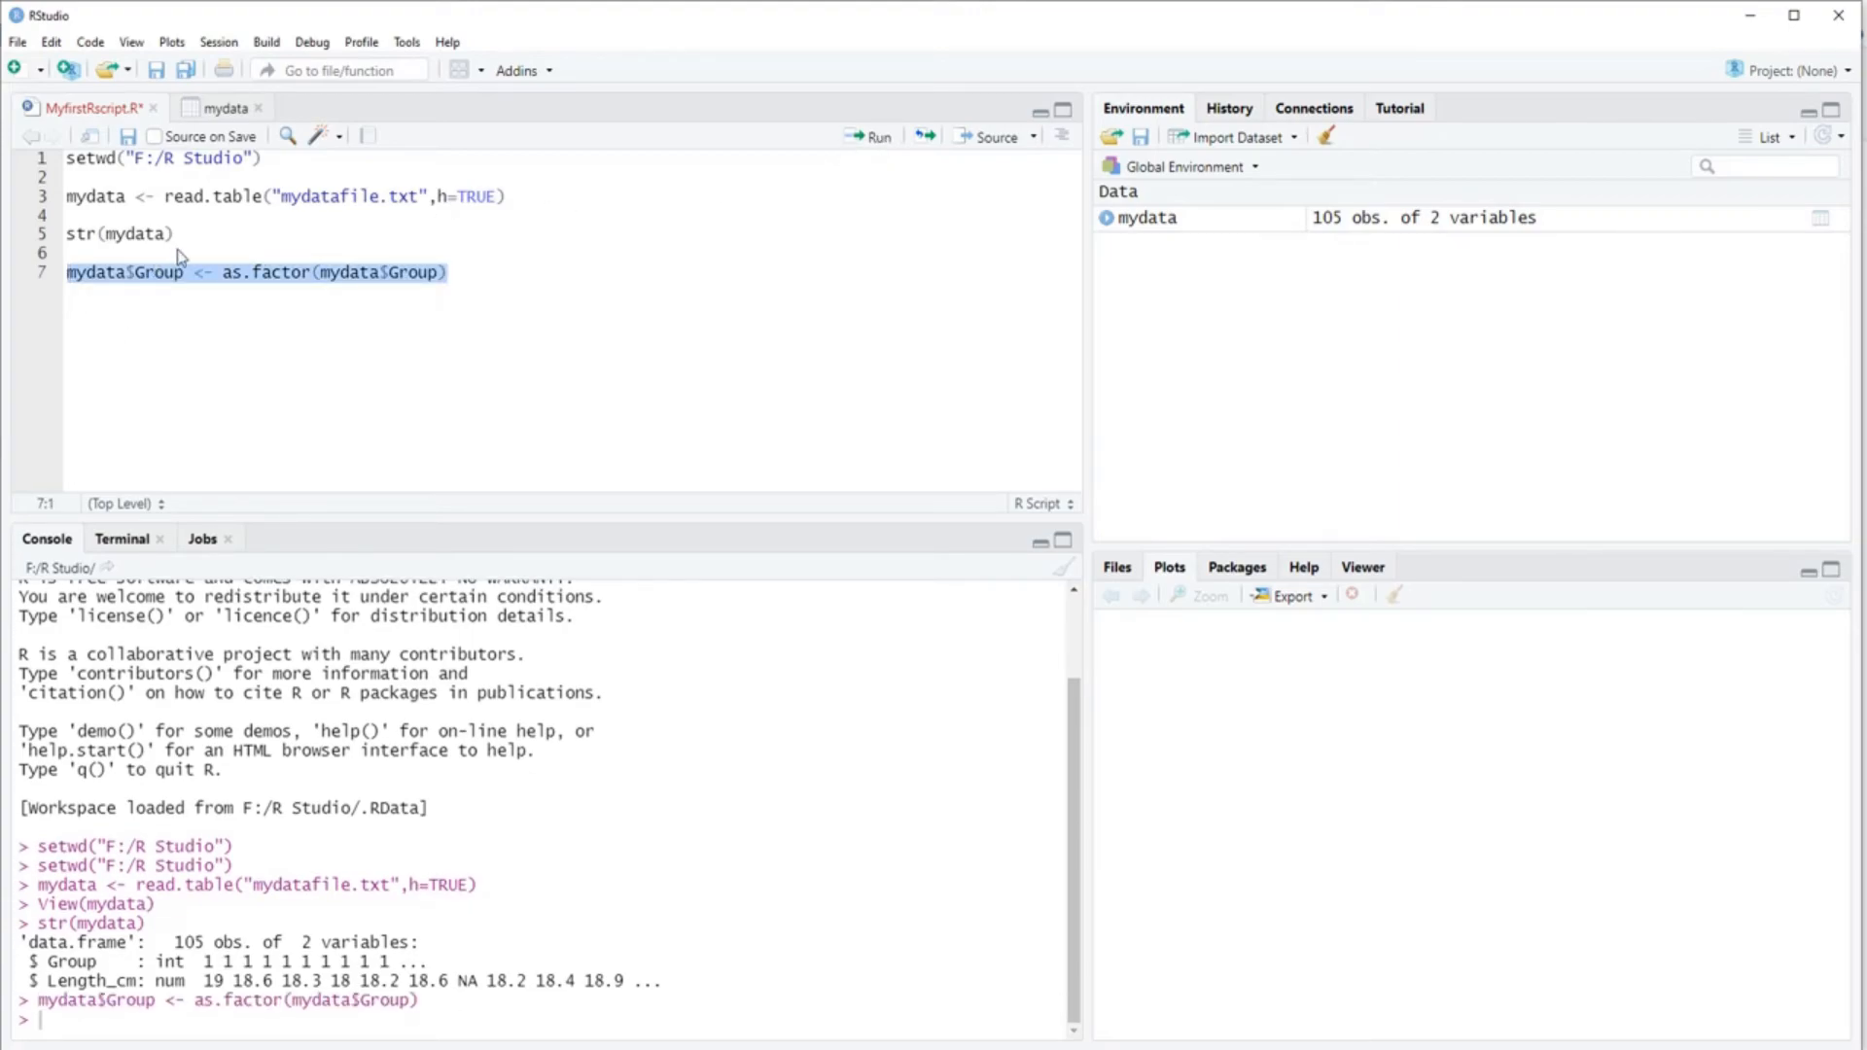
click(874, 136)
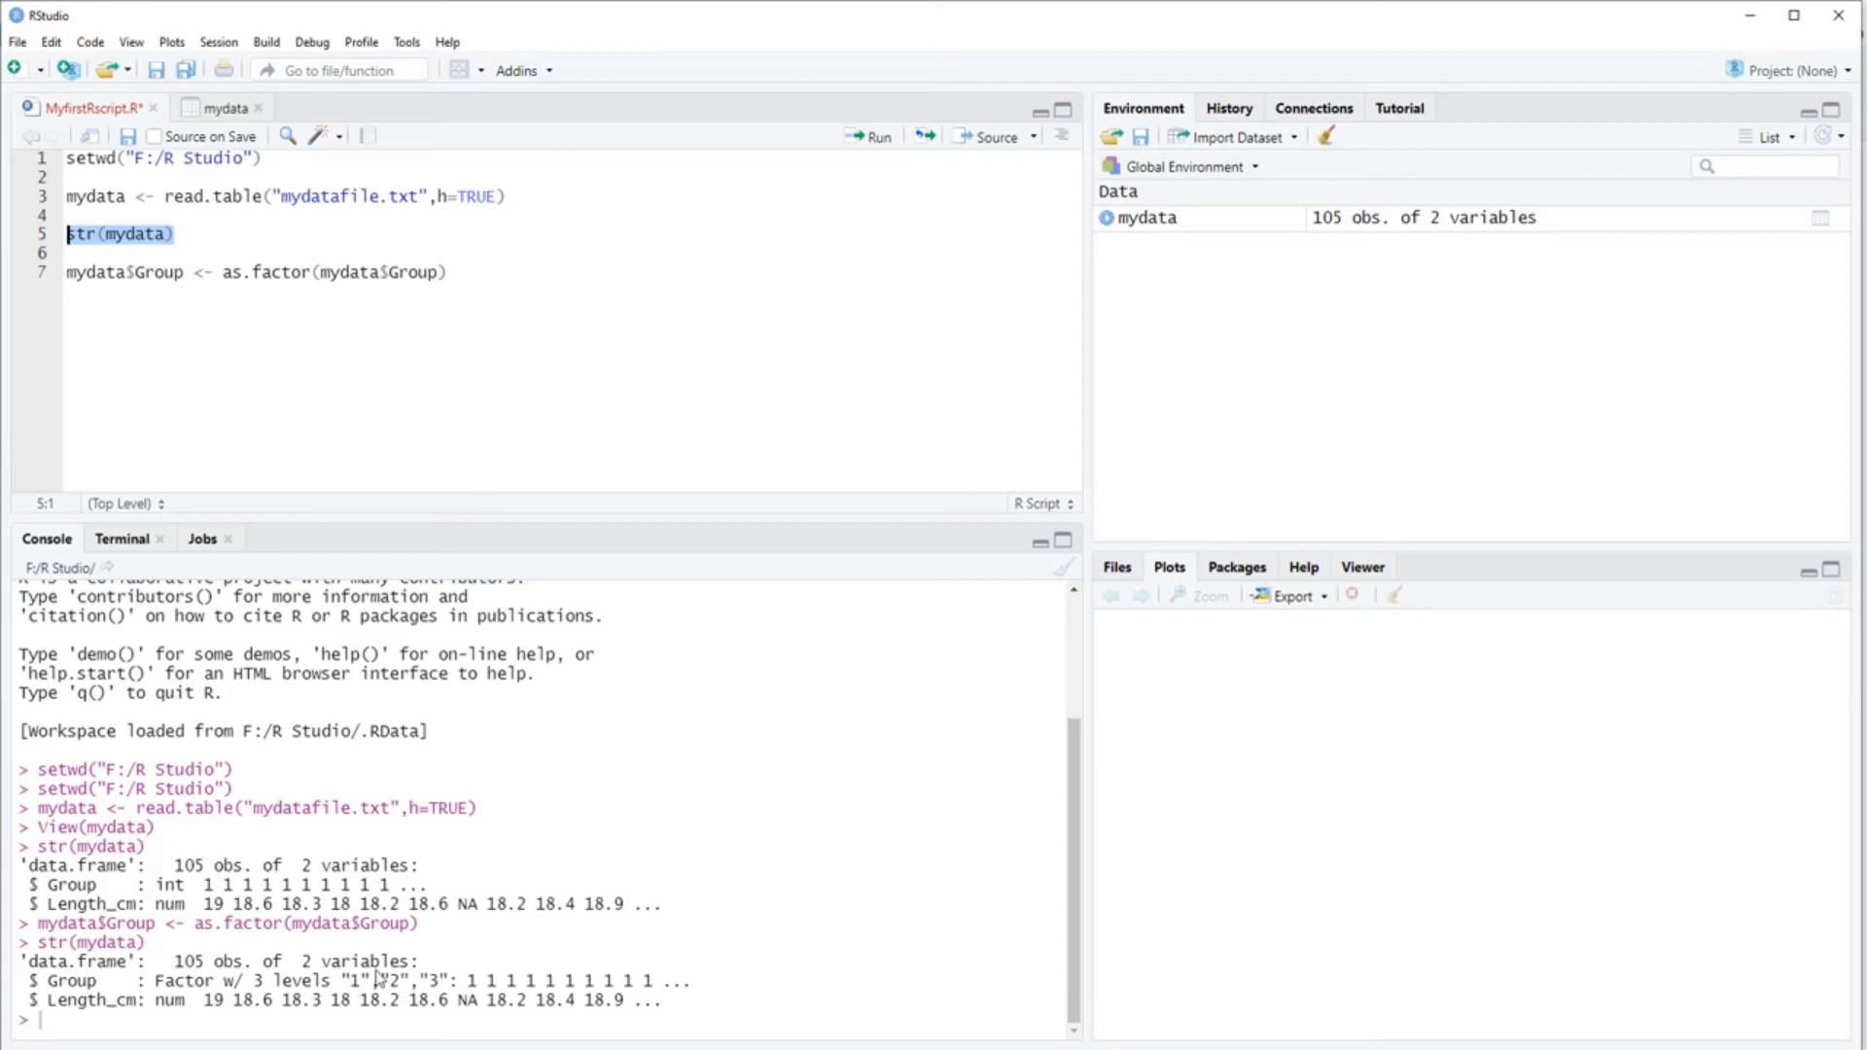
mouse_move(437, 459)
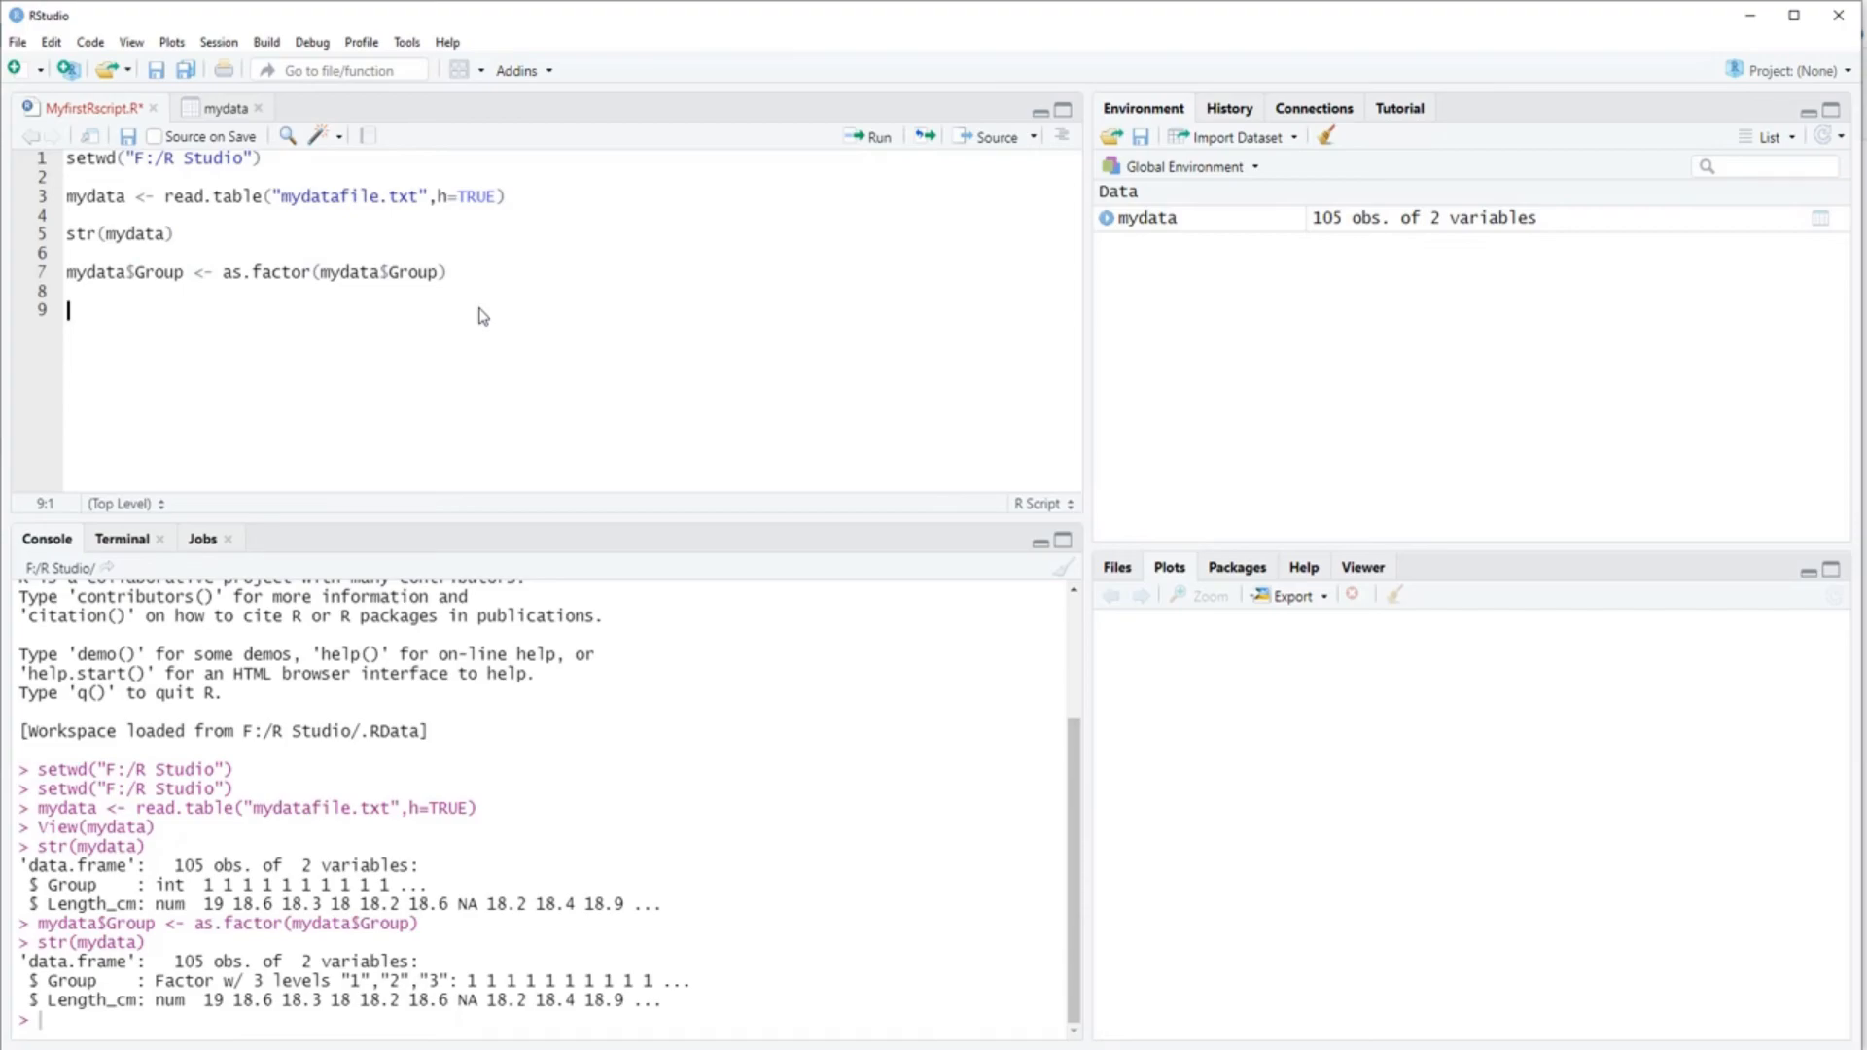
Write and run boxplot(data=mydata, Length_cm~Group) to draw lengths by group.
text(boxplot)
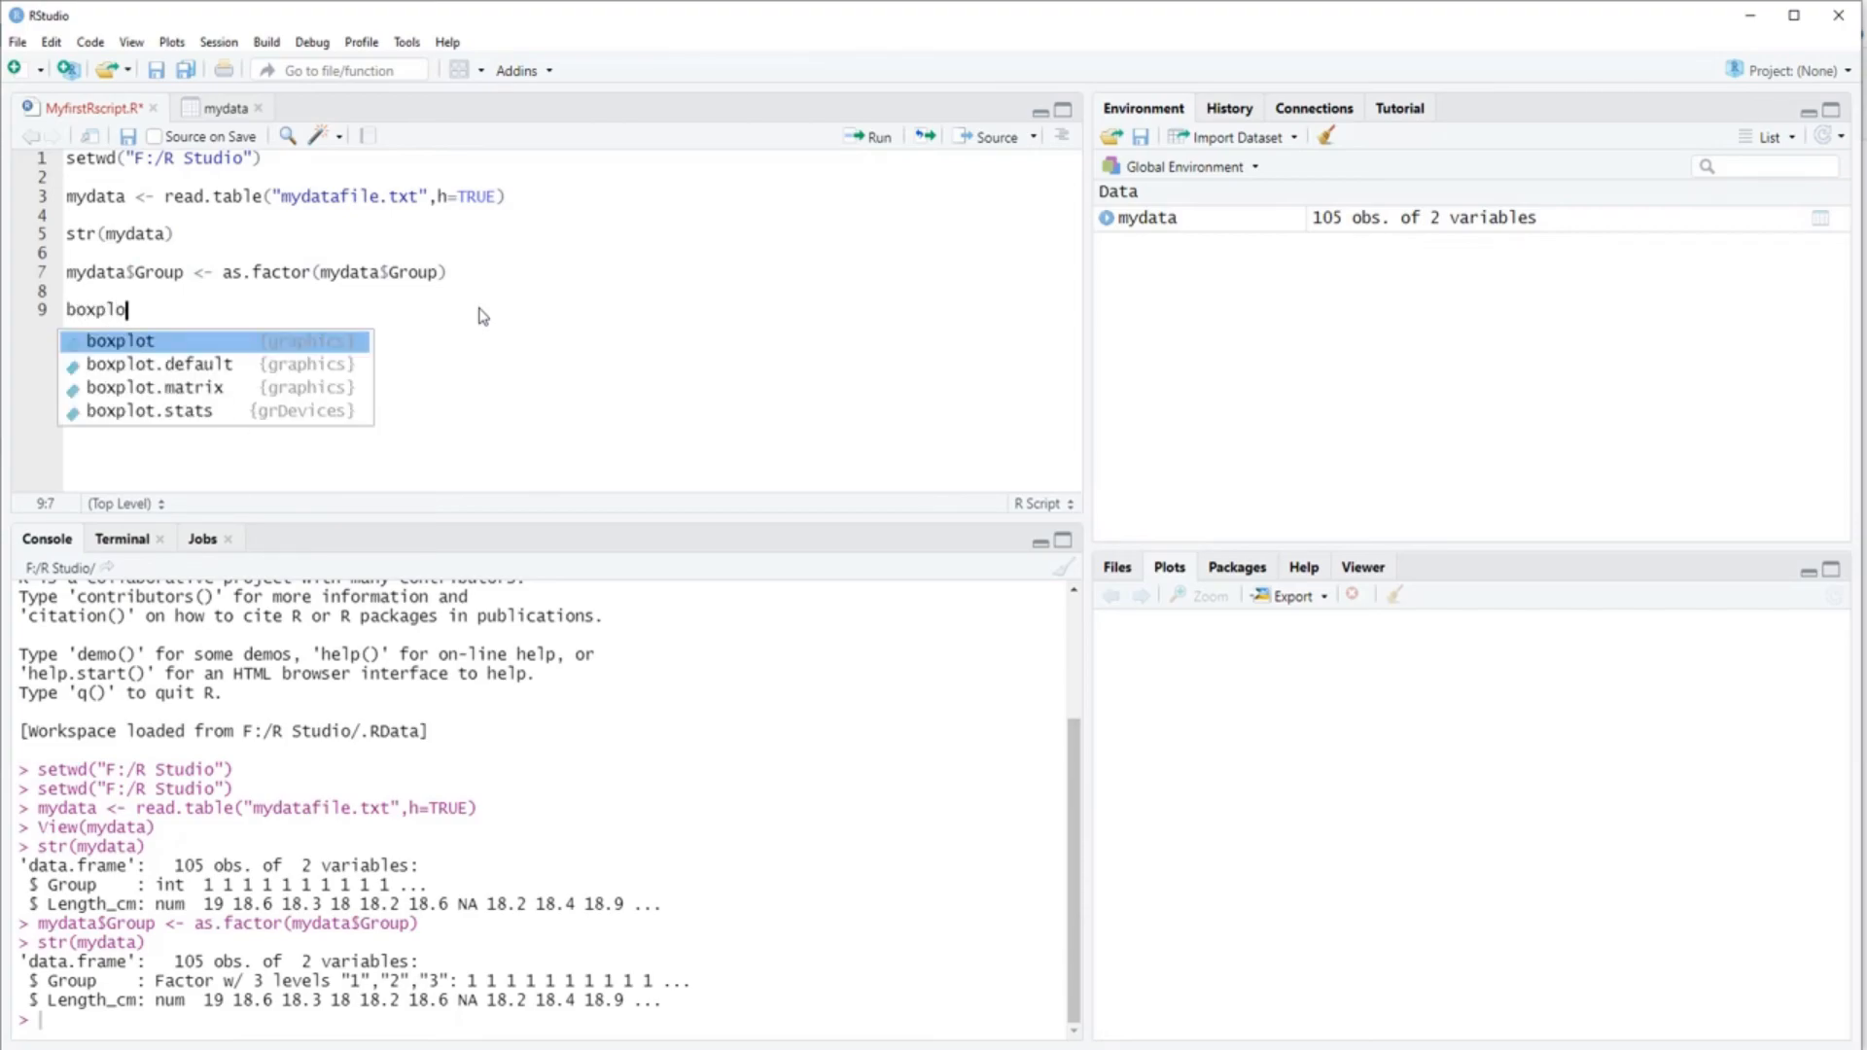
text(t(data=mydat)
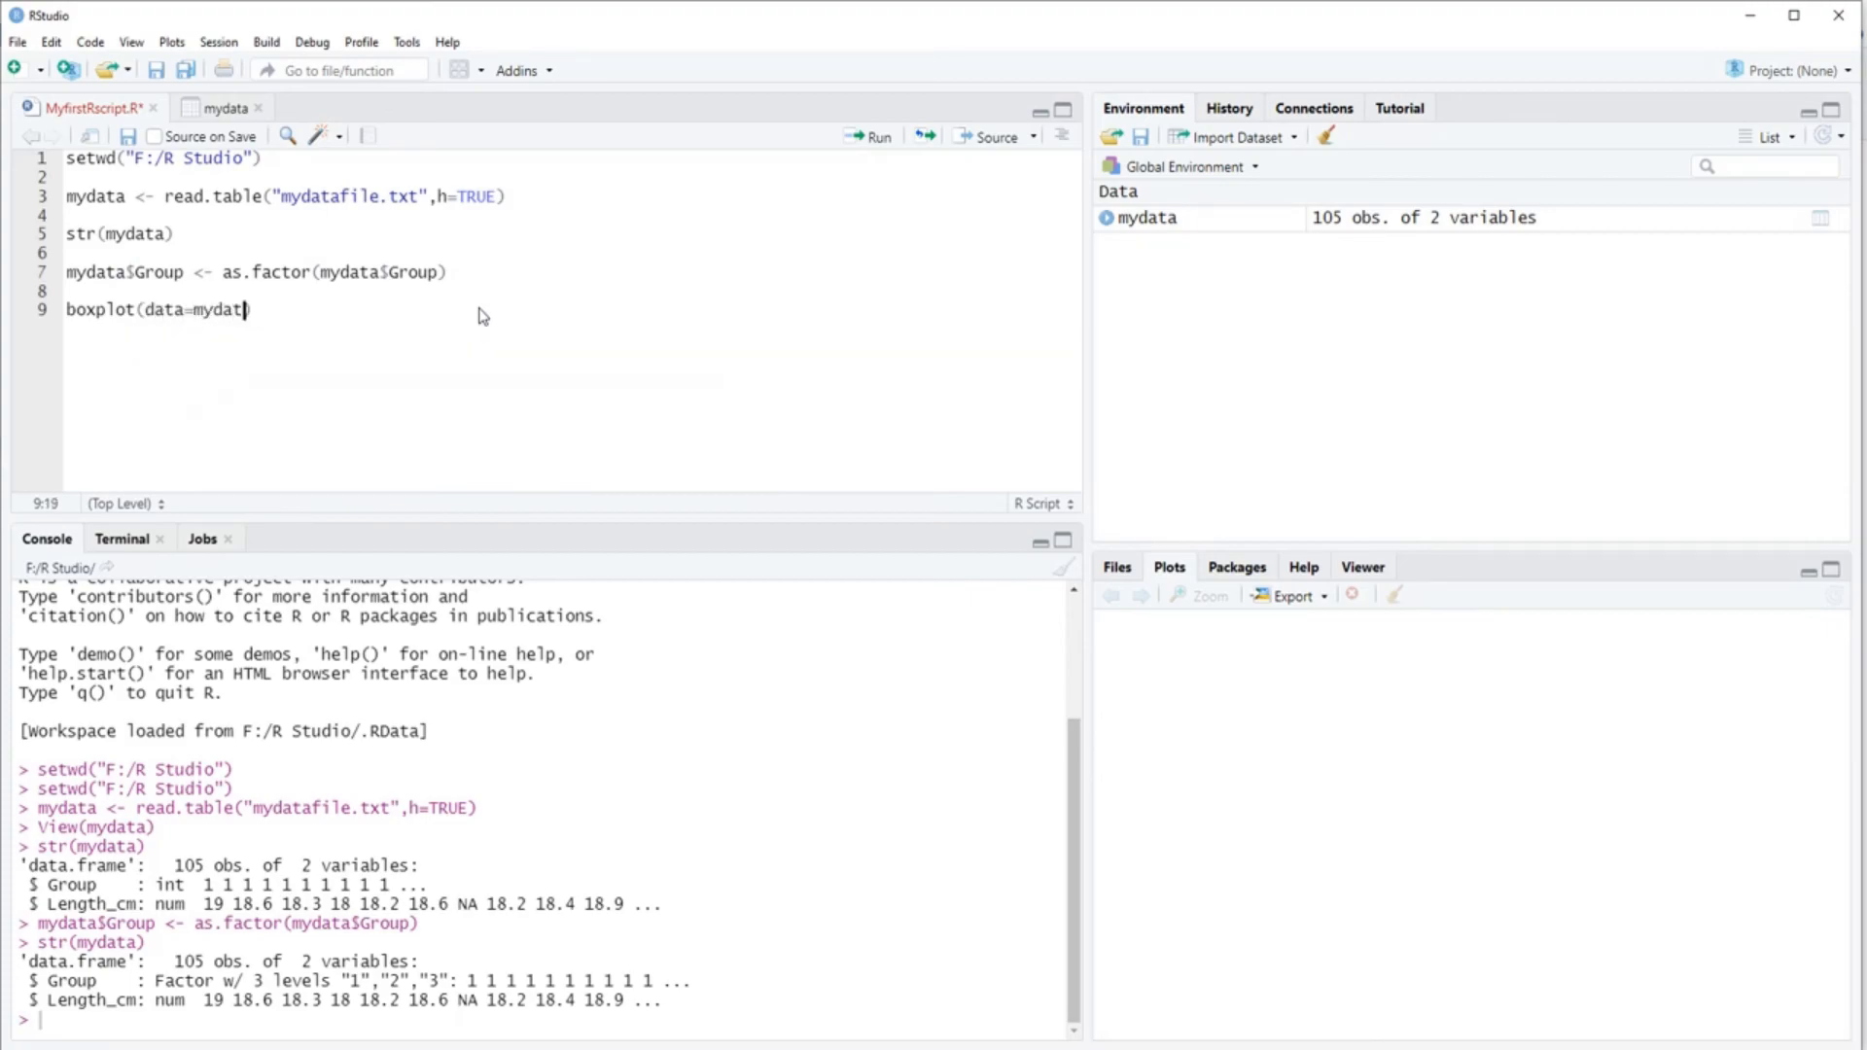
text(,Gro)
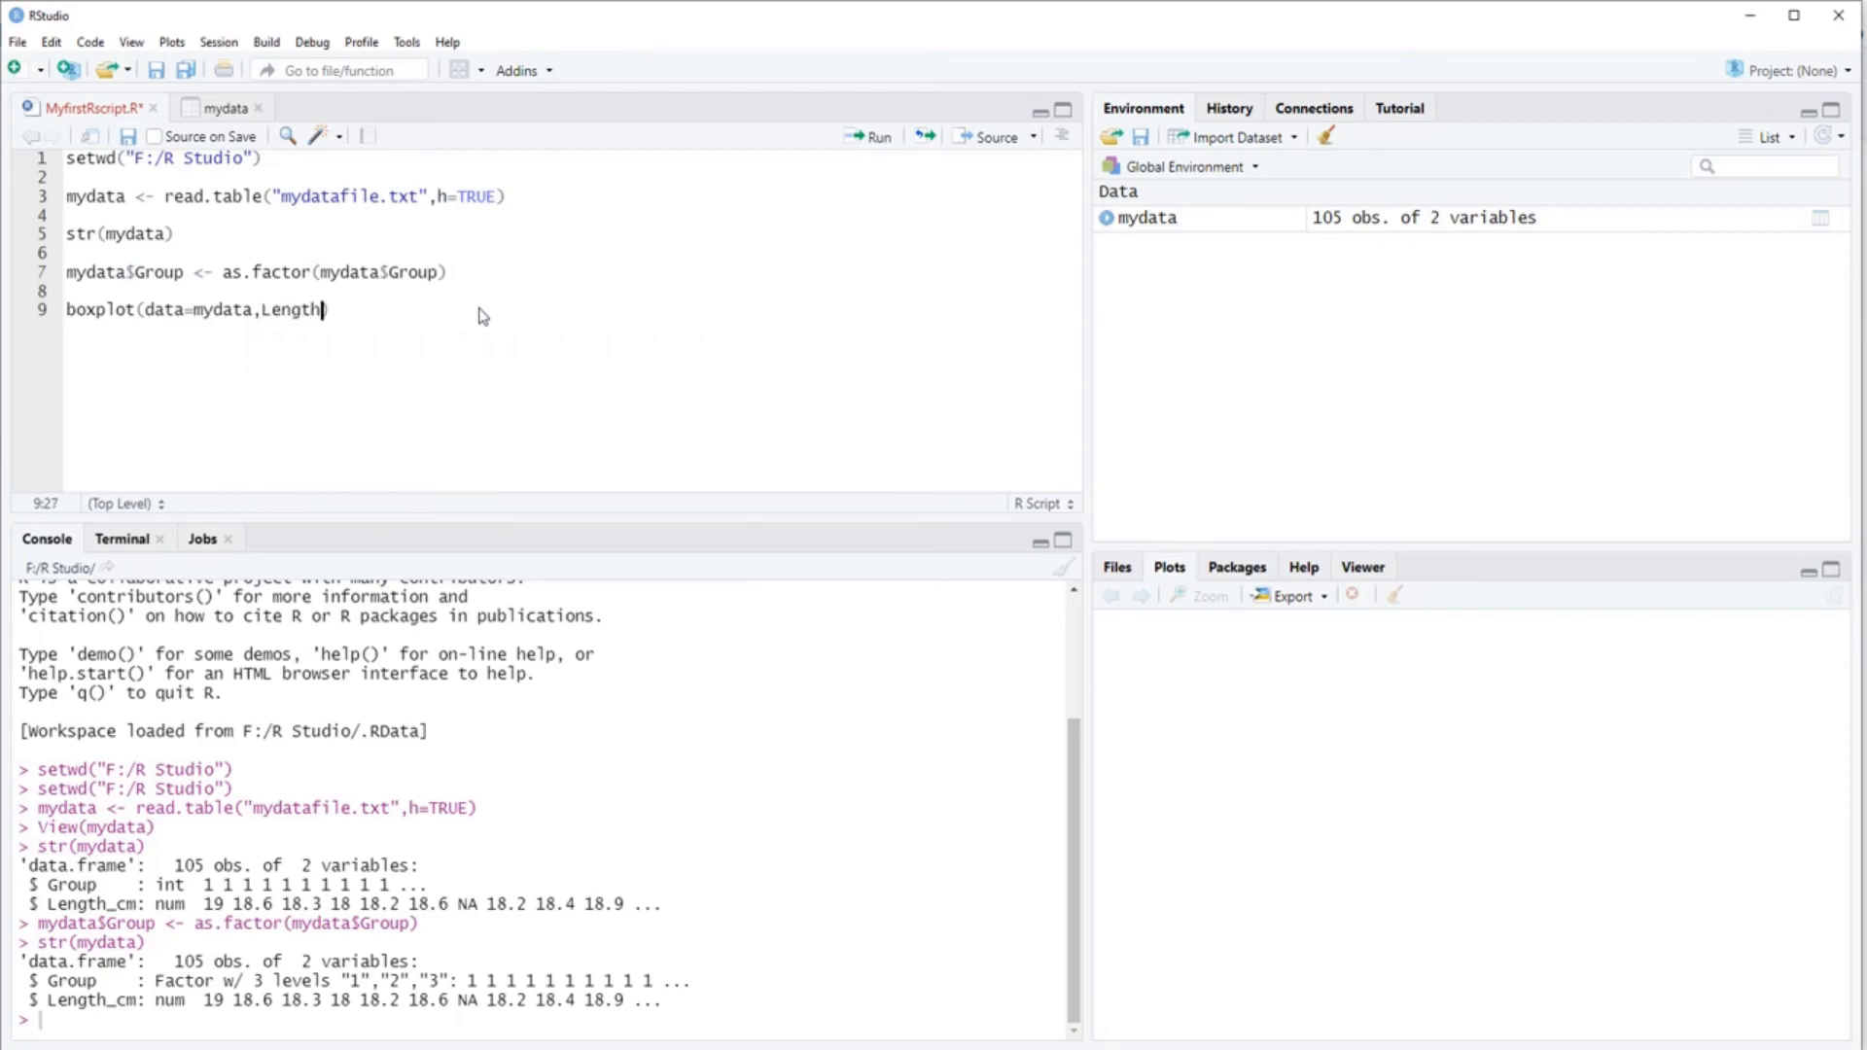
text(_cm)
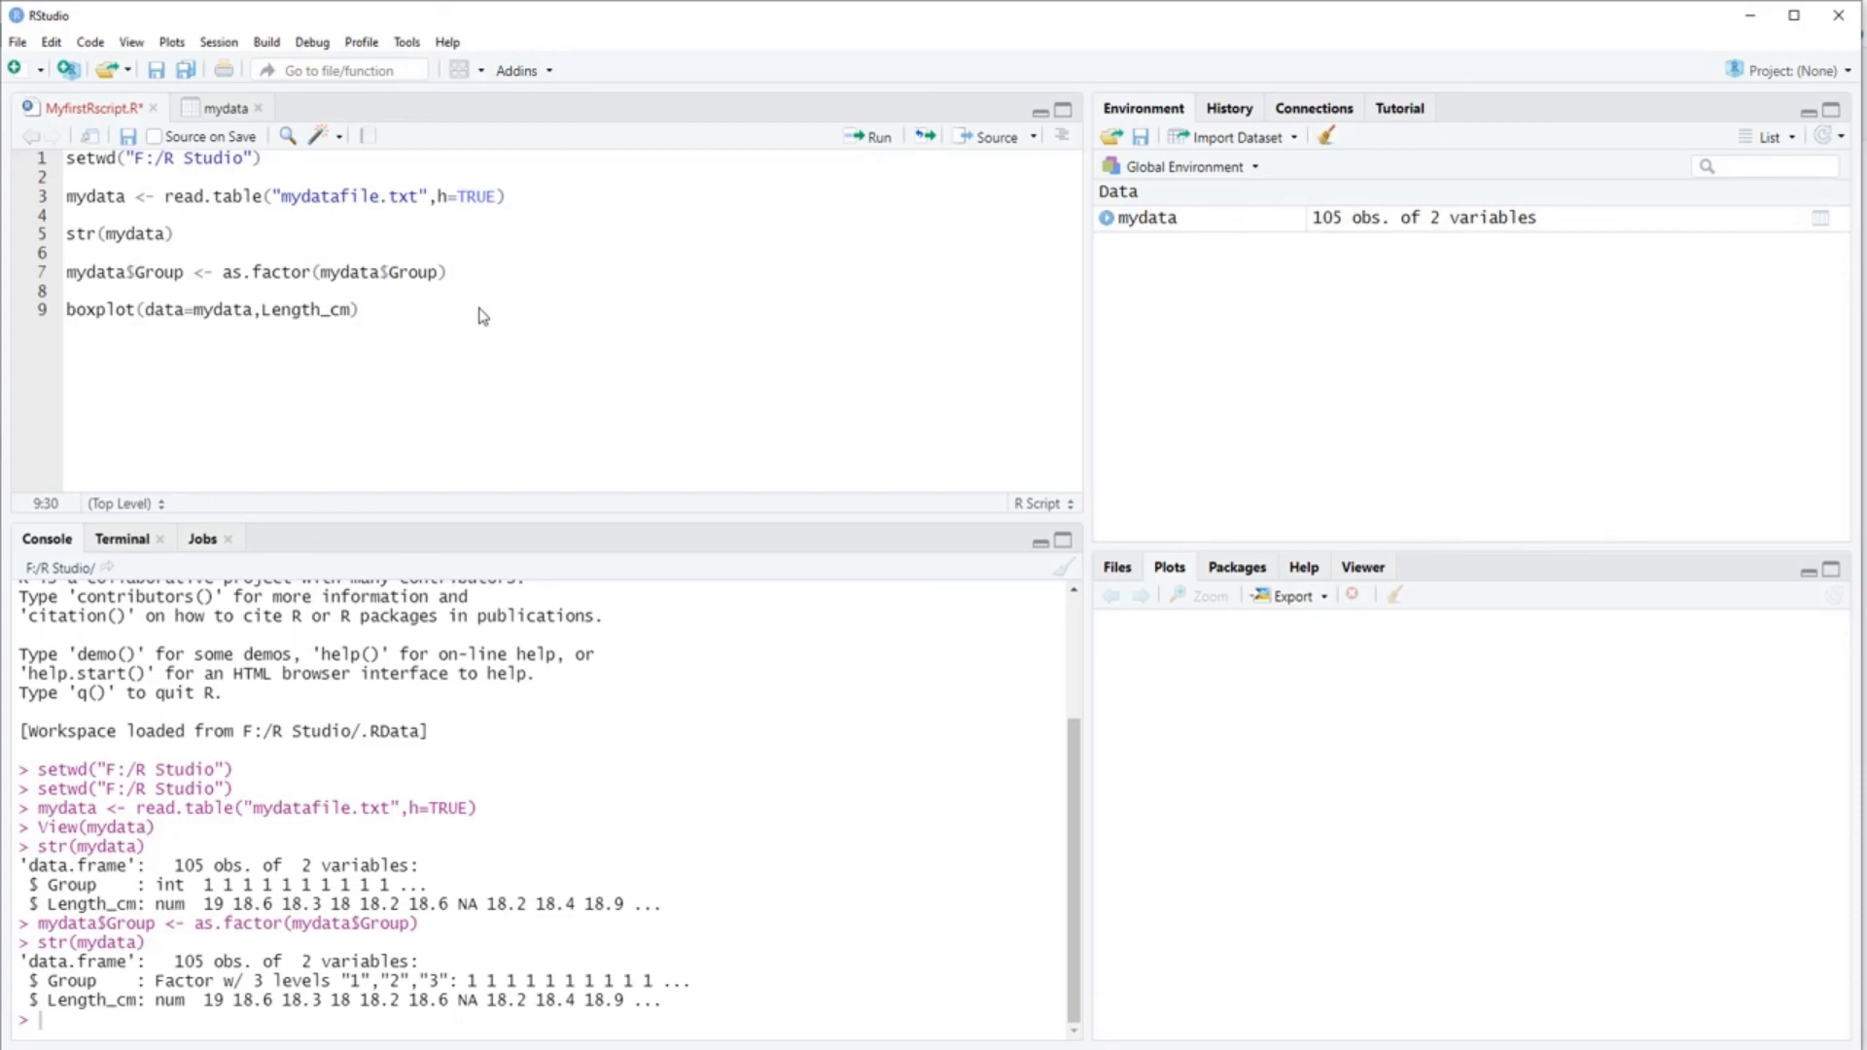
text(~Group)
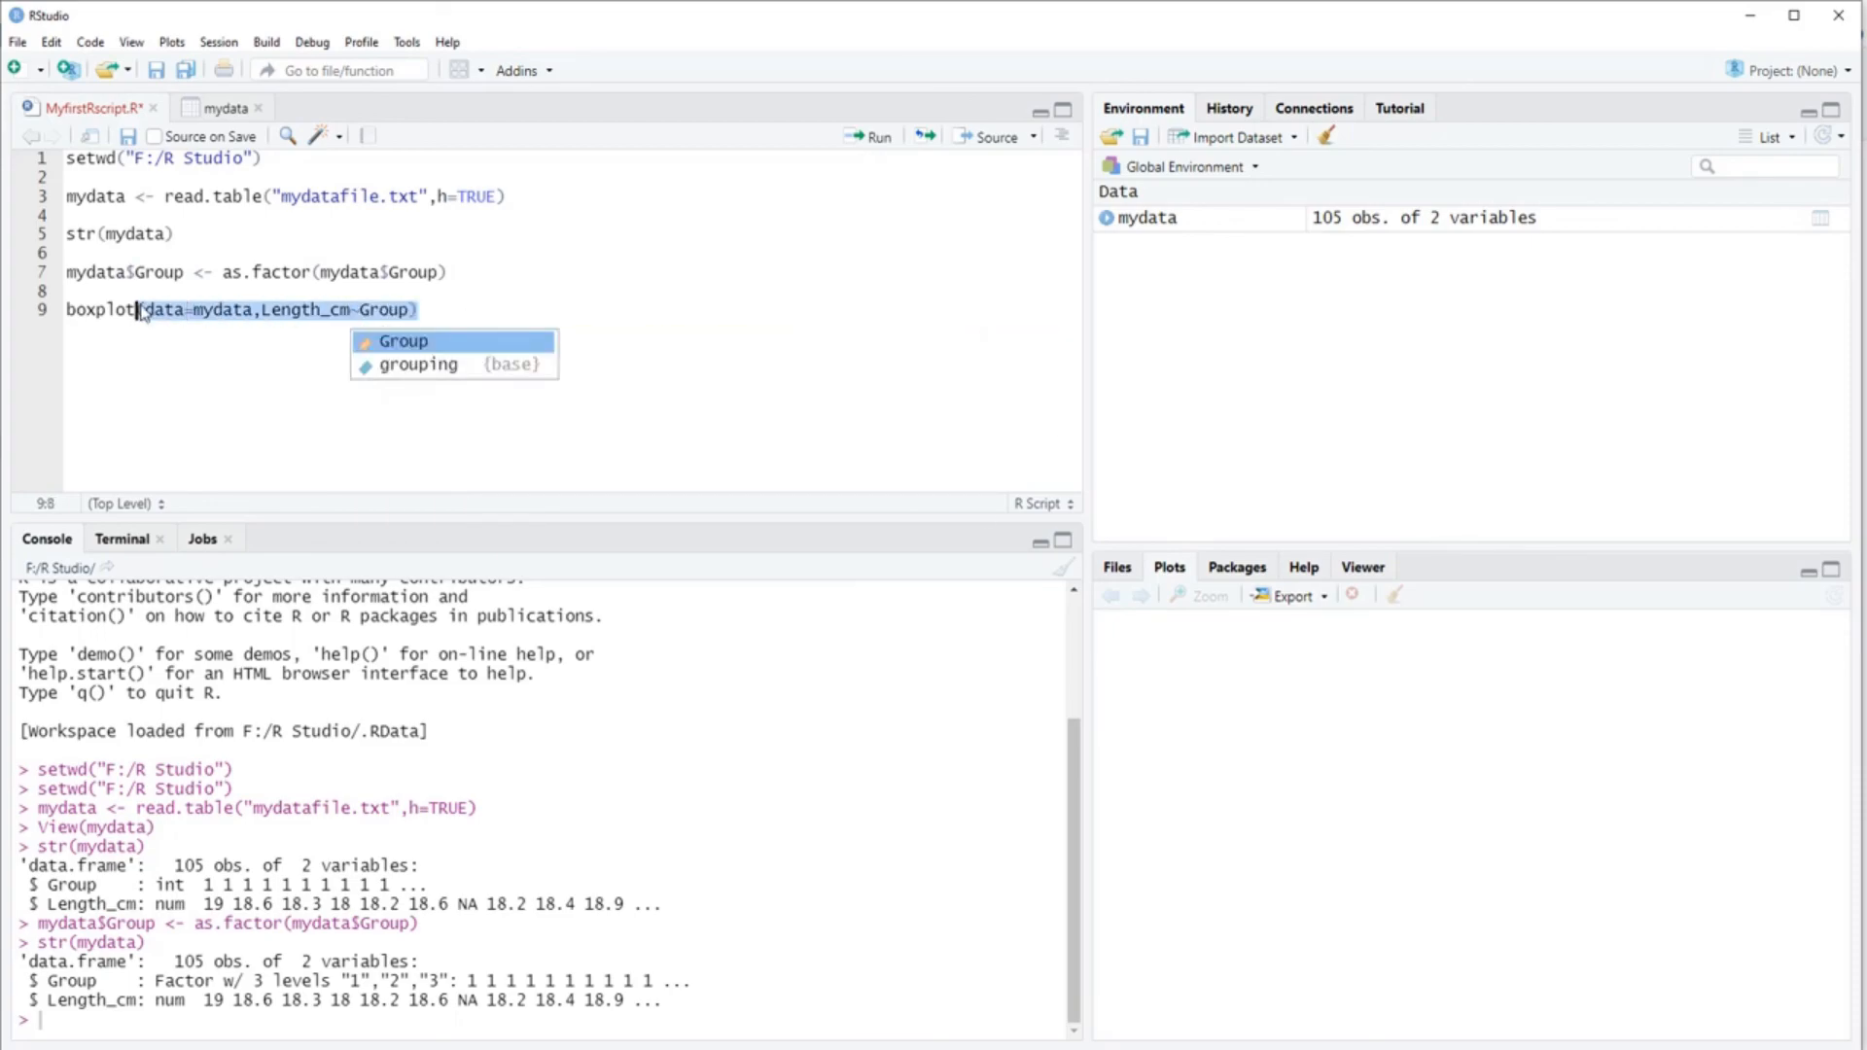
click(873, 137)
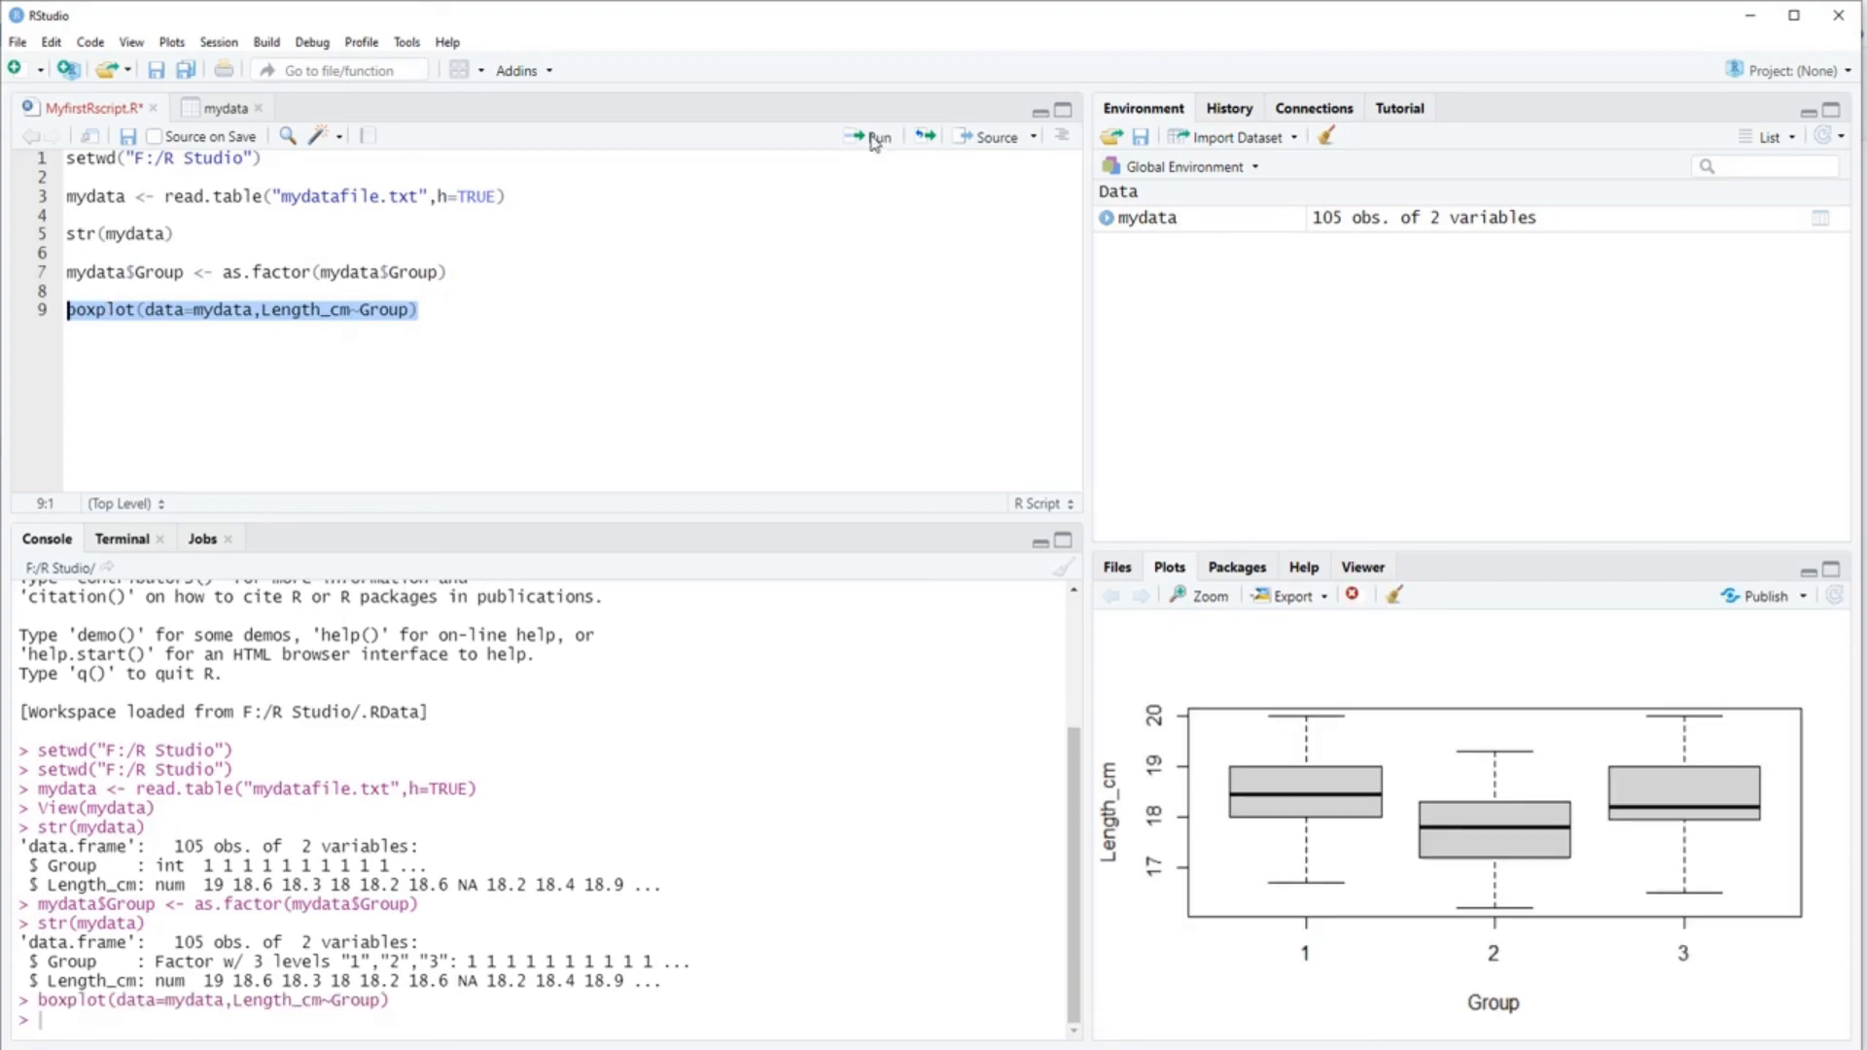